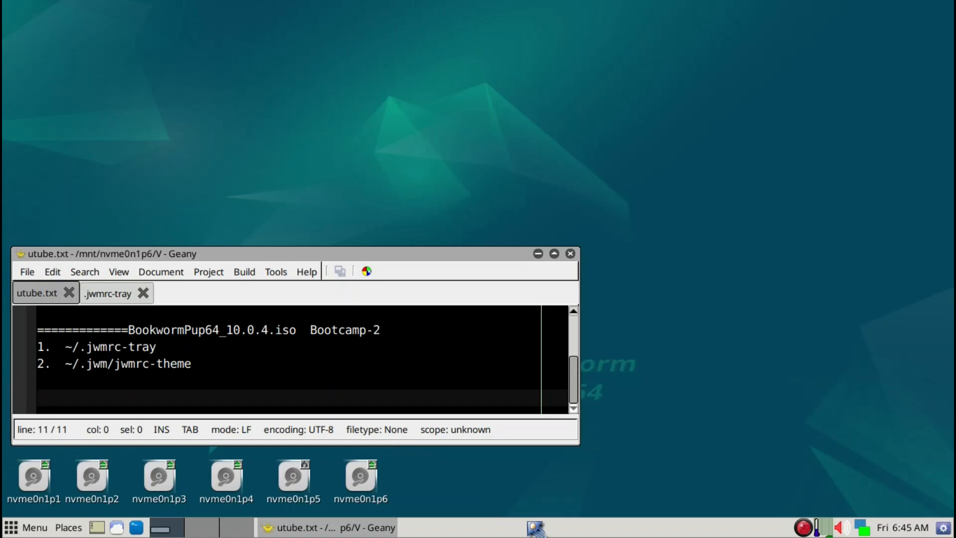
{"action": "mouse_move", "coordinate": [471, 224]}
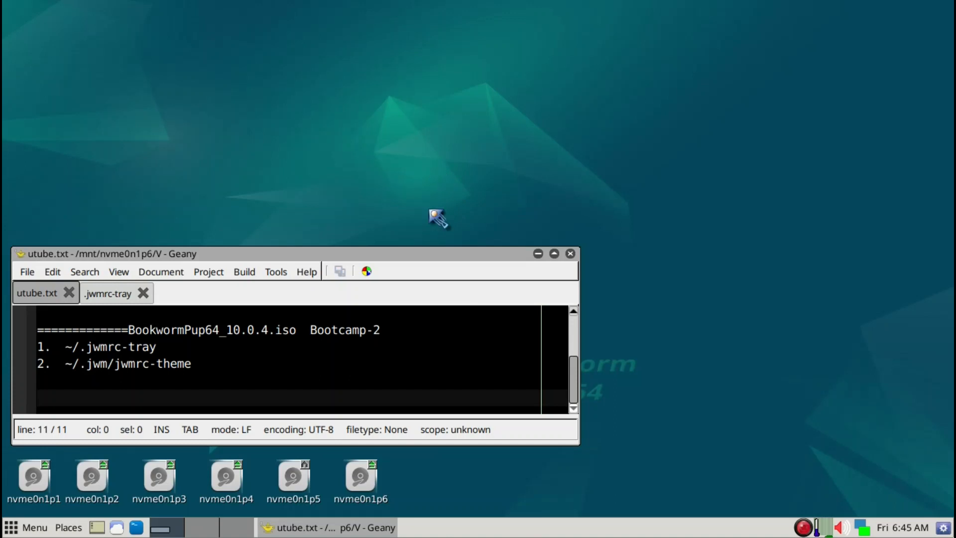
{"action": "mouse_move", "coordinate": [374, 482]}
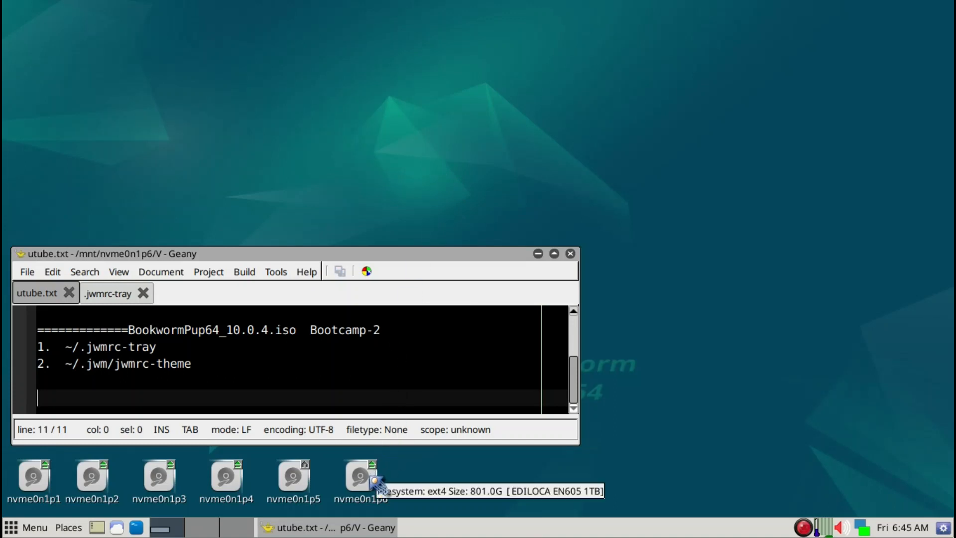
- Browse the nvme0n1p6 drive to the home folder and reveal hidden files such as .jwmrc-tray
{"action": "double_click", "coordinate": [361, 475]}
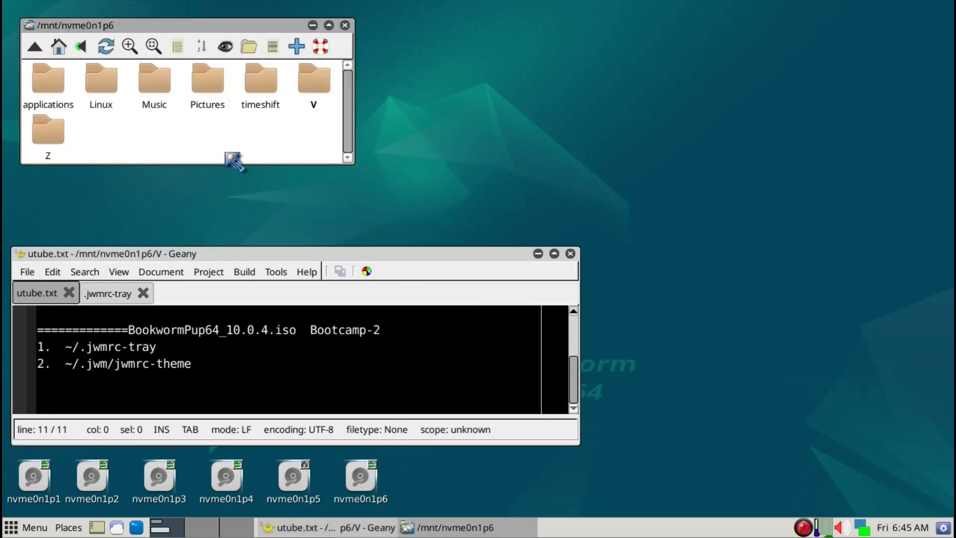
{"action": "mouse_move", "coordinate": [129, 195]}
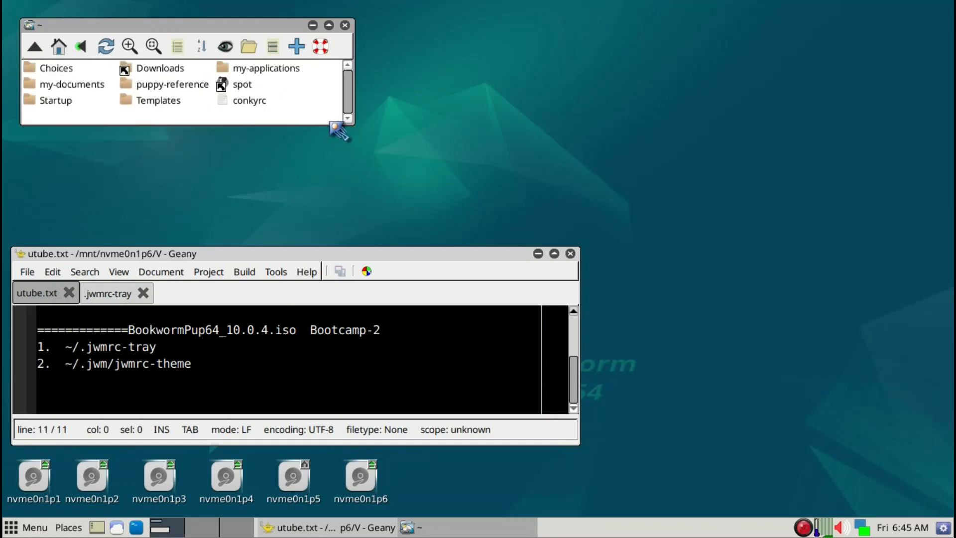
{"action": "left_click", "coordinate": [224, 46]}
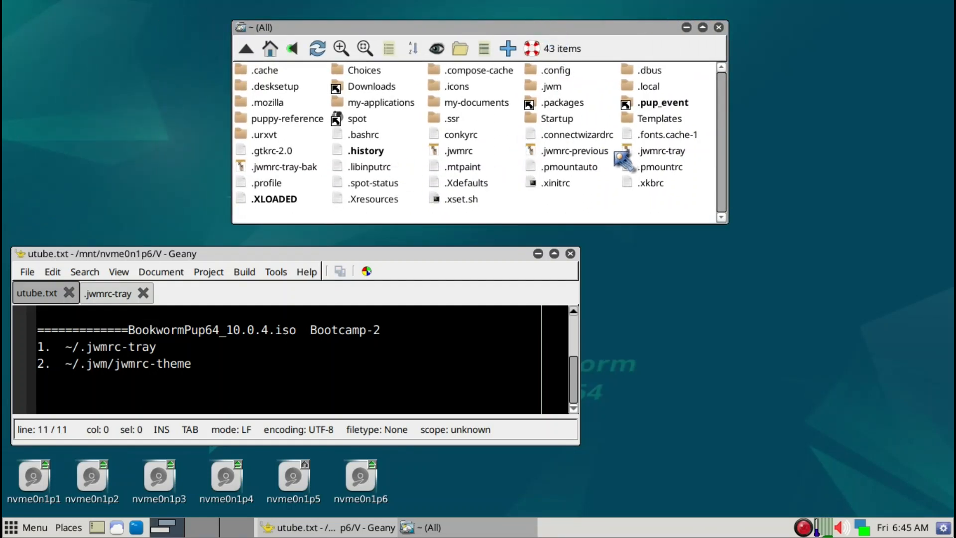
{"action": "mouse_move", "coordinate": [653, 167]}
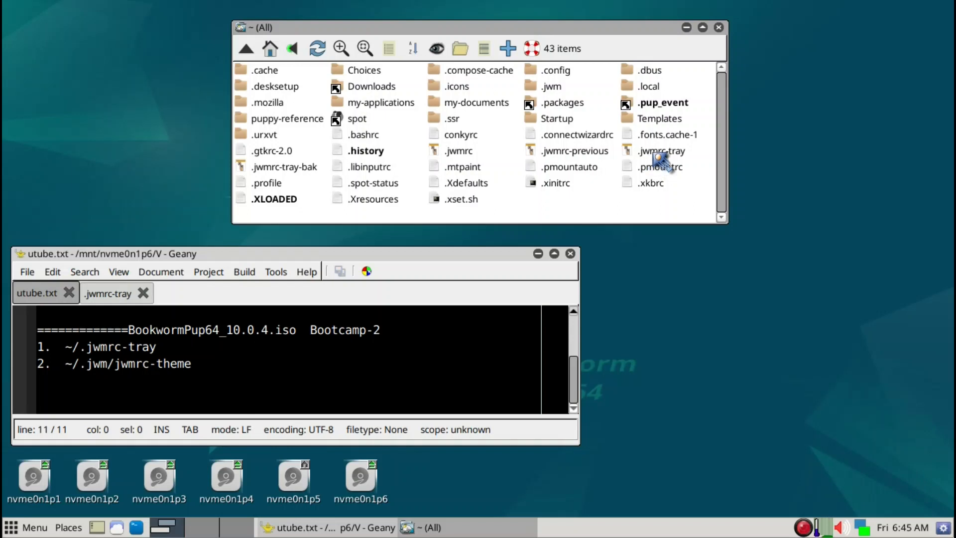
- Review the home .jwmrc-tray maximized, checking its Show desktop and Terminal TrayButton entries
{"action": "left_click", "coordinate": [661, 150]}
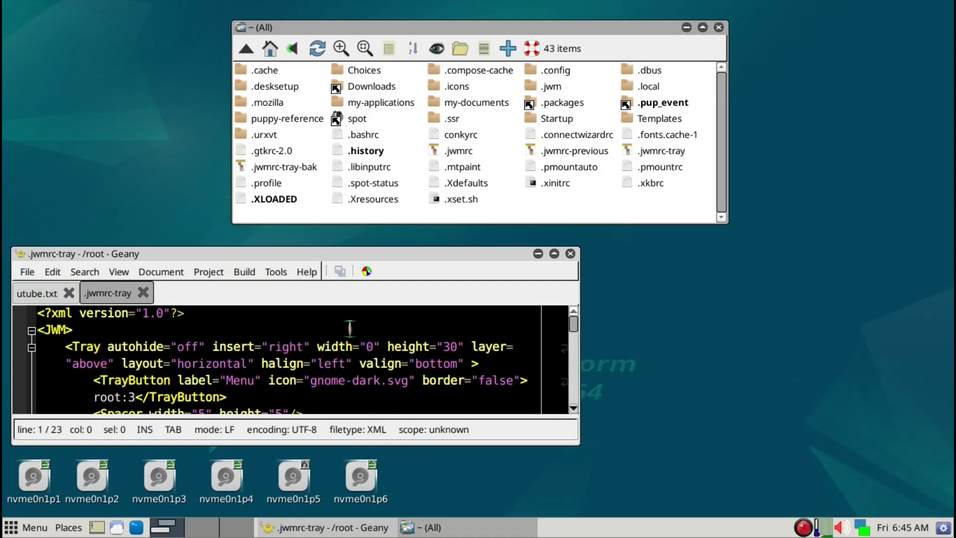
{"action": "left_click", "coordinate": [702, 28]}
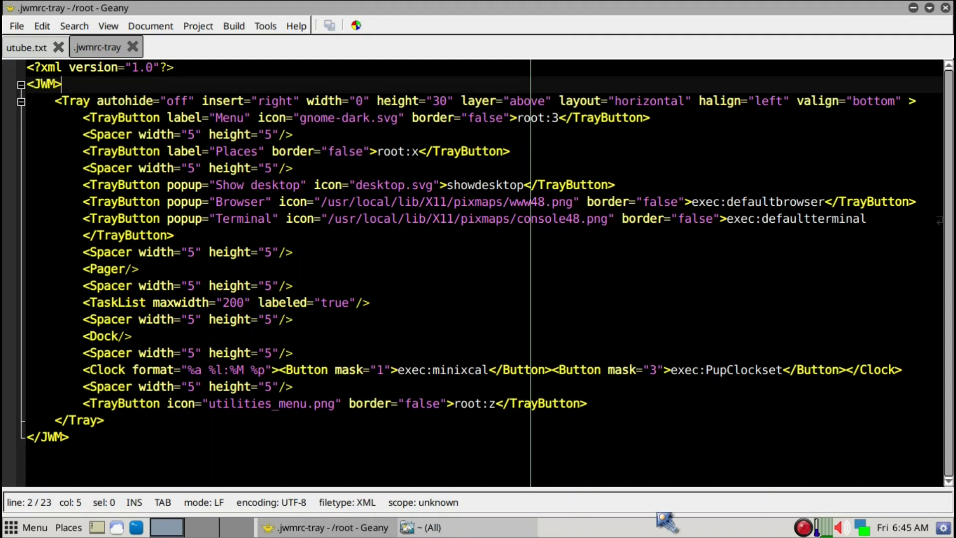
{"action": "mouse_move", "coordinate": [311, 144]}
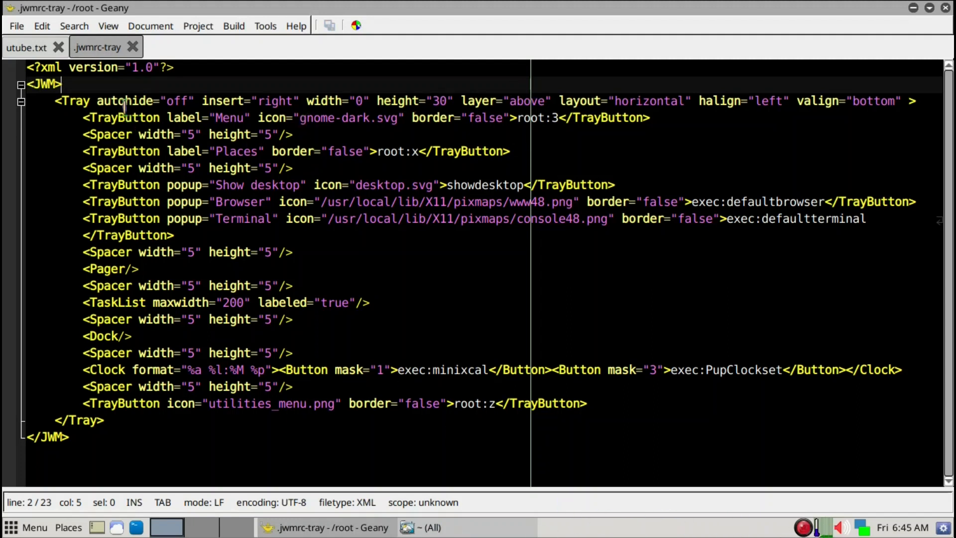
{"action": "mouse_move", "coordinate": [344, 279]}
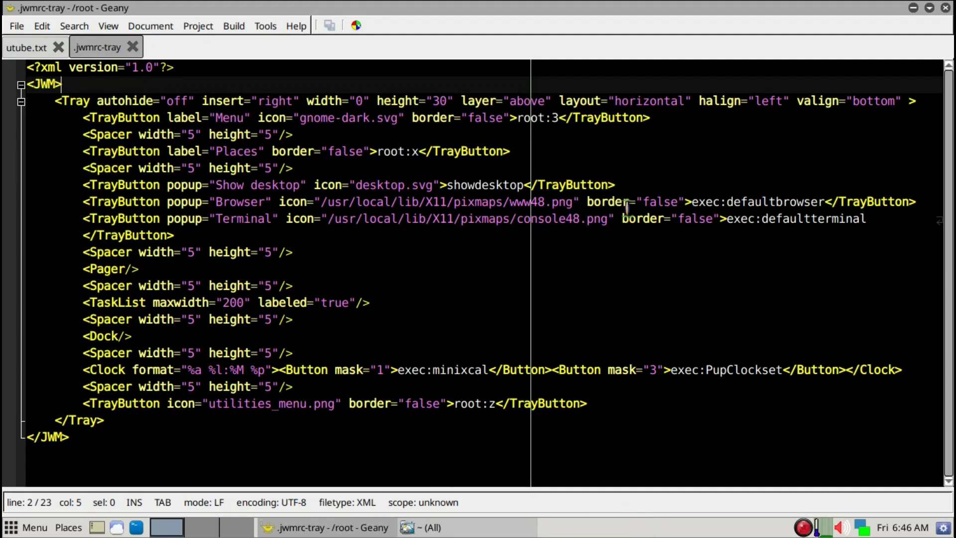
{"action": "mouse_move", "coordinate": [503, 448]}
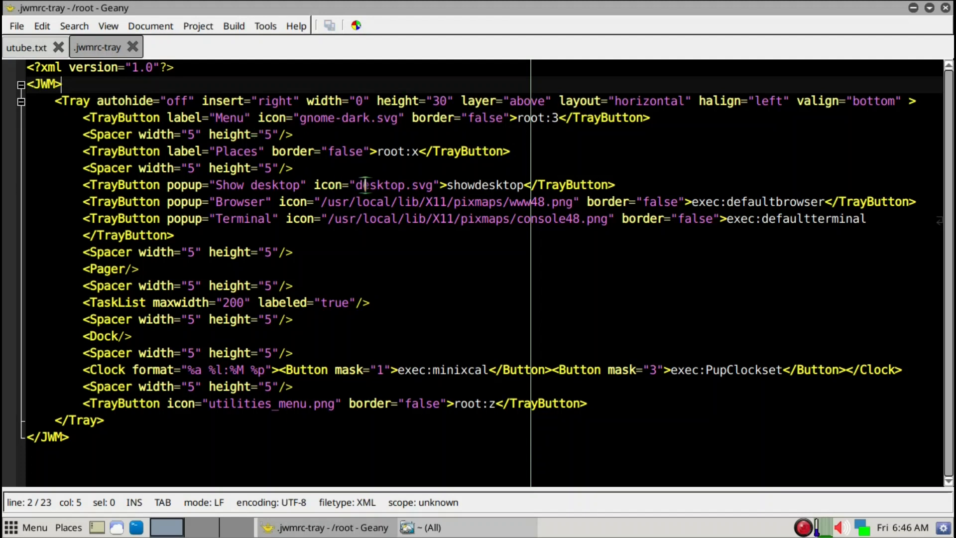
{"action": "left_click", "coordinate": [250, 185]}
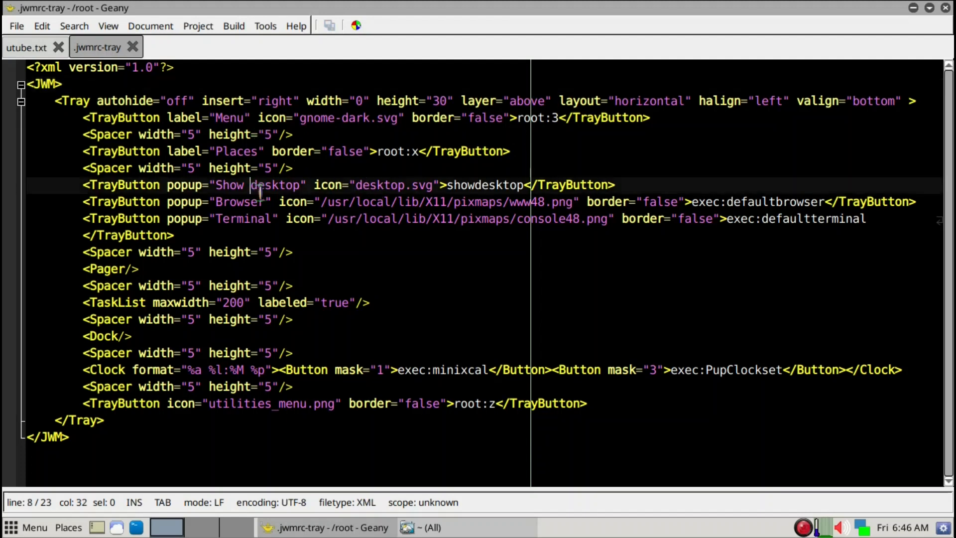
{"action": "left_click", "coordinate": [275, 218]}
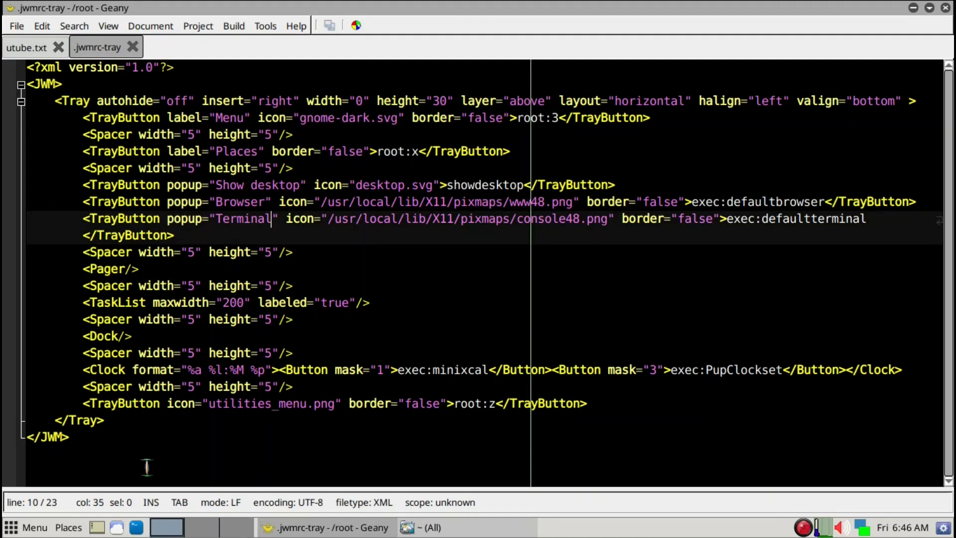
{"action": "mouse_move", "coordinate": [363, 229]}
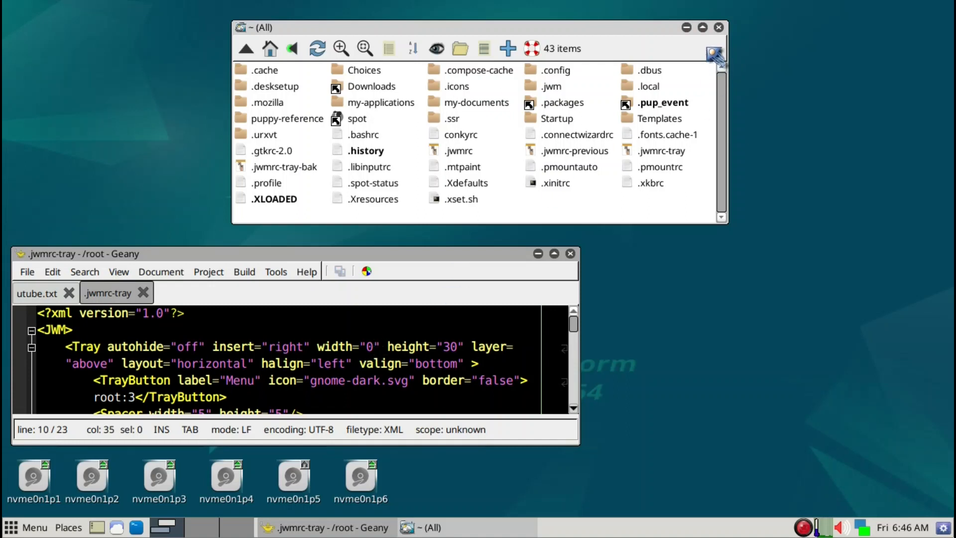
{"action": "mouse_move", "coordinate": [726, 40]}
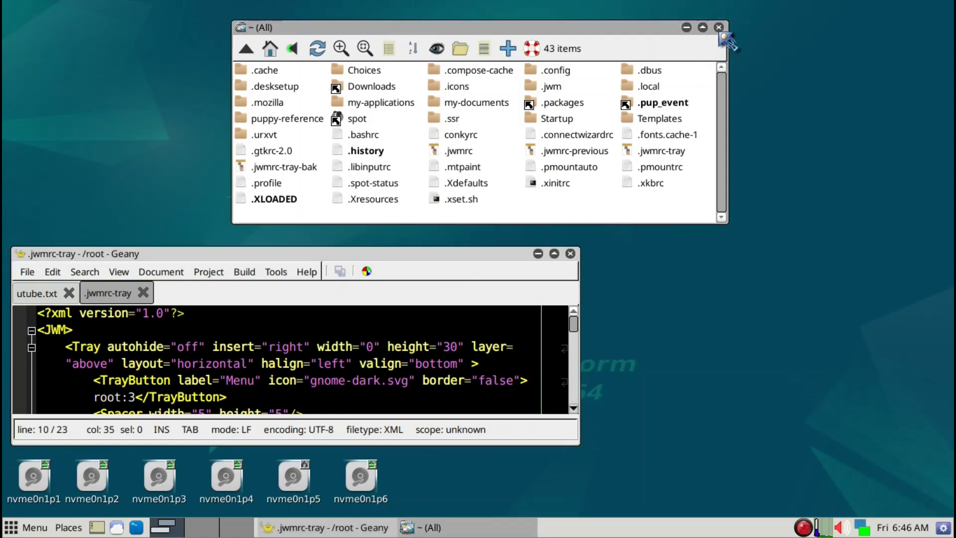
- Browse into the fossapup64save-m900-bspwm-i3 save's root folder with hidden files shown
{"action": "left_click", "coordinate": [718, 28]}
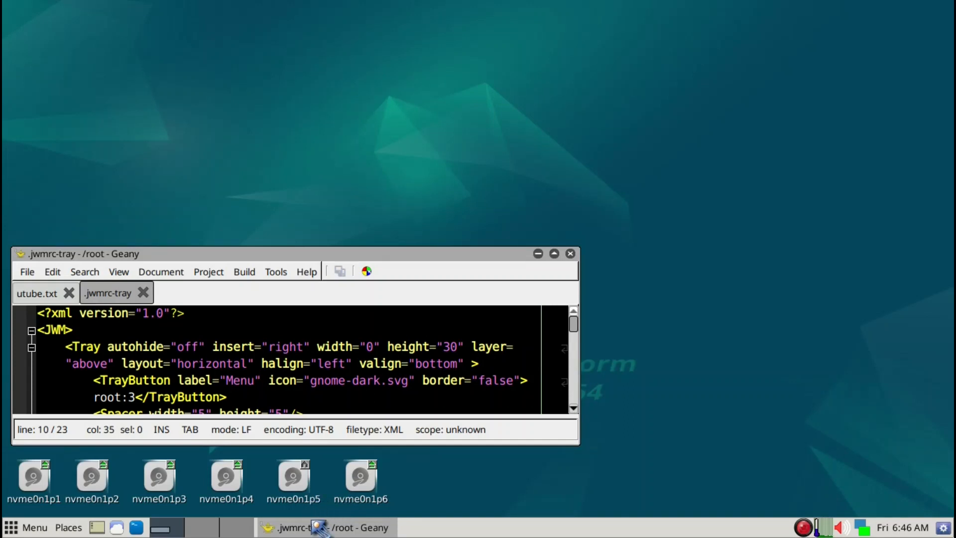
{"action": "mouse_move", "coordinate": [292, 479]}
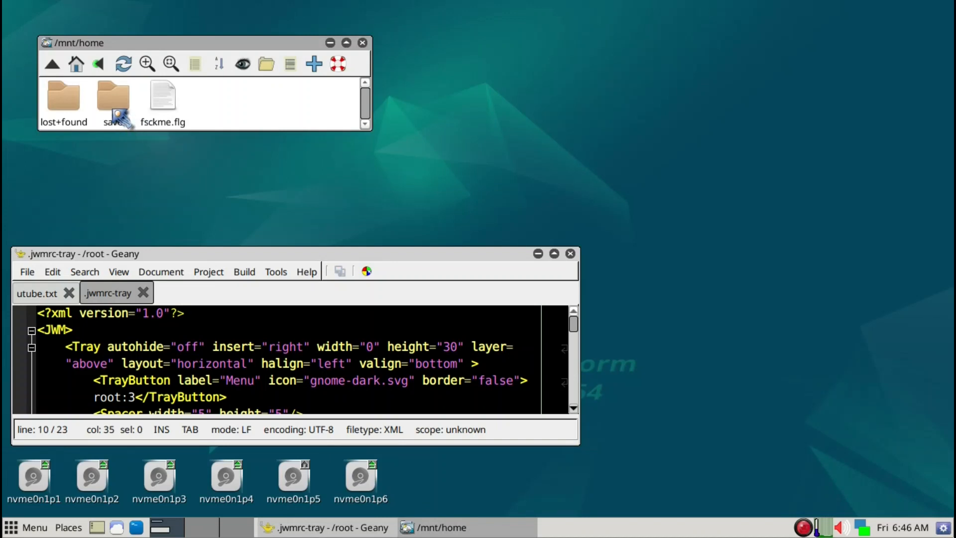
{"action": "double_click", "coordinate": [113, 98]}
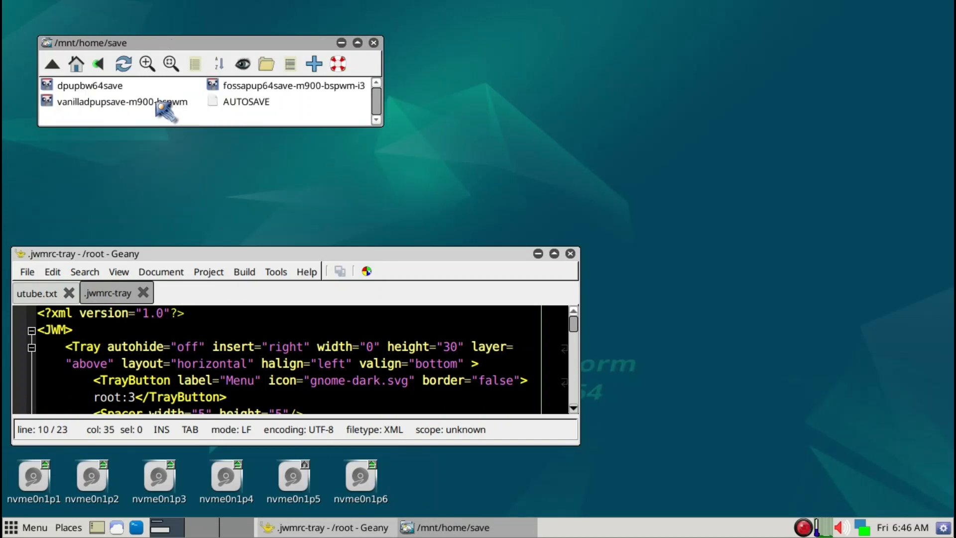
{"action": "mouse_move", "coordinate": [296, 98]}
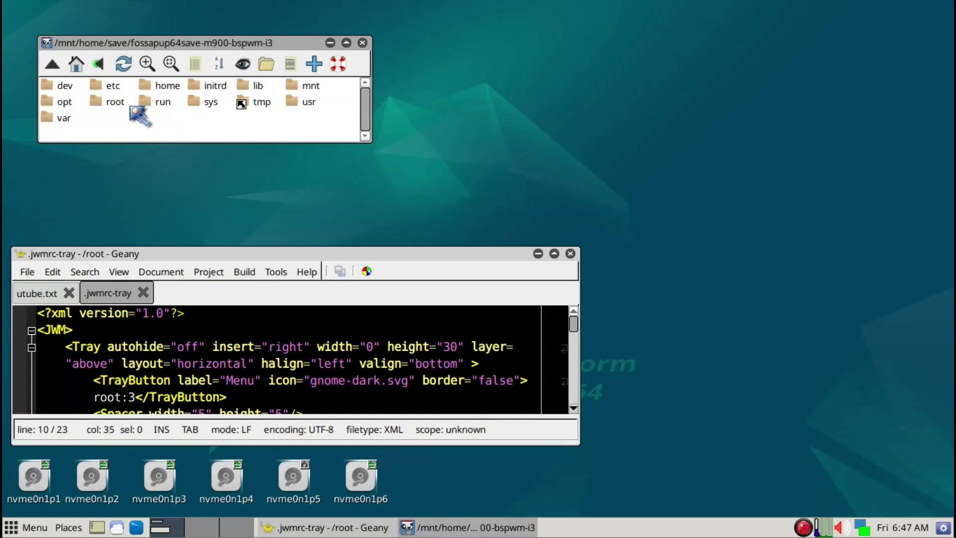
{"action": "double_click", "coordinate": [115, 102]}
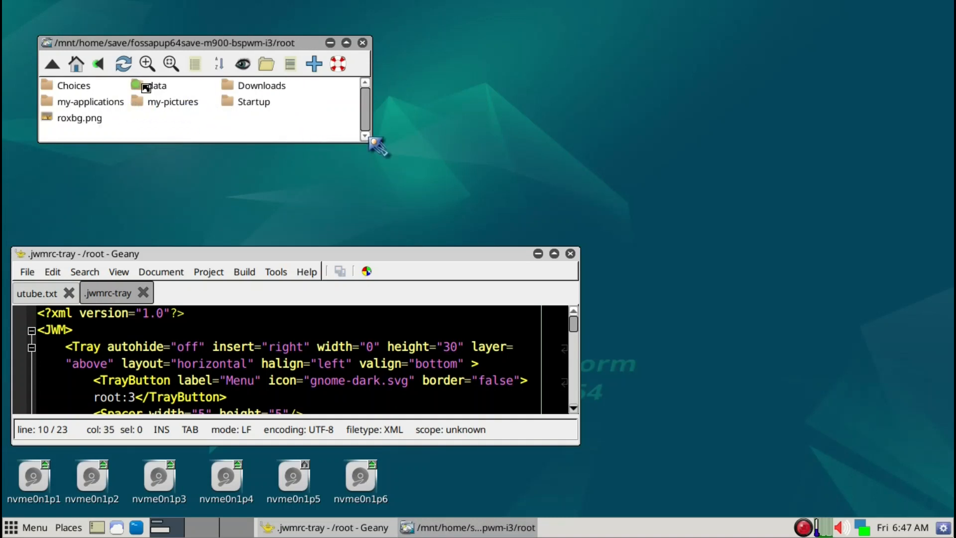
{"action": "left_click", "coordinate": [242, 64]}
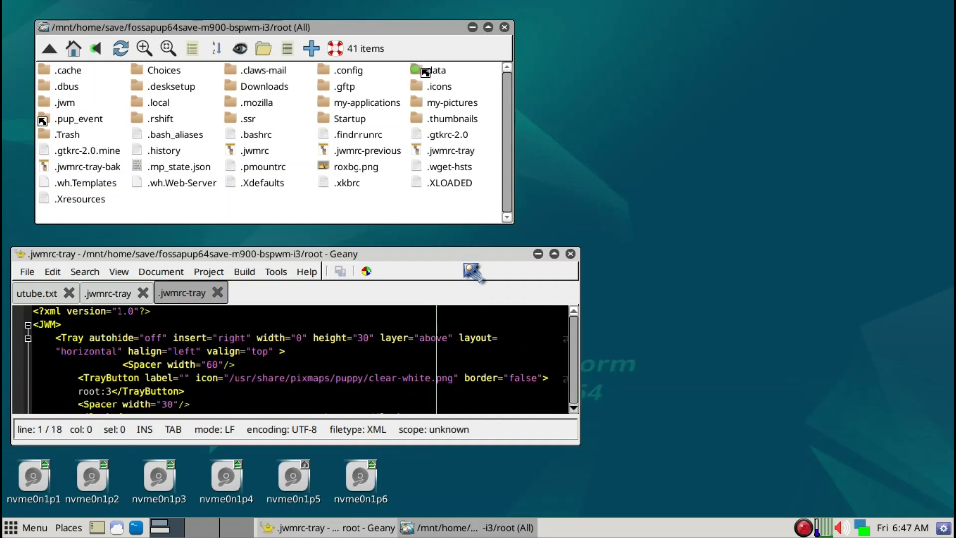
{"action": "mouse_move", "coordinate": [486, 253]}
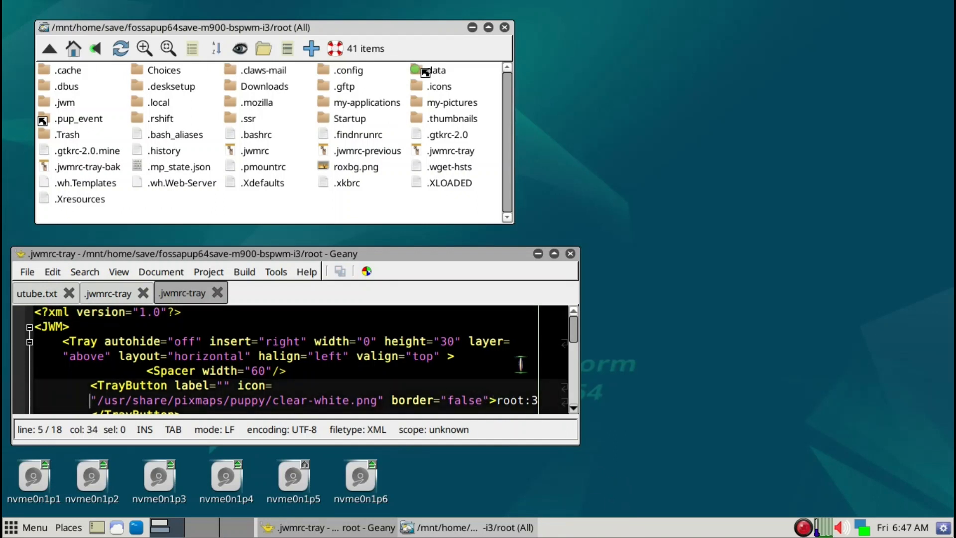
- Copy the whole fossapup tray config over the home .jwmrc-tray and close the save's file window
{"action": "key", "text": "ctrl+a"}
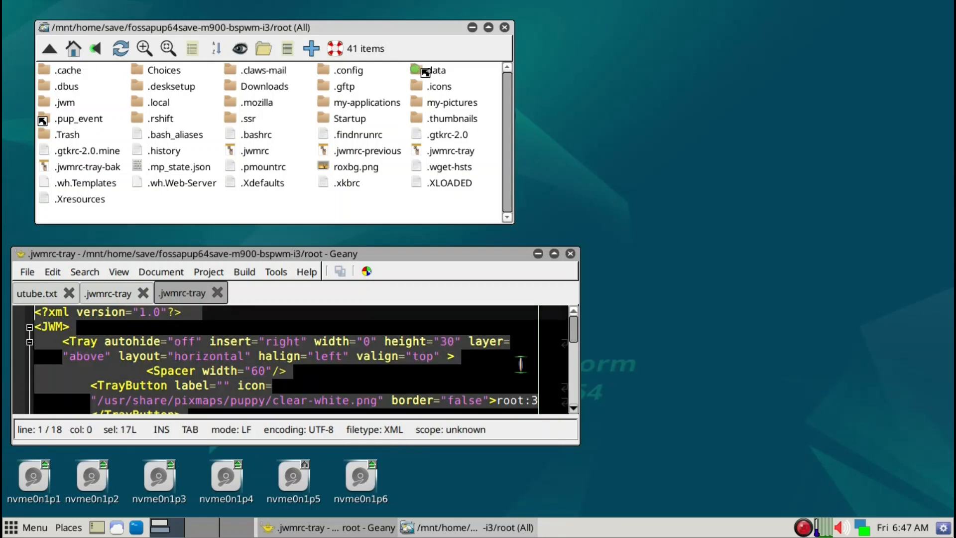
{"action": "mouse_move", "coordinate": [263, 359]}
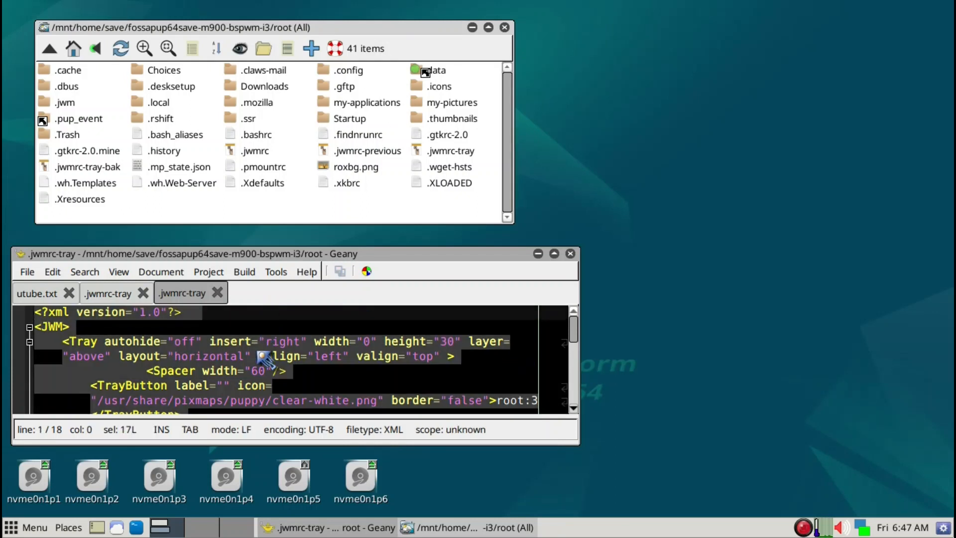
{"action": "right_click", "coordinate": [263, 356]}
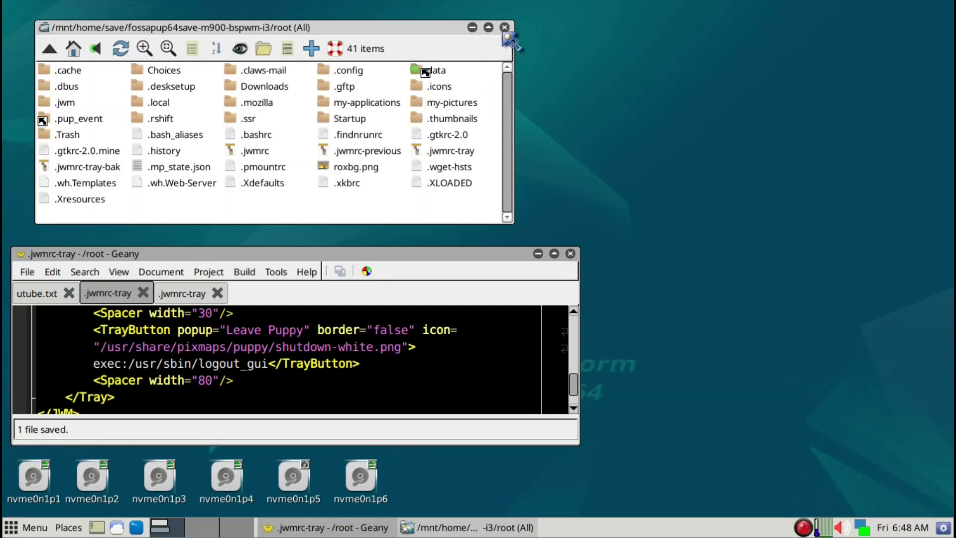
{"action": "left_click", "coordinate": [504, 28]}
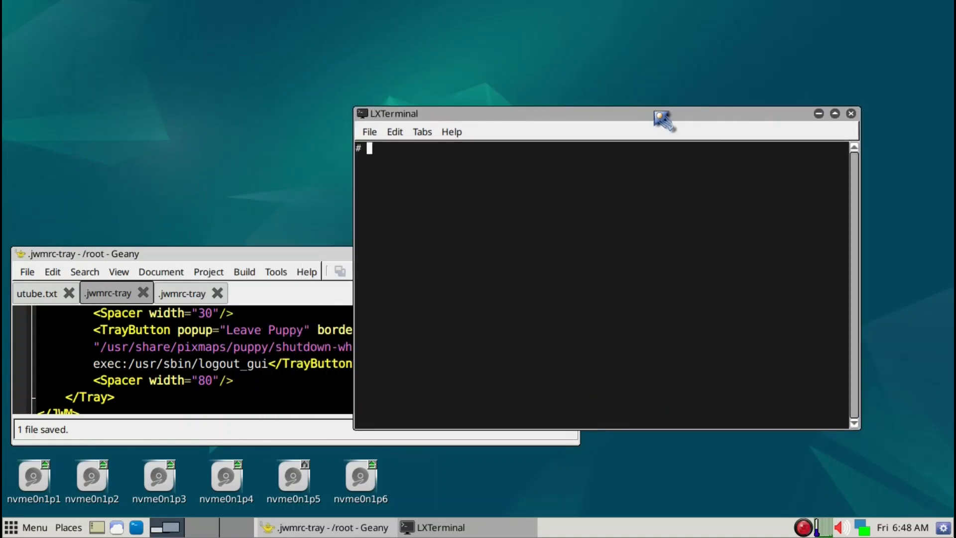
- Run 'jwm -restart &' to load the new tray, then close the terminal
{"action": "type", "text": "jwm"}
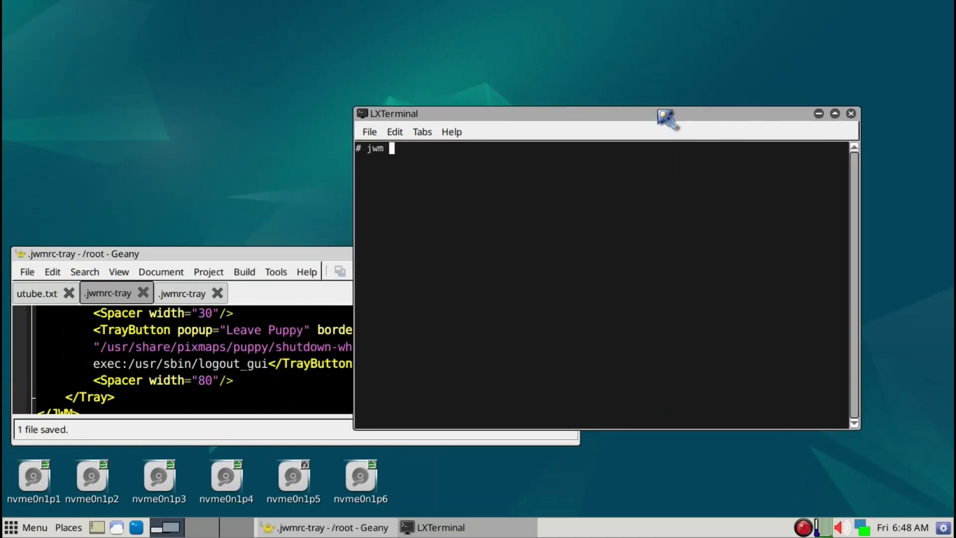
{"action": "type", "text": "-restart &"}
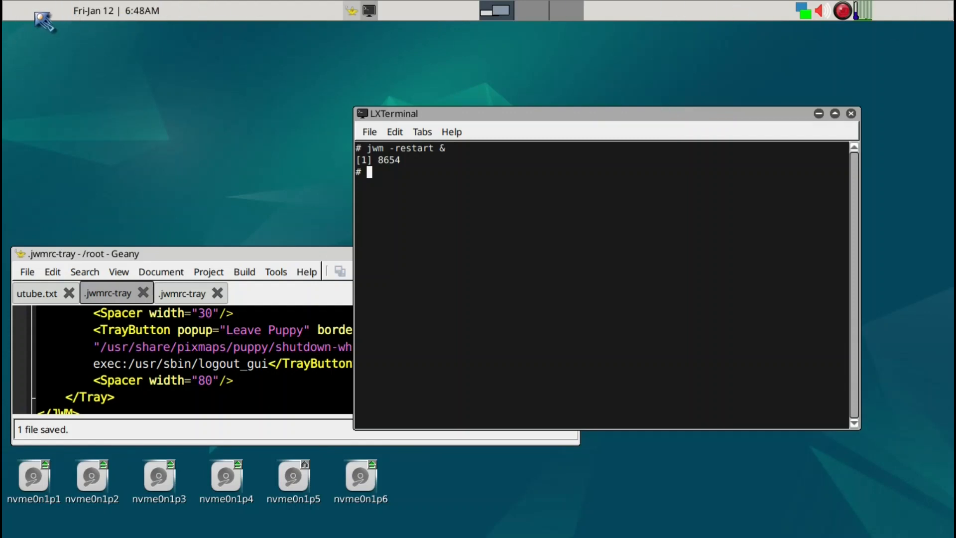
{"action": "mouse_move", "coordinate": [945, 17]}
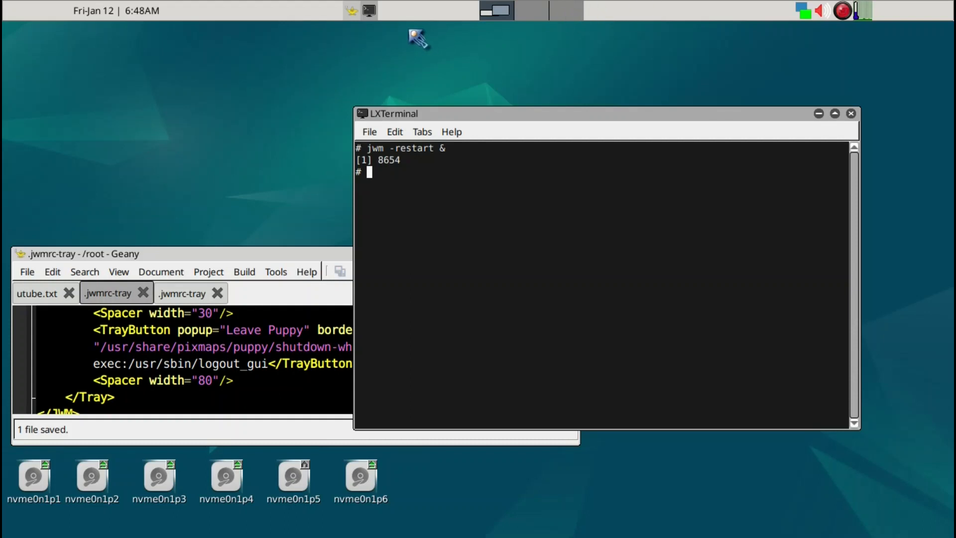
{"action": "mouse_move", "coordinate": [378, 28]}
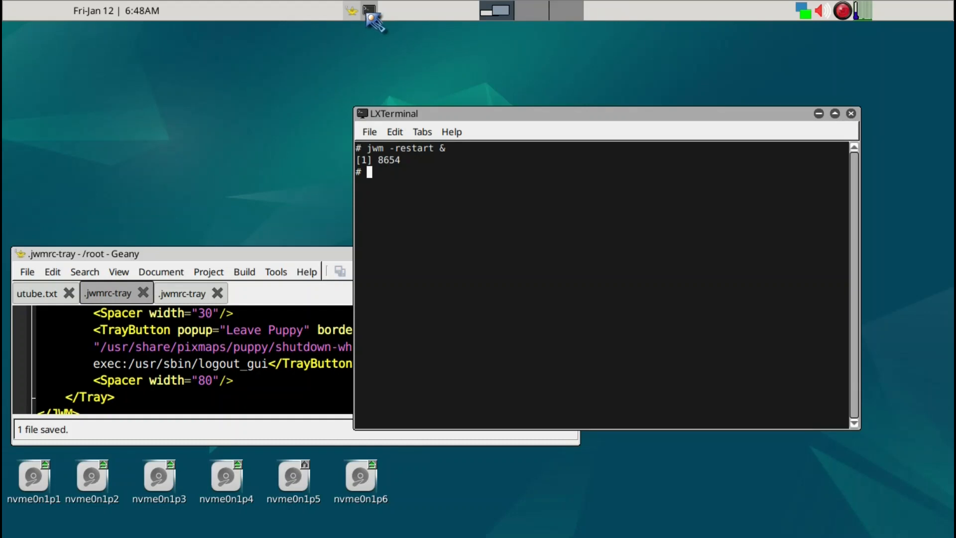
{"action": "mouse_move", "coordinate": [155, 28]}
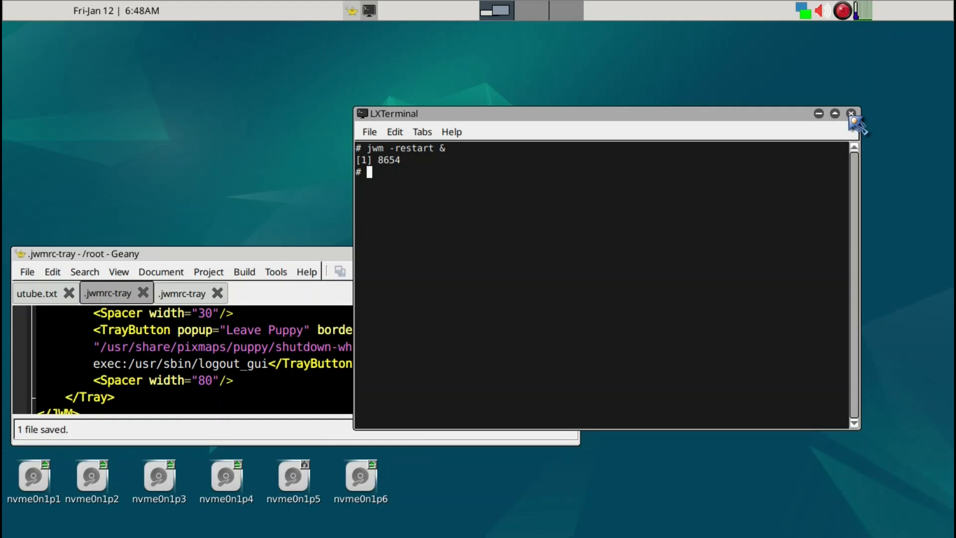
{"action": "left_click", "coordinate": [852, 113]}
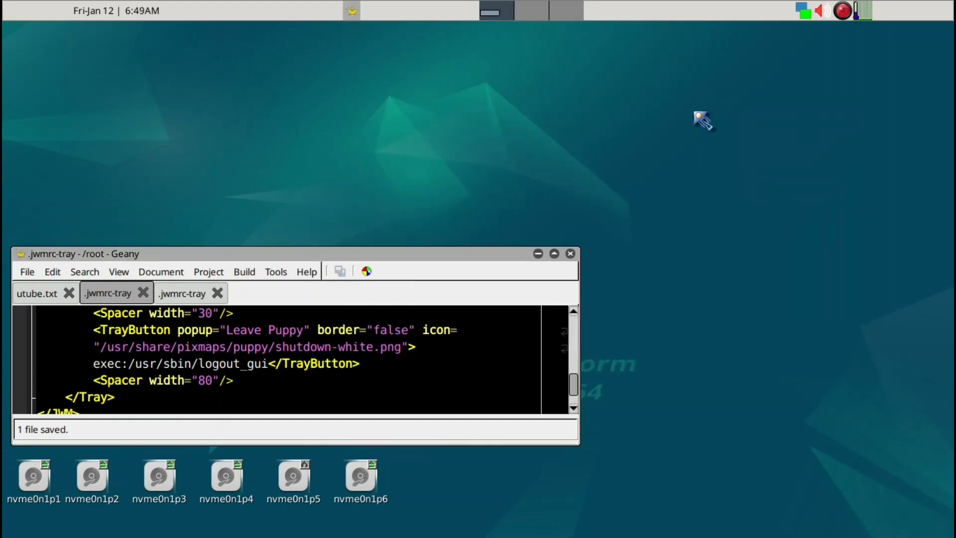
{"action": "mouse_move", "coordinate": [311, 240]}
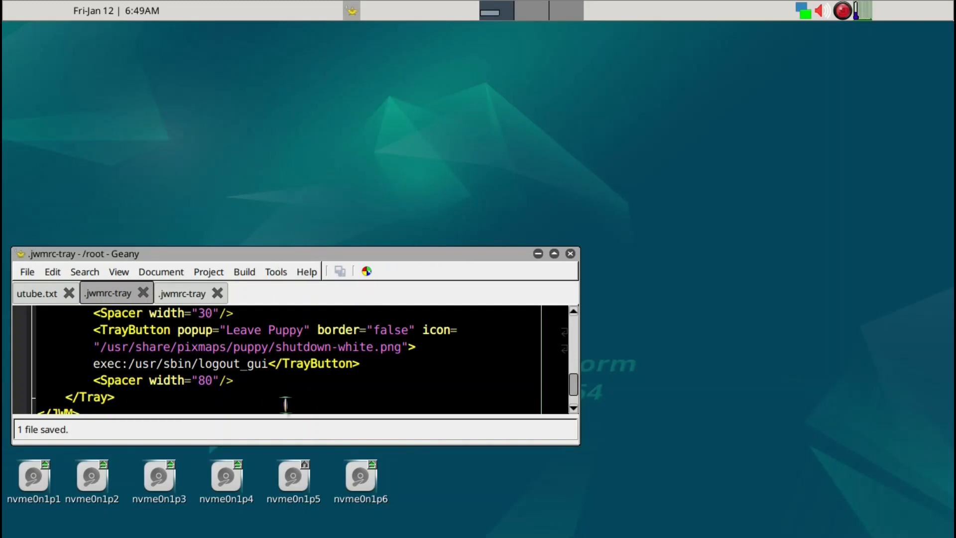
{"action": "mouse_move", "coordinate": [58, 24]}
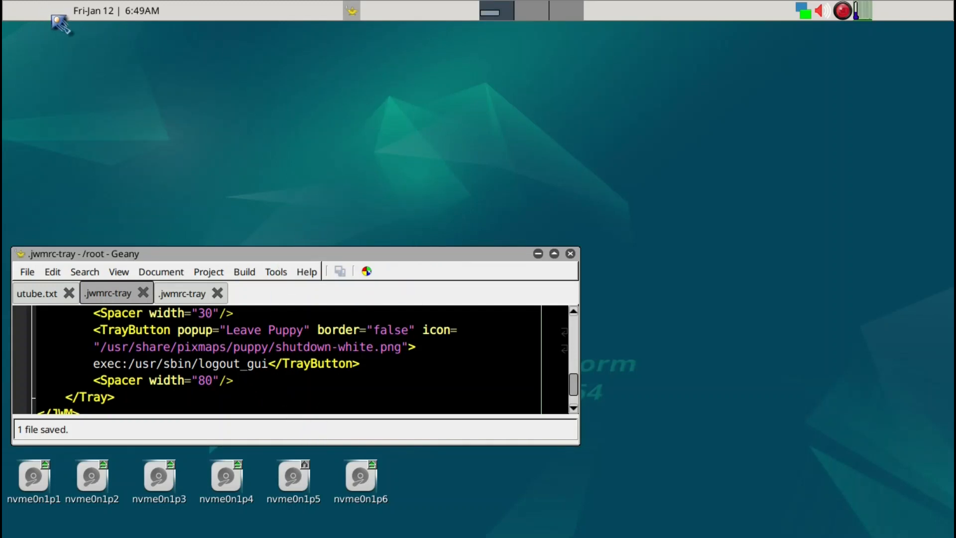
{"action": "mouse_move", "coordinate": [897, 21]}
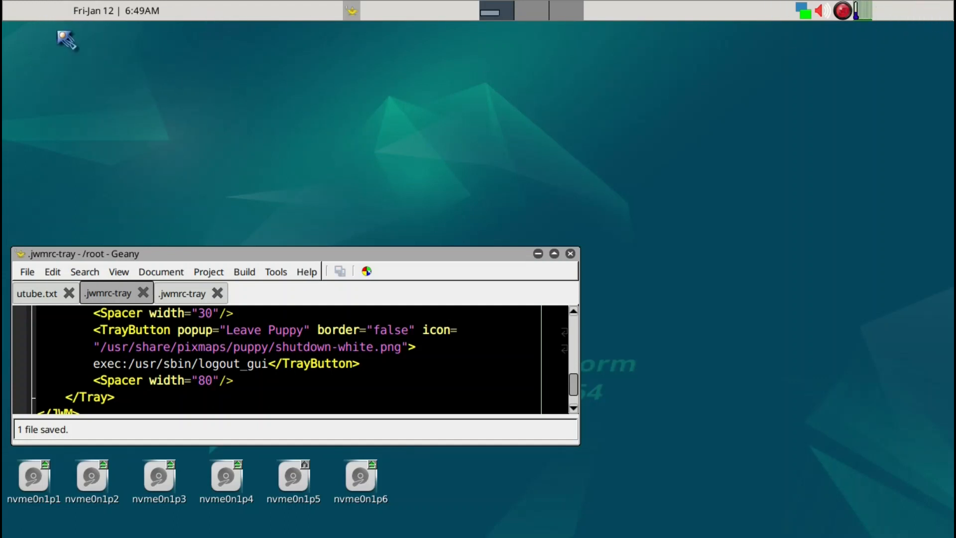
{"action": "mouse_move", "coordinate": [927, 14]}
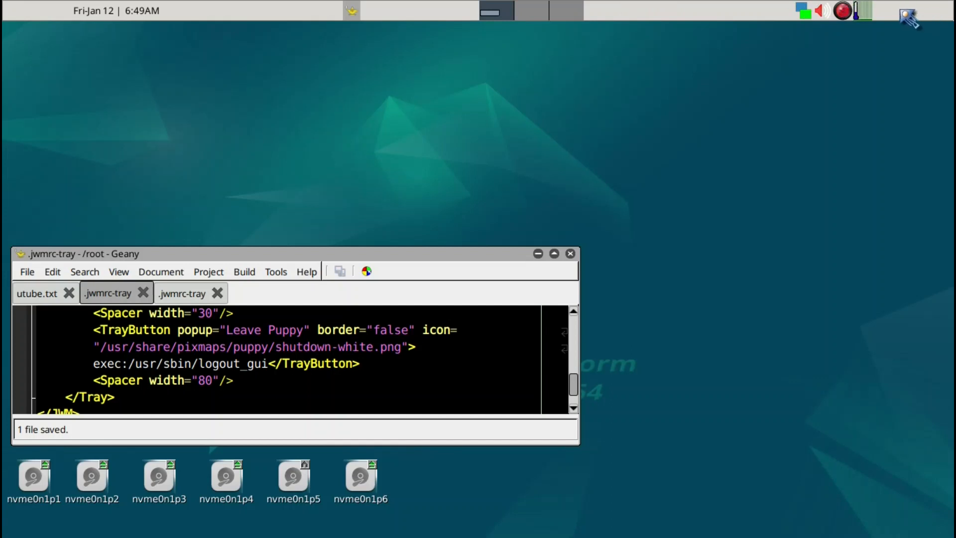
{"action": "mouse_move", "coordinate": [249, 485]}
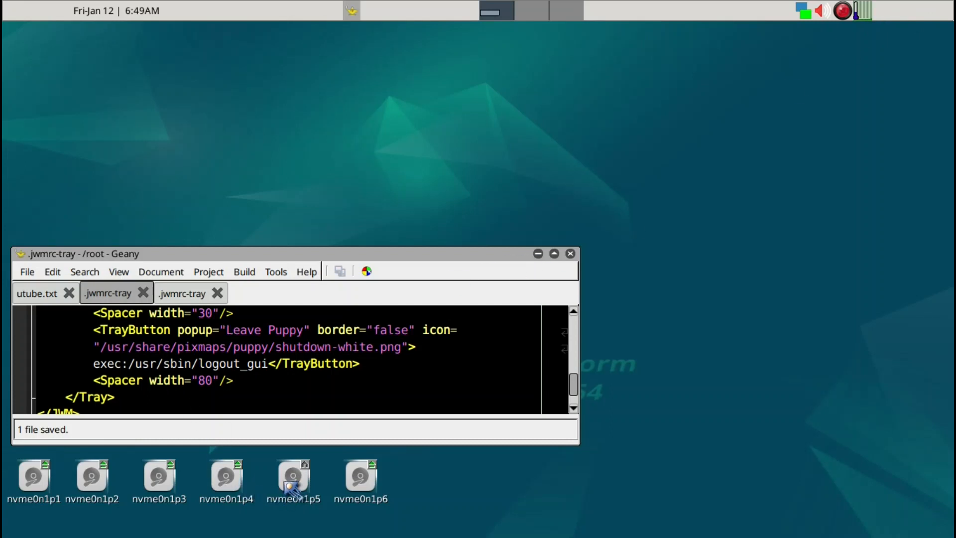
- Open the nvme0n1p6 drive in ROX-Filer to reach the Linux/32bit folder
{"action": "double_click", "coordinate": [293, 474]}
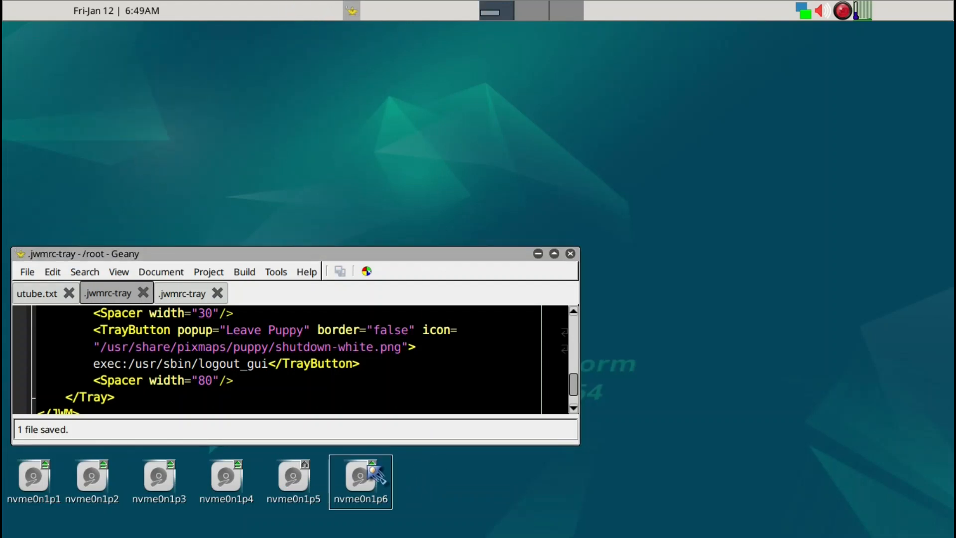
{"action": "double_click", "coordinate": [360, 476]}
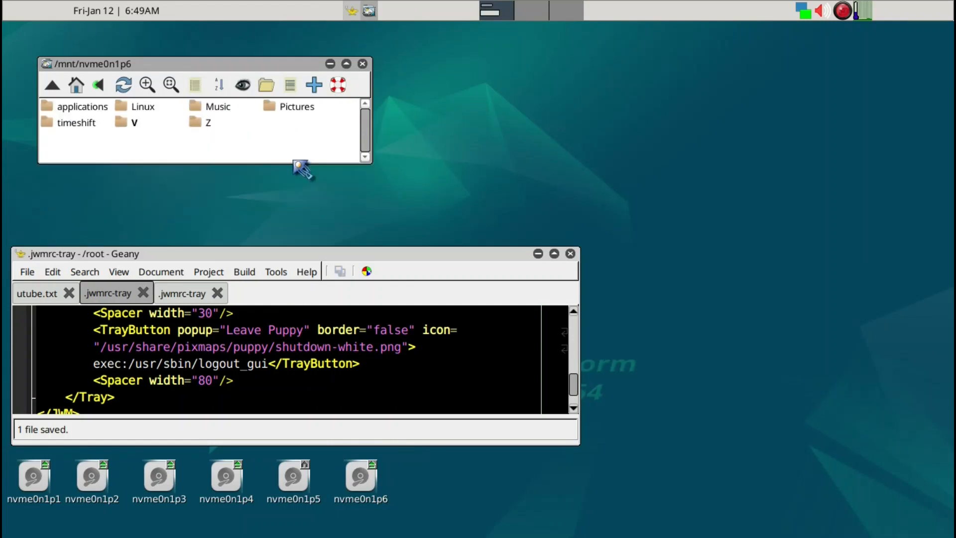
{"action": "mouse_move", "coordinate": [152, 119]}
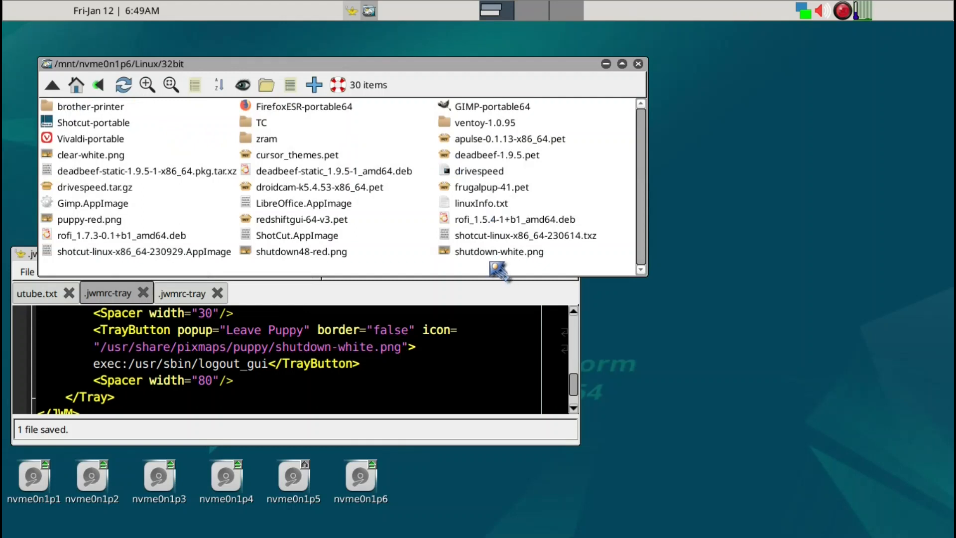
{"action": "mouse_move", "coordinate": [494, 253]}
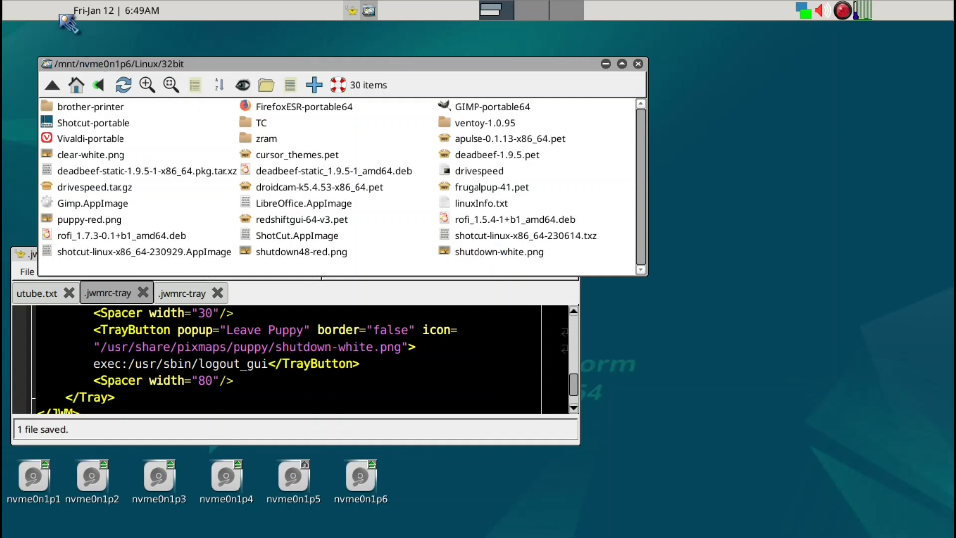
{"action": "mouse_move", "coordinate": [909, 17]}
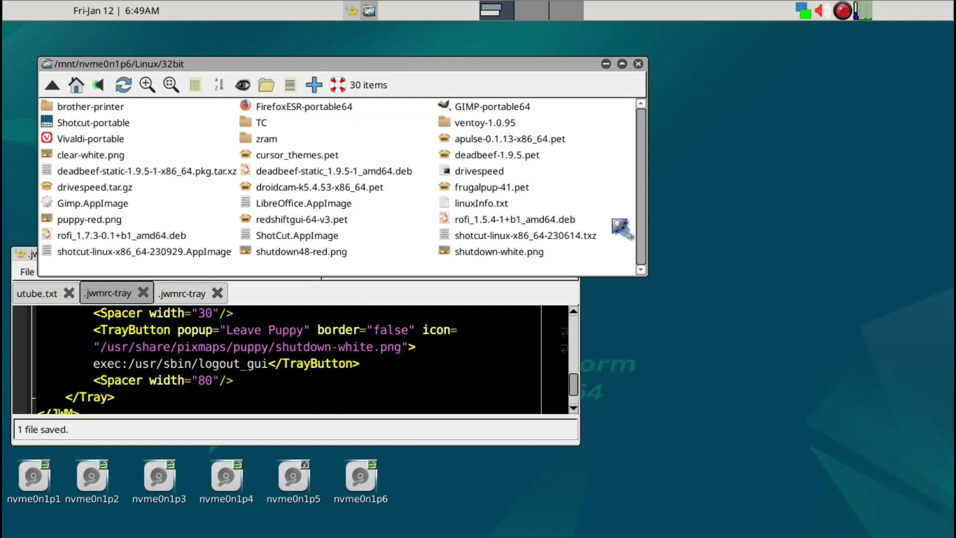
{"action": "mouse_move", "coordinate": [564, 261]}
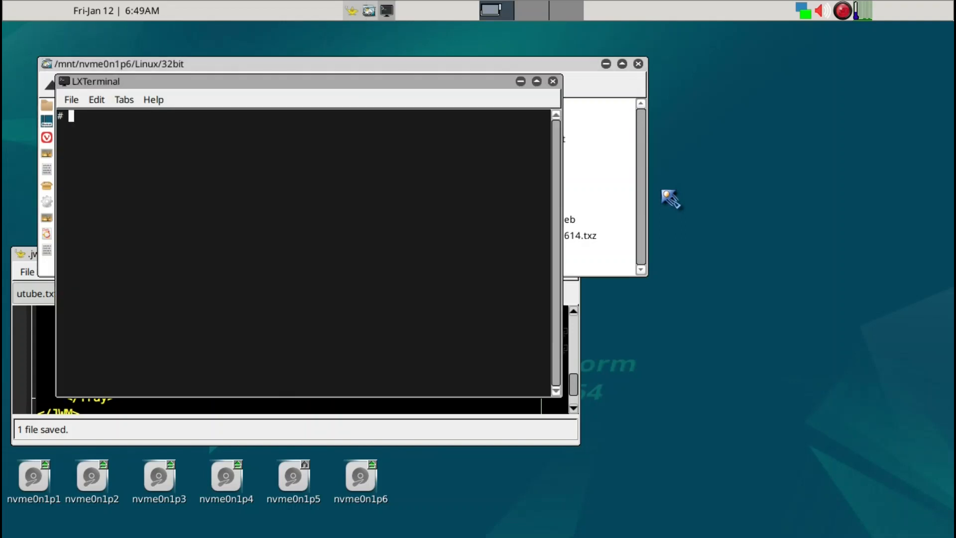
- Copy the folder's PNG icons with 'cp *.png /usr/share/pixmaps/puppy/'
{"action": "type", "text": "cp"}
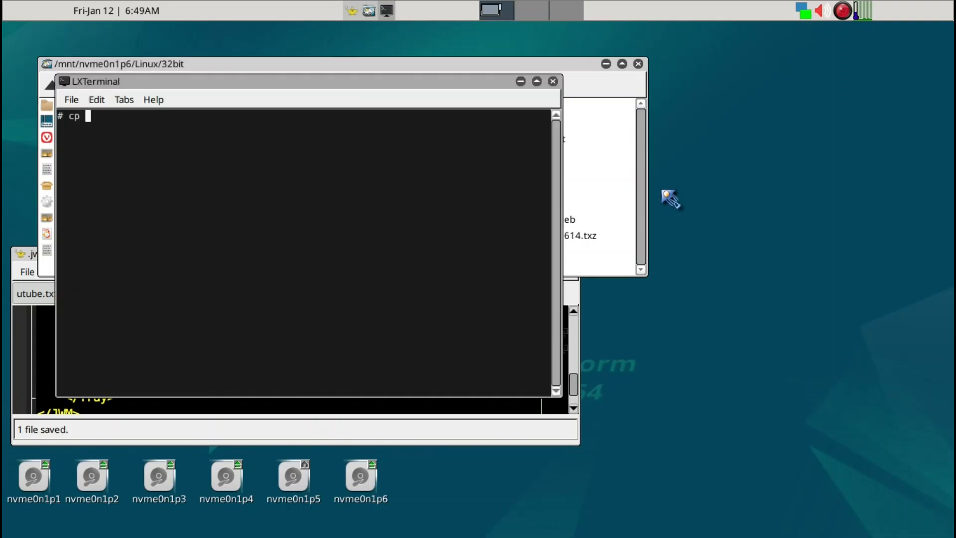
{"action": "type", "text": "*.png"}
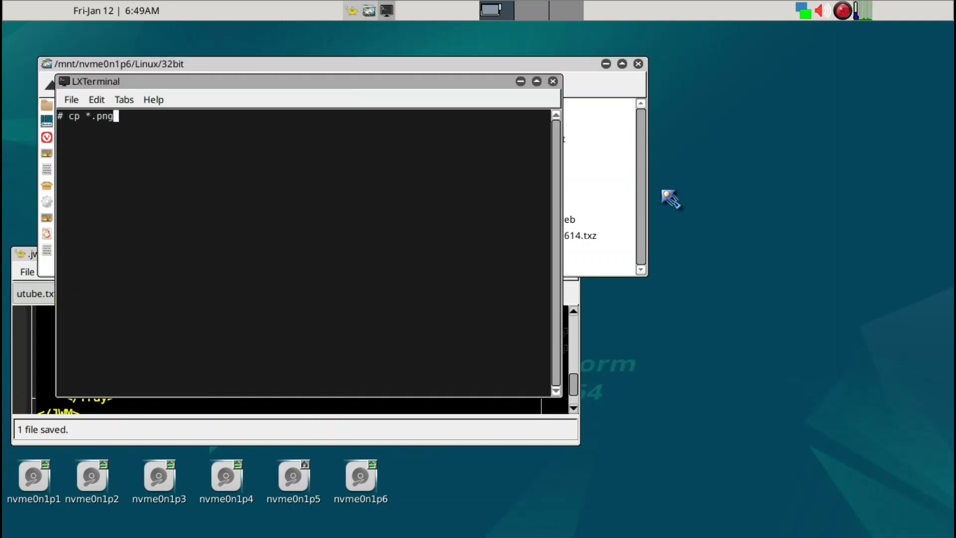
{"action": "type", "text": "/usr"}
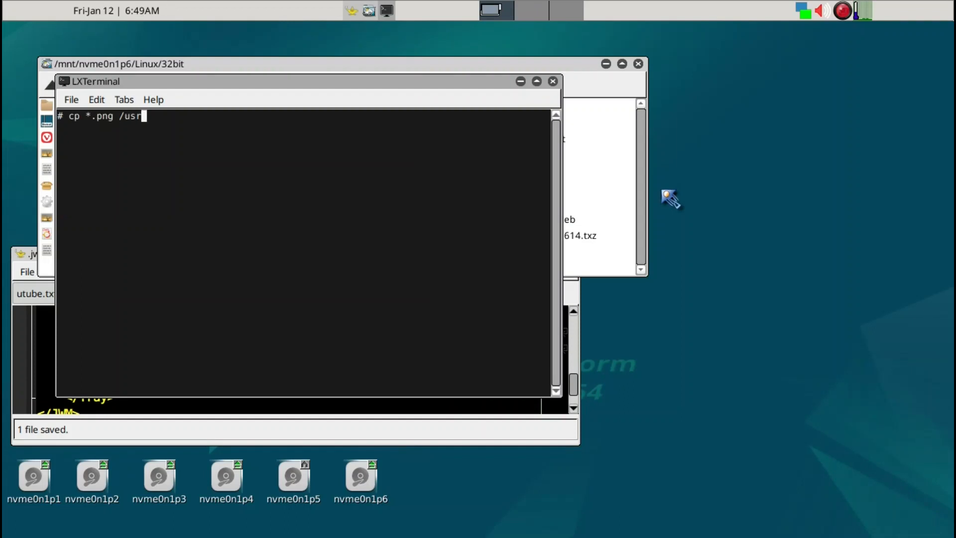
{"action": "type", "text": "share/p"}
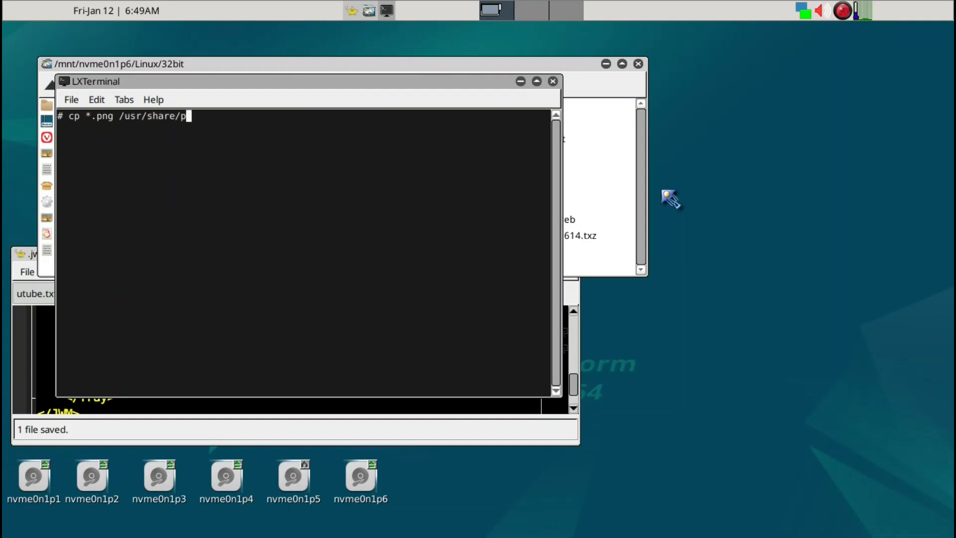
{"action": "type", "text": "ixmaps/pupp"}
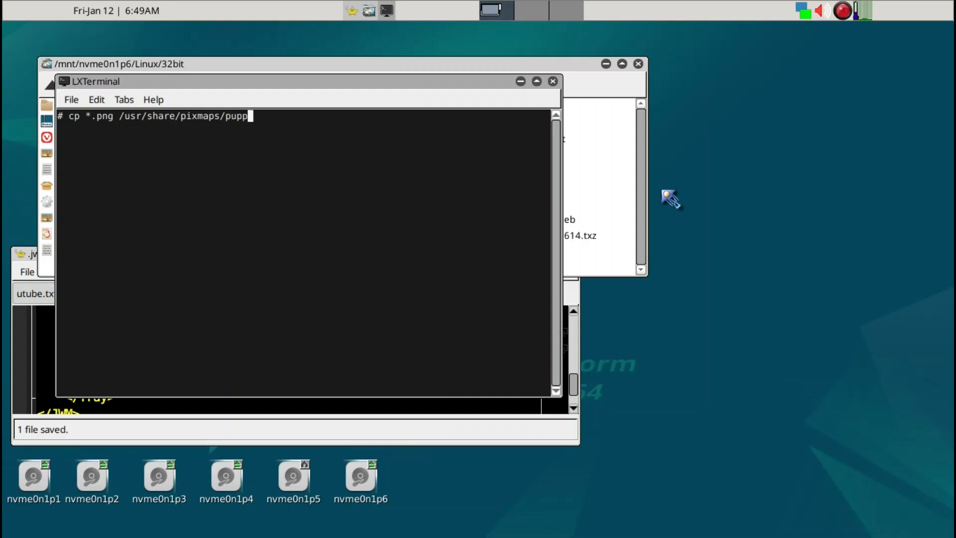
{"action": "type", "text": "y/"}
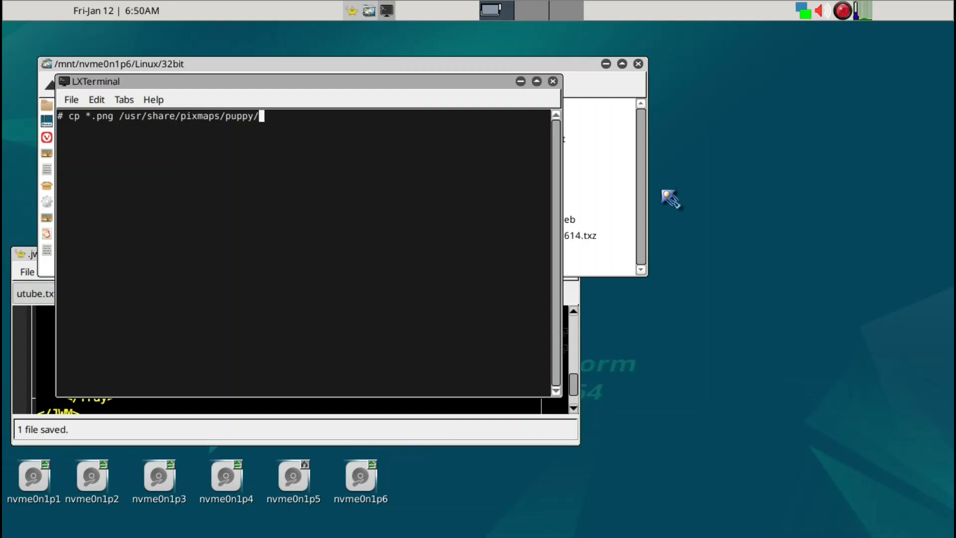
{"action": "key", "text": "Return"}
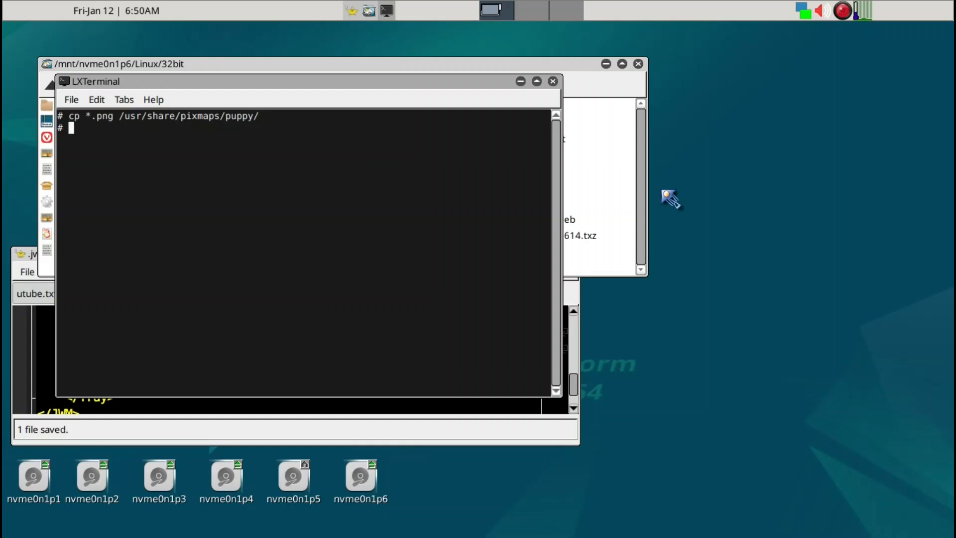
- Restart JWM with 'jwm -restart &' and close the terminal
{"action": "type", "text": "jwm -r"}
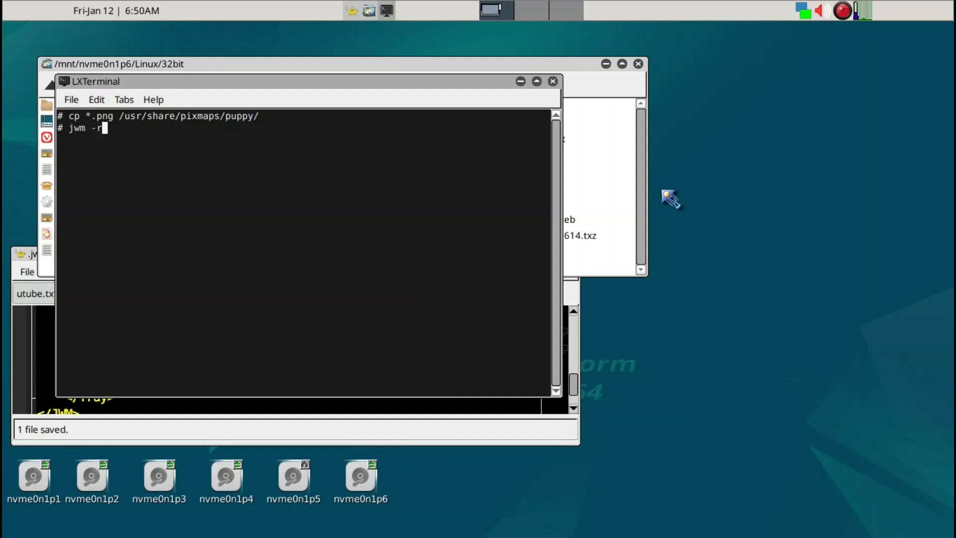
{"action": "type", "text": "estart &"}
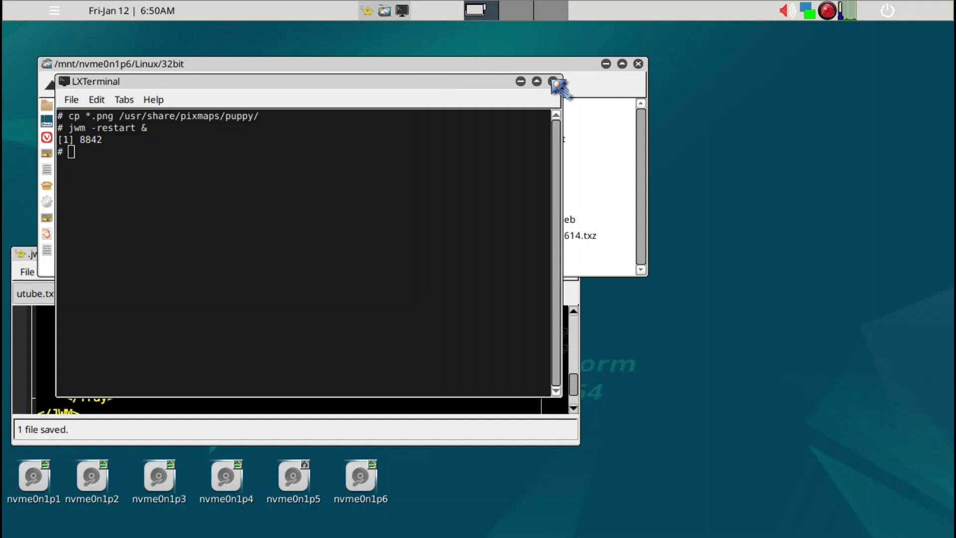
{"action": "left_click", "coordinate": [556, 81]}
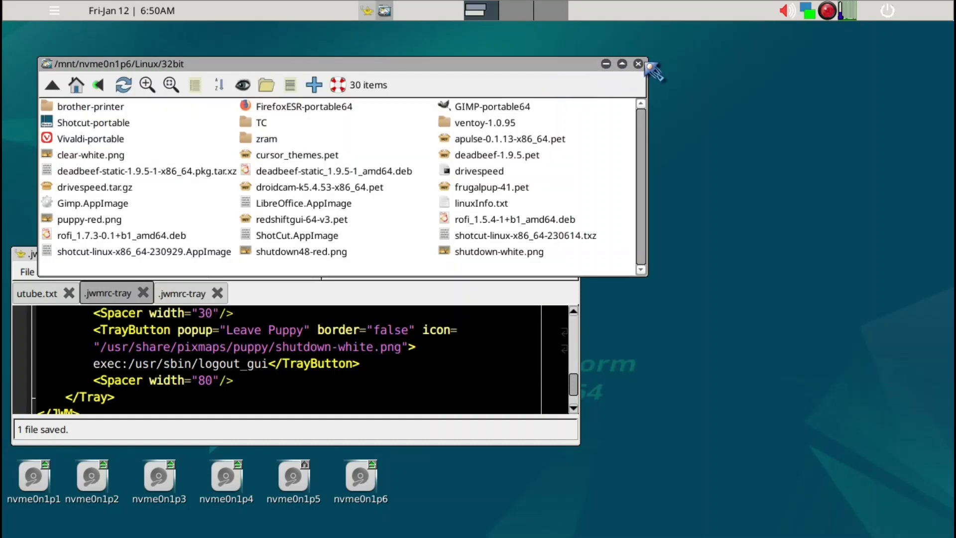
{"action": "left_click", "coordinate": [638, 64]}
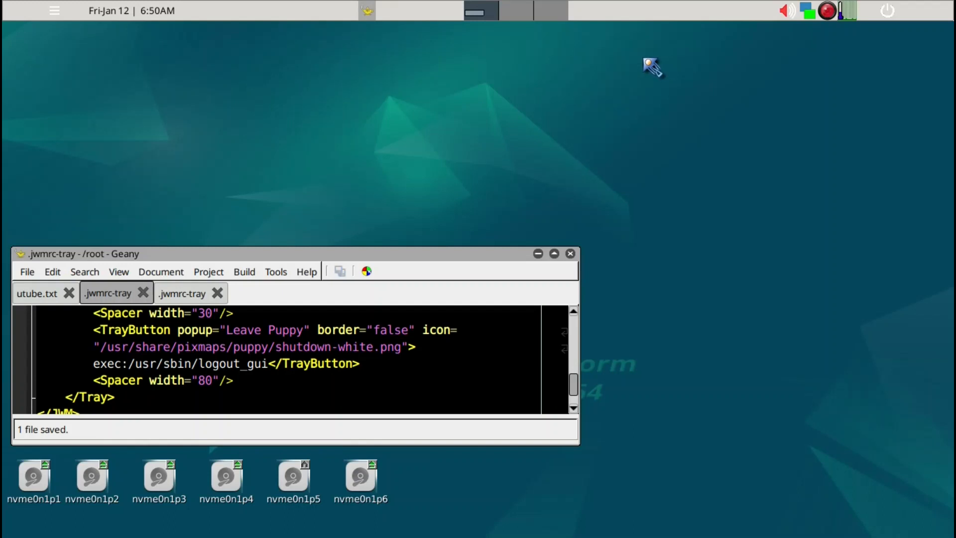
{"action": "mouse_move", "coordinate": [192, 302]}
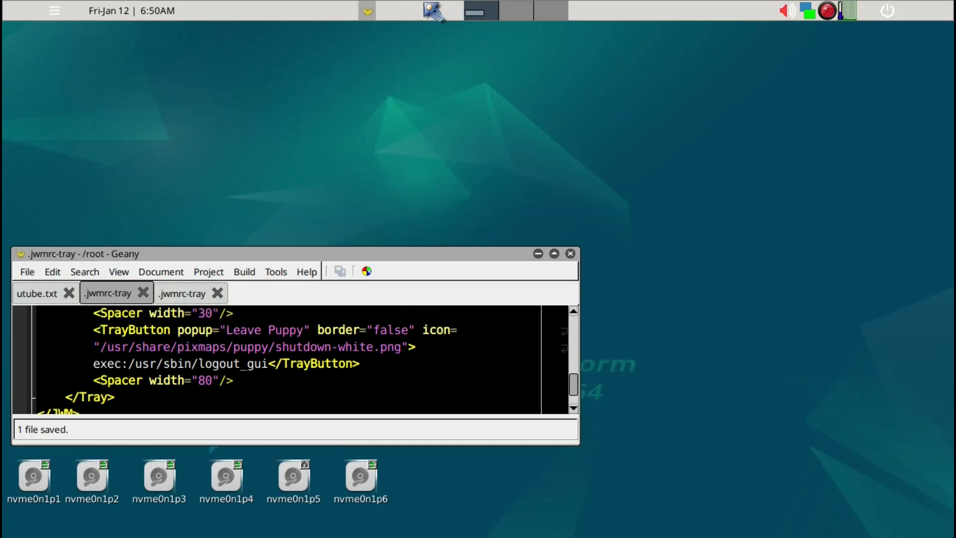
{"action": "mouse_move", "coordinate": [637, 23]}
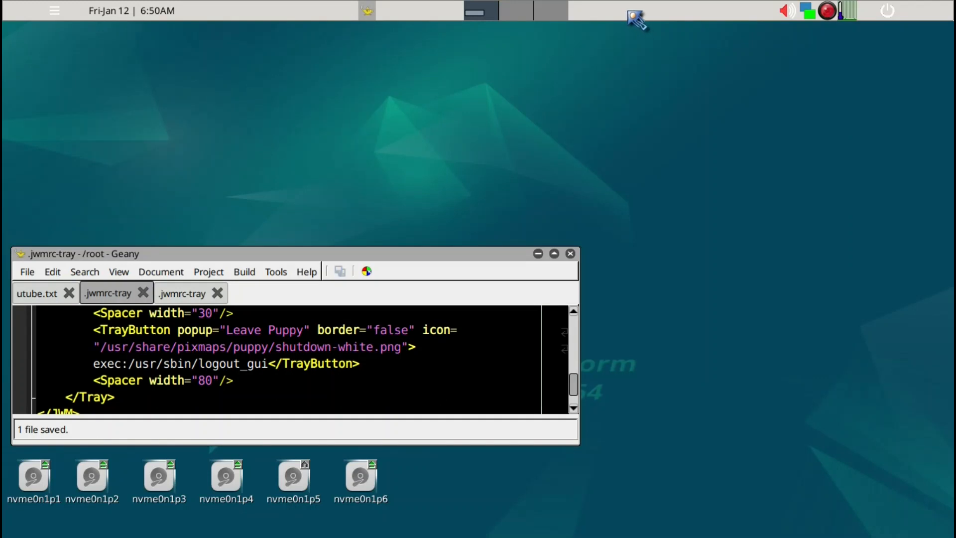
{"action": "mouse_move", "coordinate": [738, 28]}
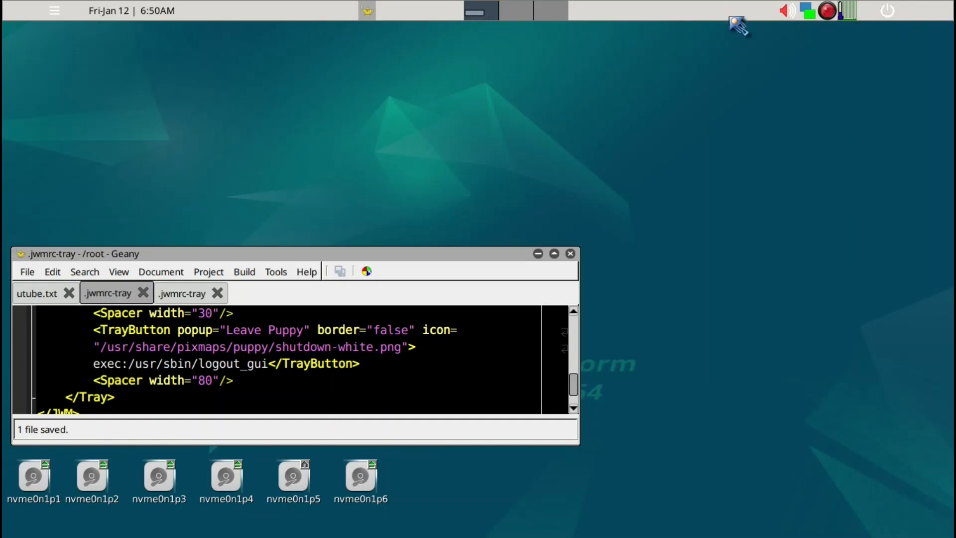
{"action": "mouse_move", "coordinate": [342, 24]}
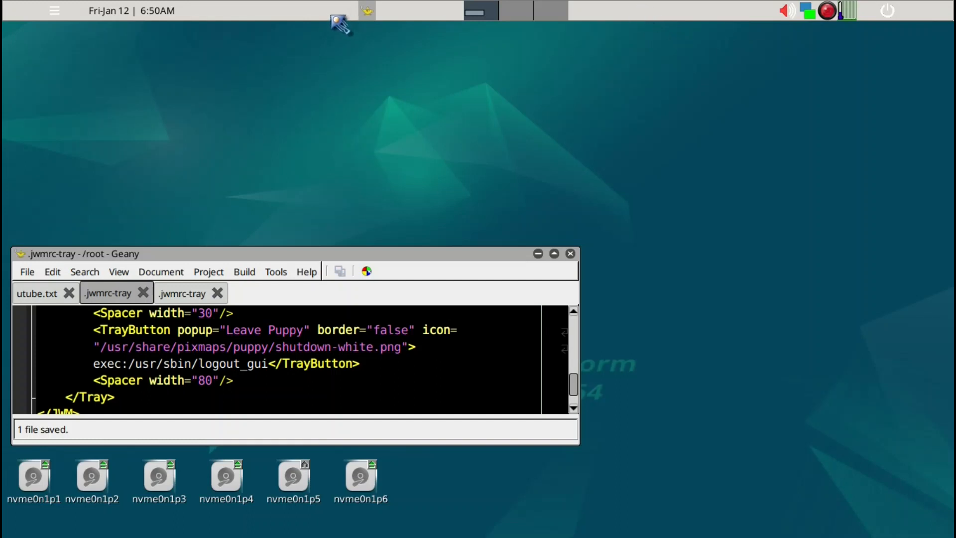
{"action": "mouse_move", "coordinate": [265, 323]}
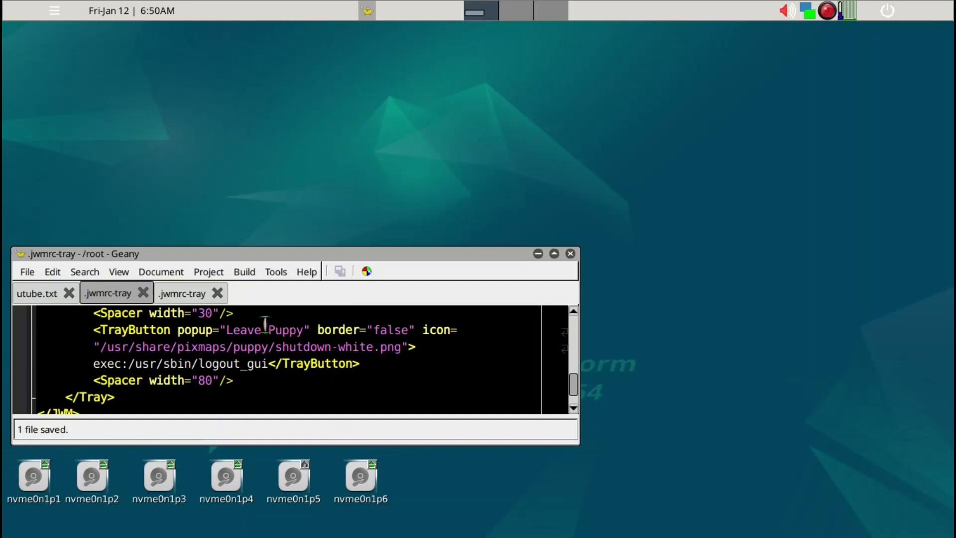
{"action": "mouse_move", "coordinate": [369, 165]}
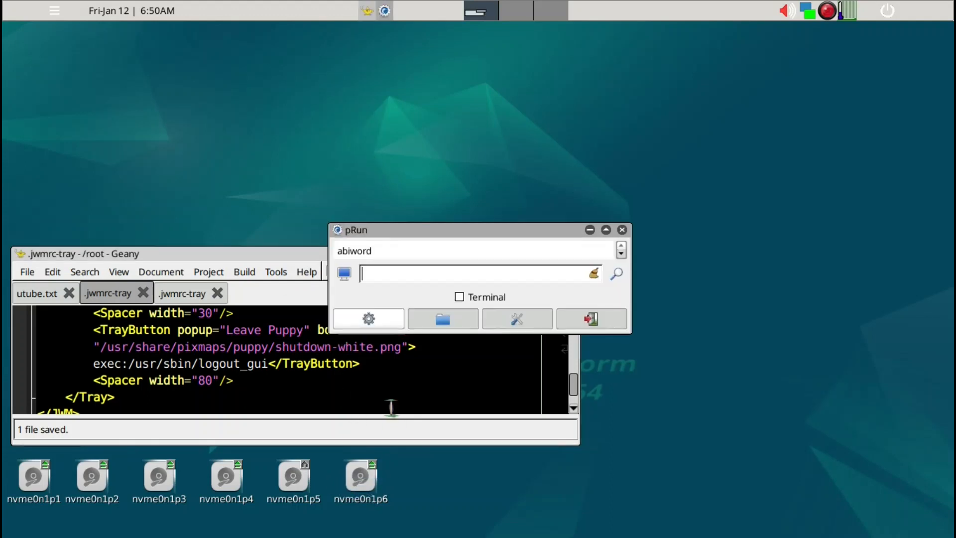
- Launch rox from pRun and open ~/.jwm/jwmrc-theme in a new Geany tab
{"action": "type", "text": "rox"}
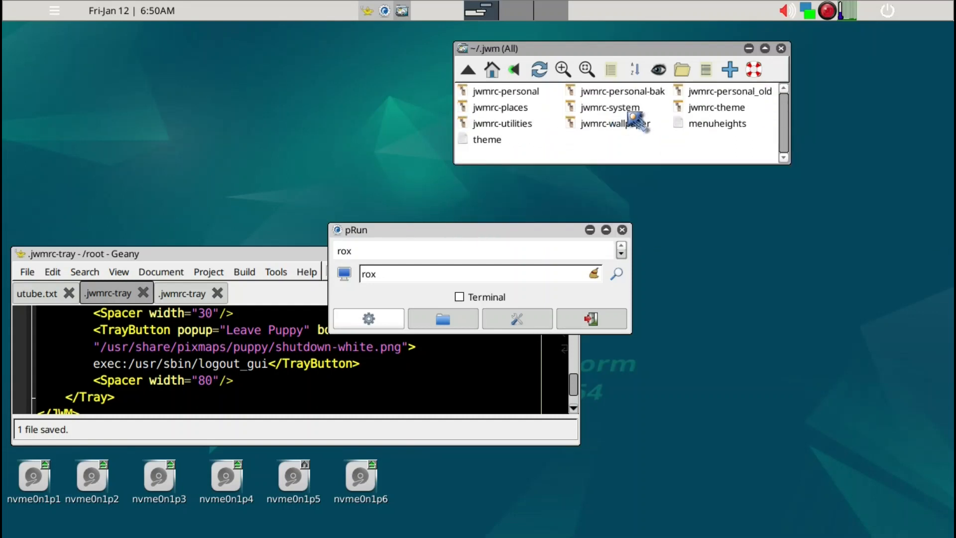
{"action": "mouse_move", "coordinate": [707, 115]}
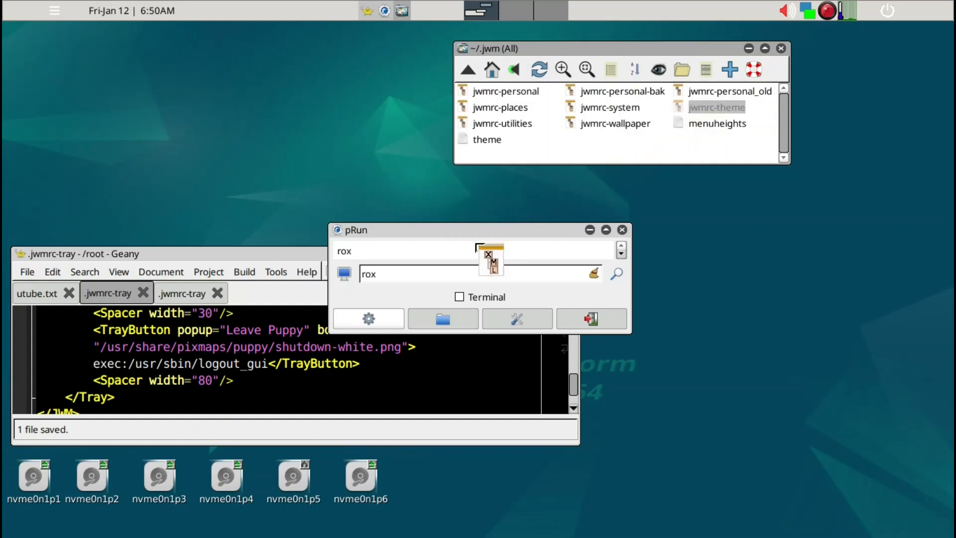
{"action": "double_click", "coordinate": [717, 107]}
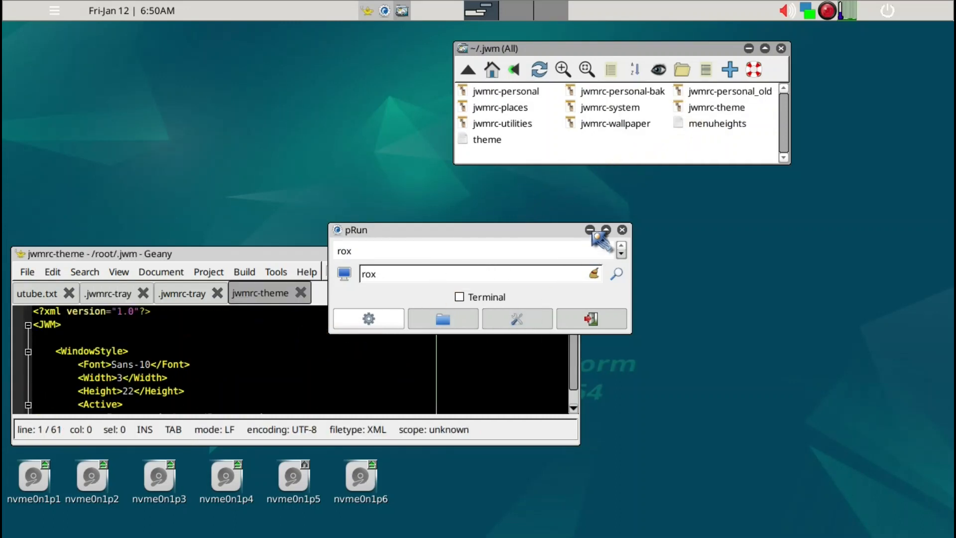
{"action": "left_click", "coordinate": [622, 230]}
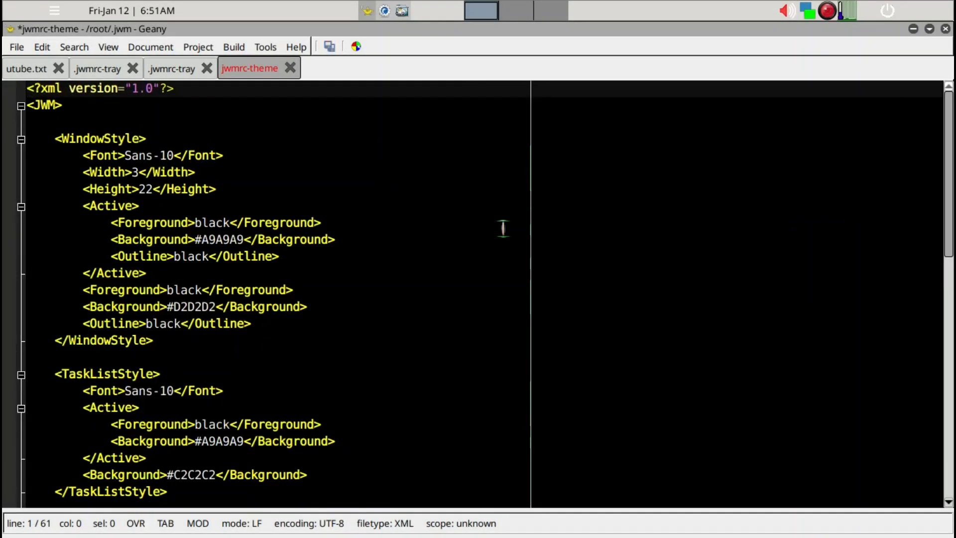
{"action": "mouse_move", "coordinate": [358, 172]}
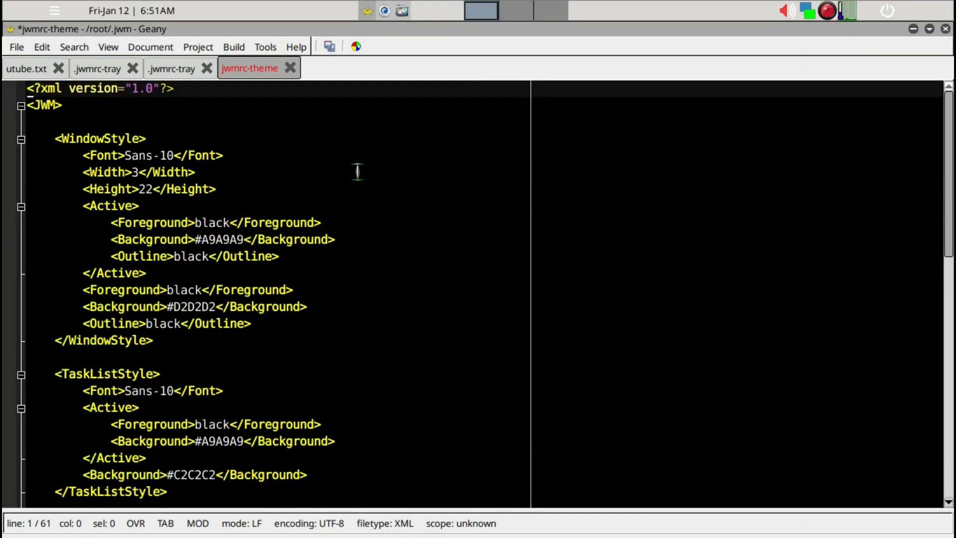
{"action": "mouse_move", "coordinate": [55, 83]}
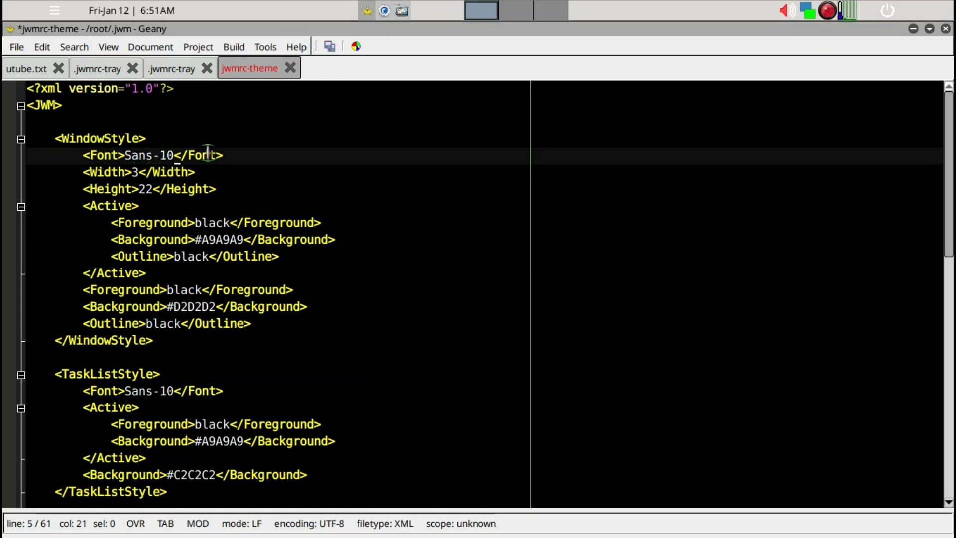
{"action": "mouse_move", "coordinate": [250, 190]}
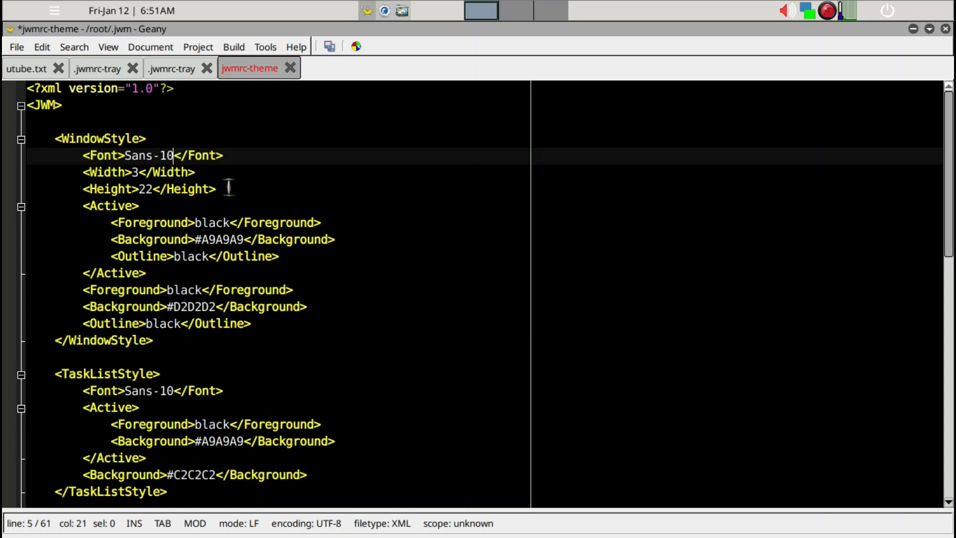
- Scroll jwmrc-theme to the WindowStyle section and place the cursor on the Background #D2D2D2 line
{"action": "scroll", "scroll_direction": "down", "scroll_amount": 3}
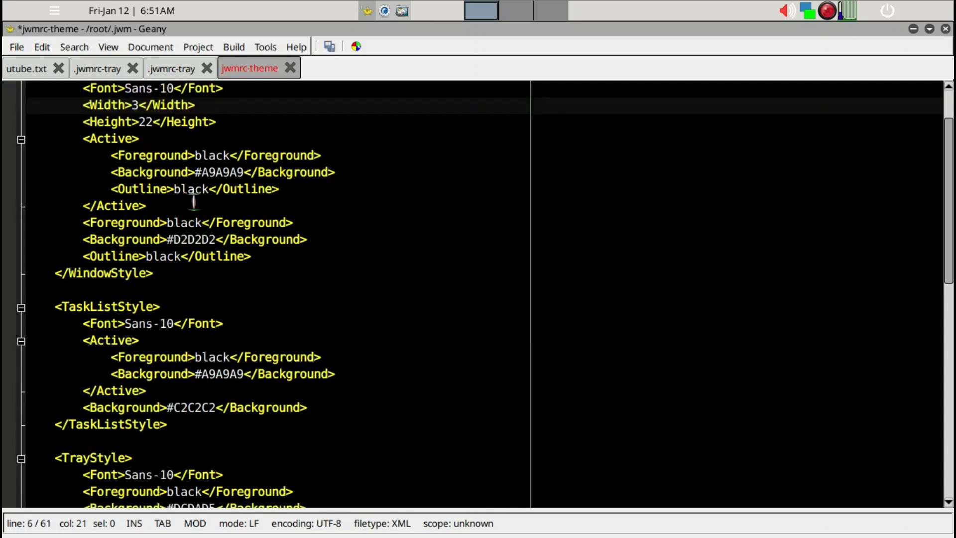
{"action": "left_click", "coordinate": [167, 155]}
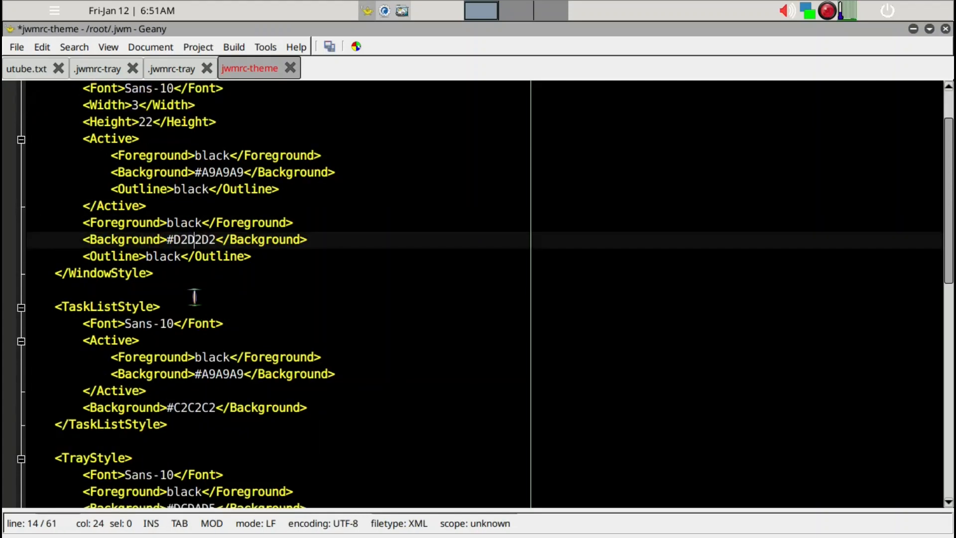
{"action": "scroll", "scroll_direction": "down", "scroll_amount": 3}
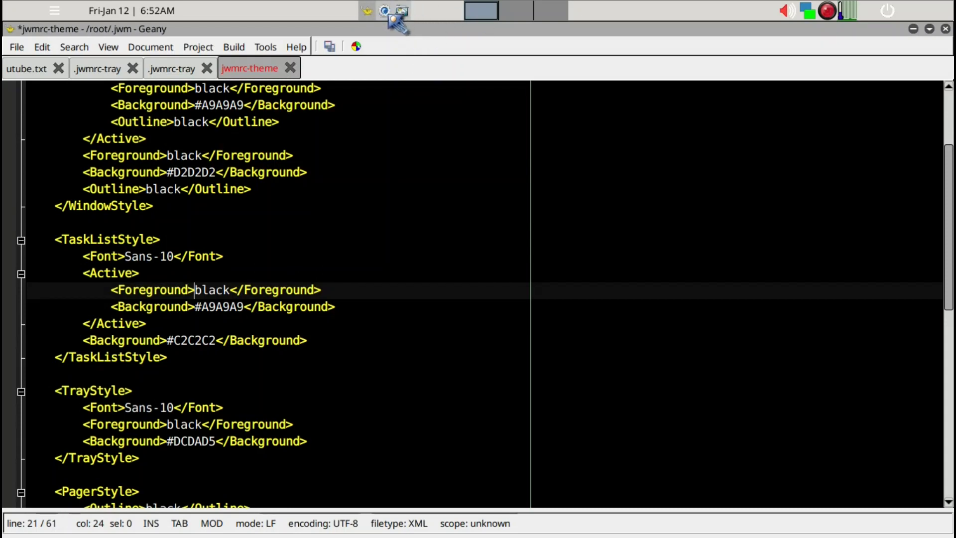
{"action": "mouse_move", "coordinate": [382, 10]}
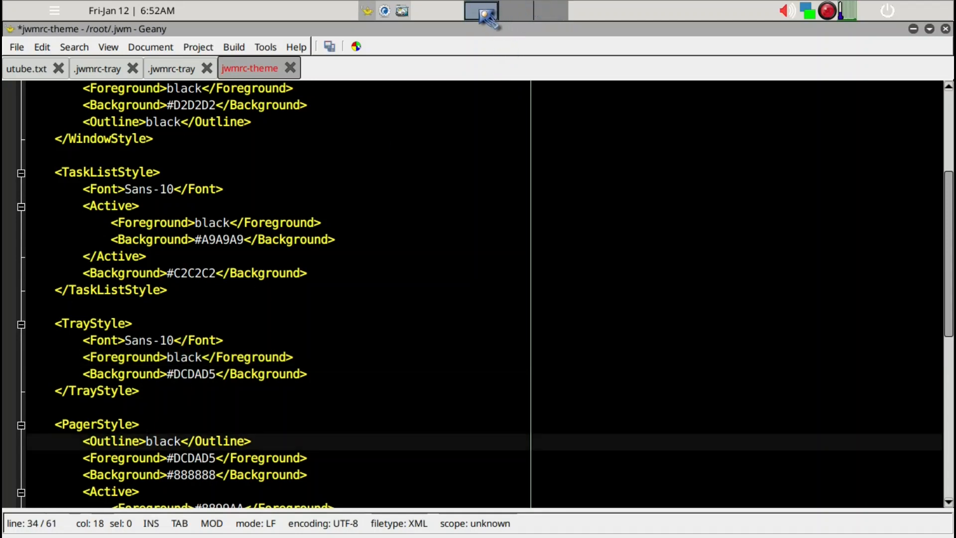
{"action": "scroll", "scroll_direction": "down", "scroll_amount": 3}
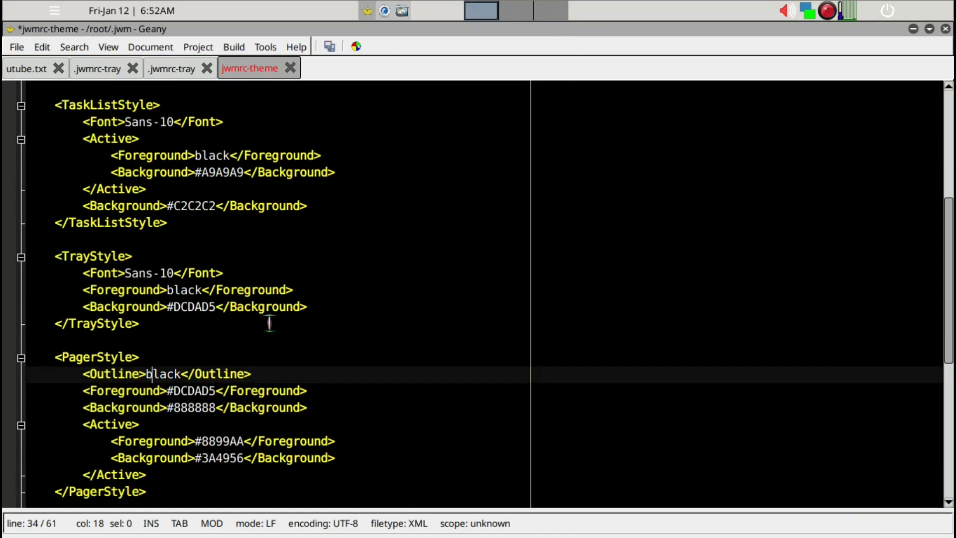
{"action": "scroll", "scroll_direction": "down", "scroll_amount": 3}
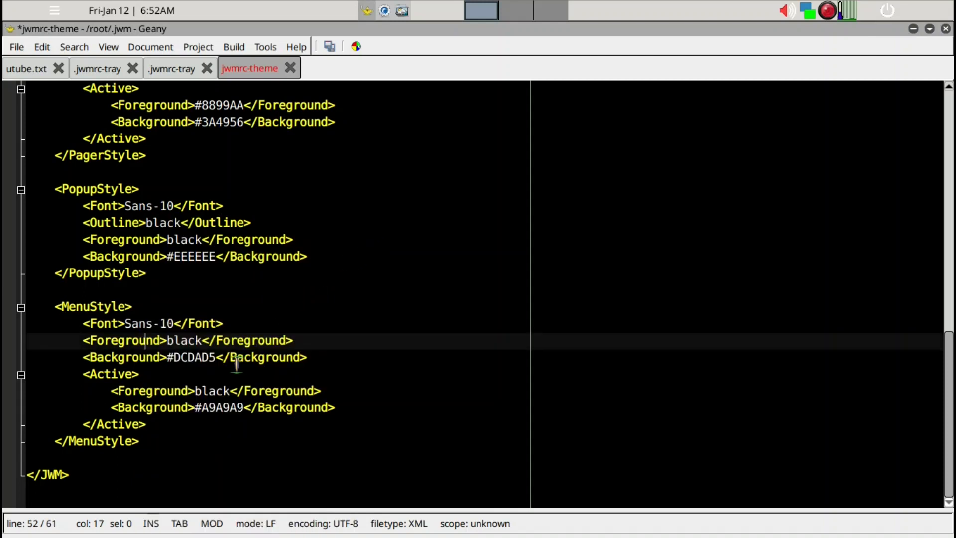
{"action": "right_click", "coordinate": [238, 365]}
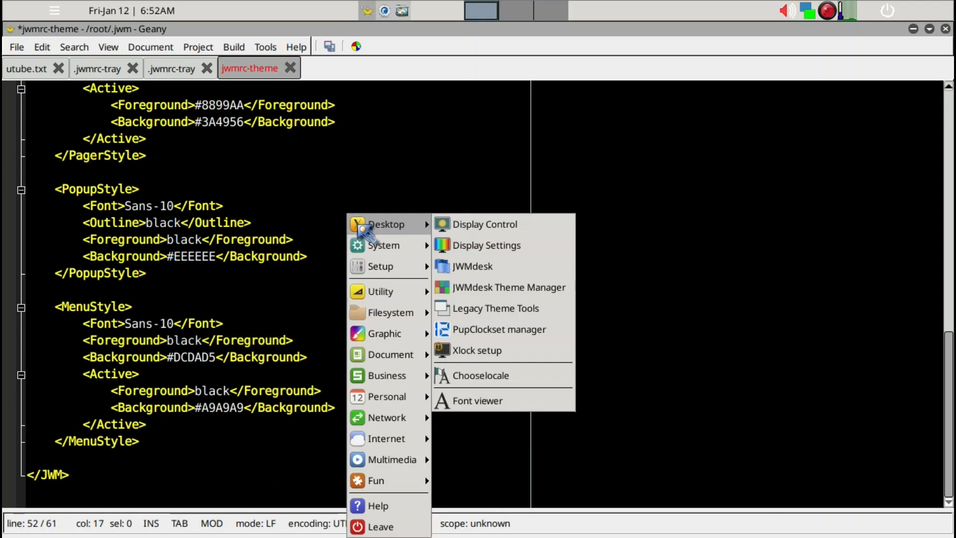
{"action": "left_click", "coordinate": [385, 178]}
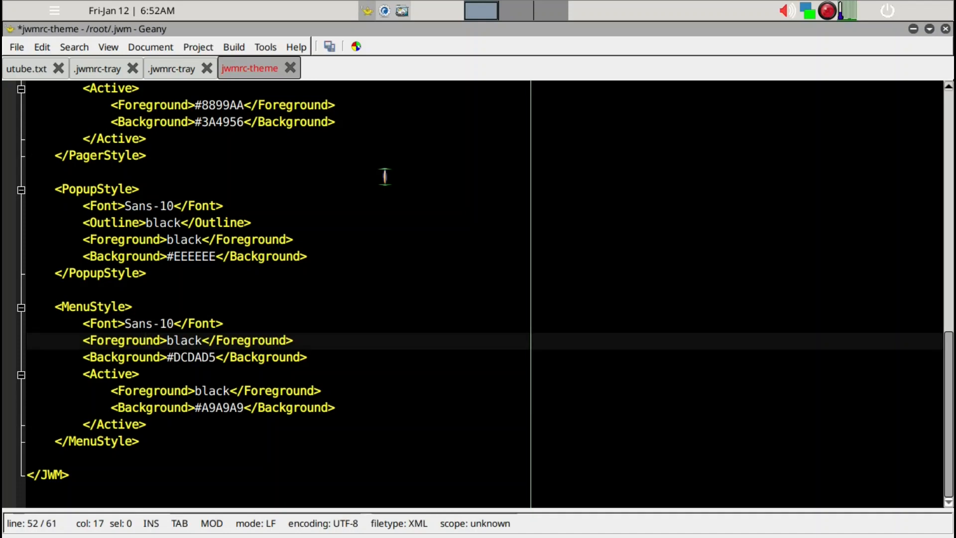
{"action": "scroll", "scroll_direction": "up", "scroll_amount": 3}
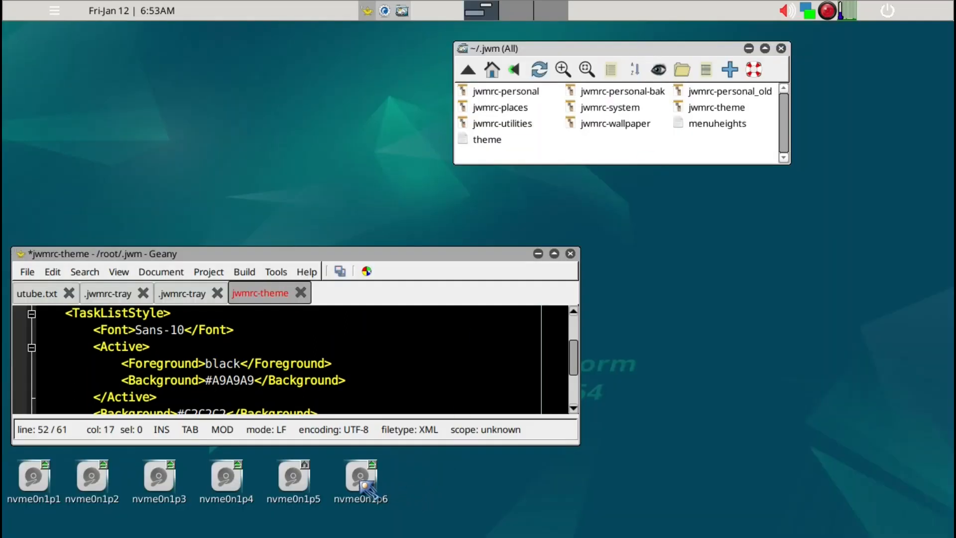
{"action": "mouse_move", "coordinate": [359, 476]}
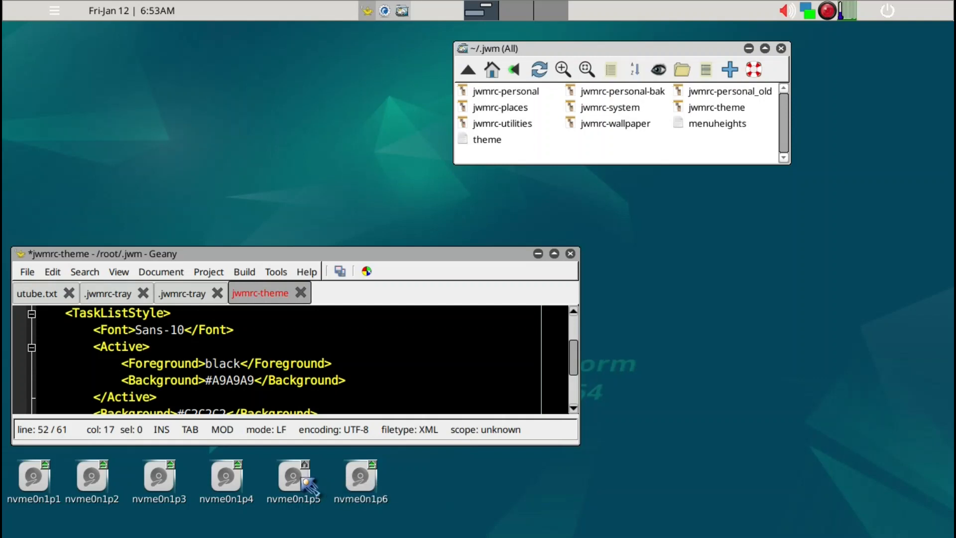
- Open the fossapup64save-m900-bspwm-i3 save's root folder from the nvme0n1p5 partition in a second window
{"action": "double_click", "coordinate": [292, 476]}
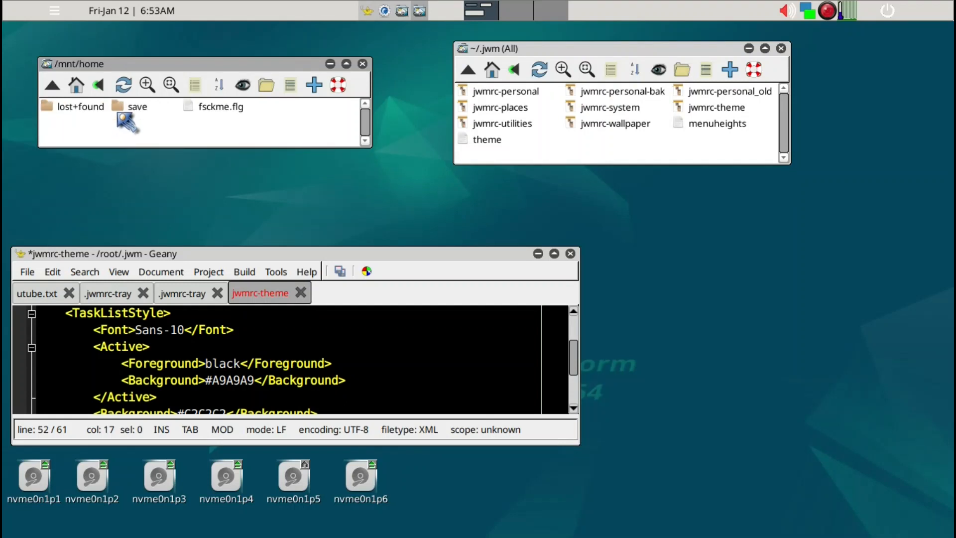
{"action": "double_click", "coordinate": [137, 107]}
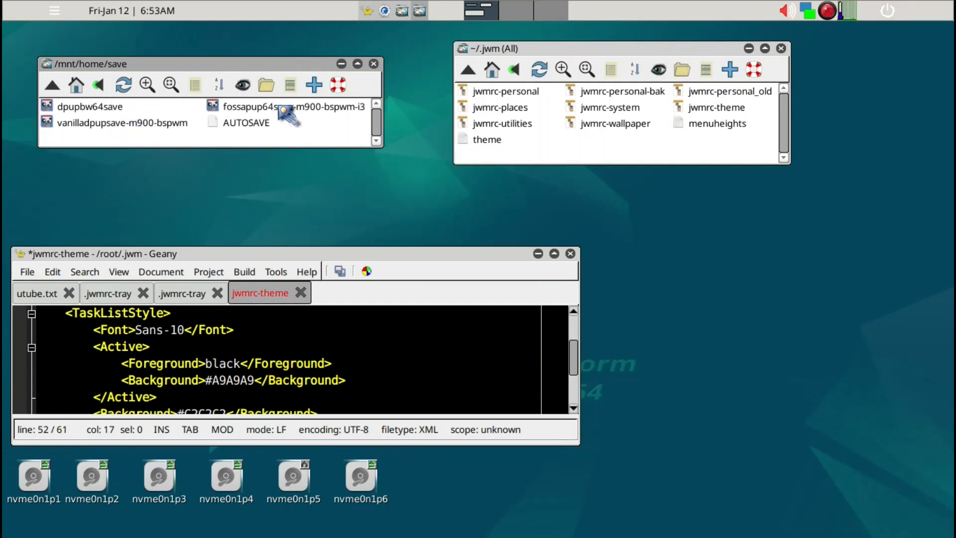
{"action": "double_click", "coordinate": [271, 106]}
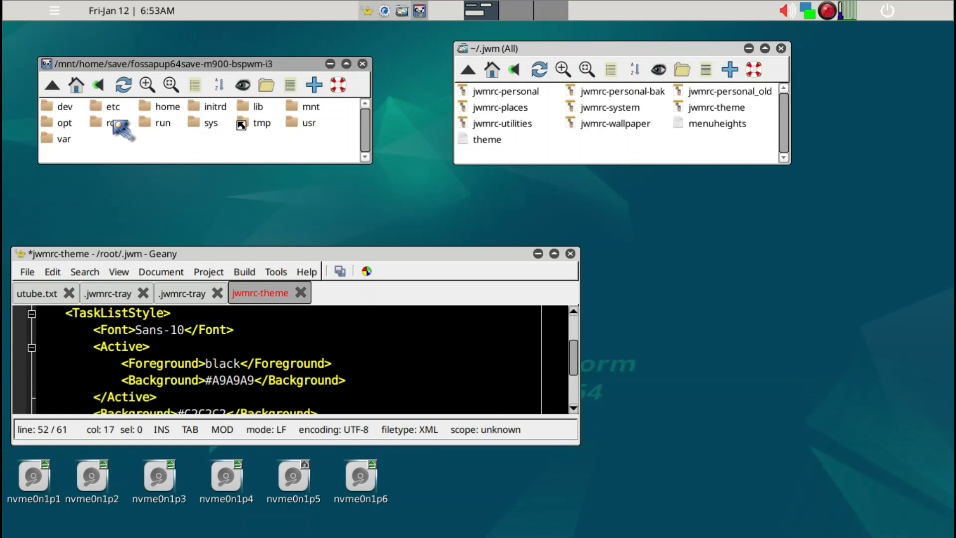
{"action": "double_click", "coordinate": [110, 122]}
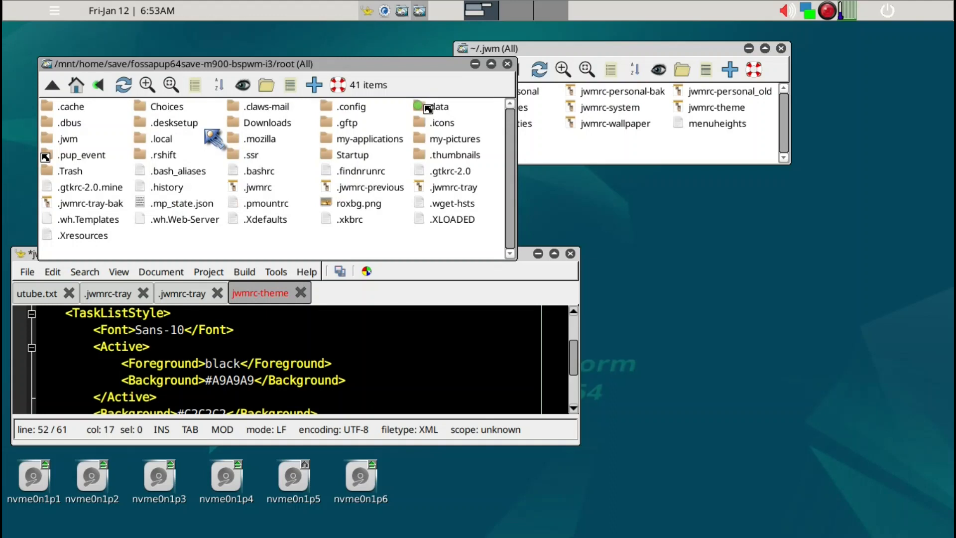
{"action": "mouse_move", "coordinate": [427, 138]}
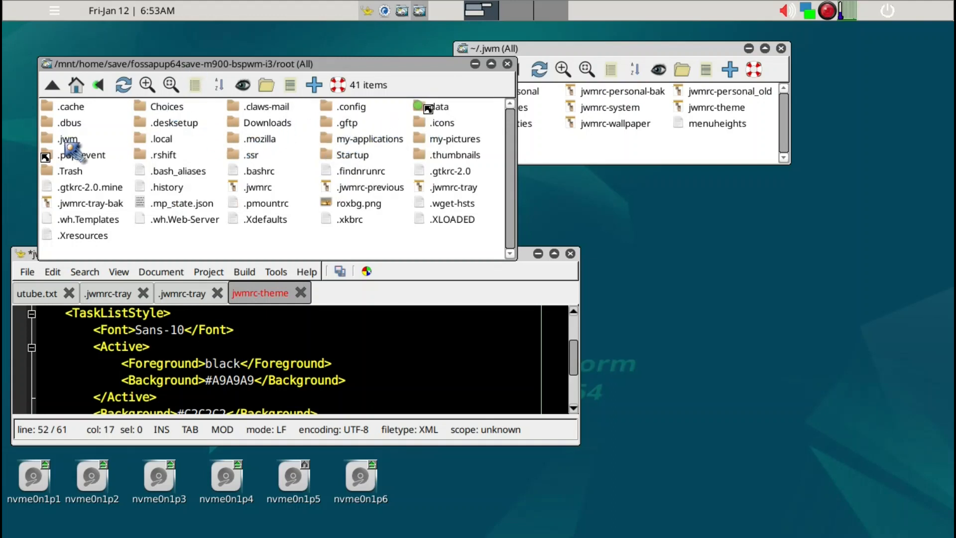
- List the .jwm folder in the save area holding the jwmrc-theme with #FF0000 menu background
{"action": "double_click", "coordinate": [68, 139]}
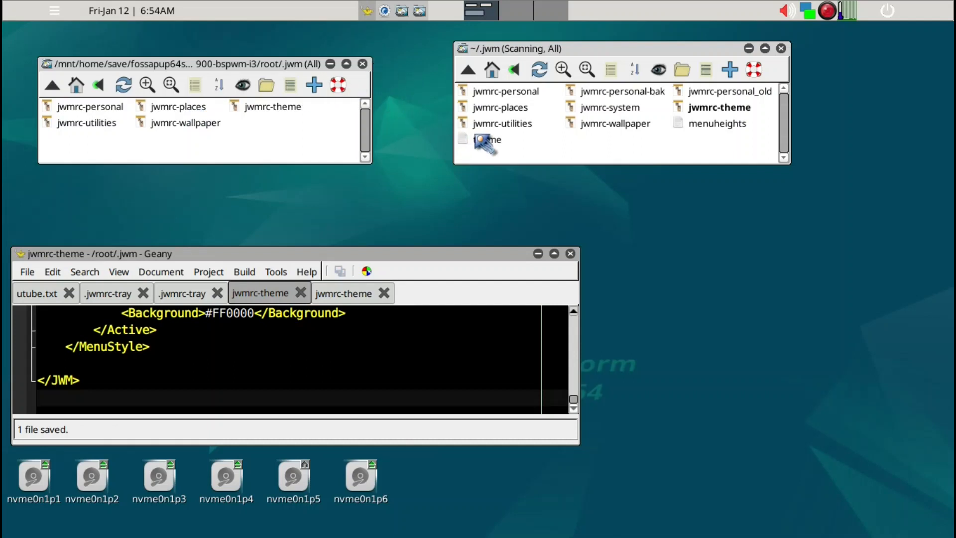
- Start a terminal in ~/.jwm via Window > Terminal Here and enter jwm -restart &
{"action": "right_click", "coordinate": [487, 143]}
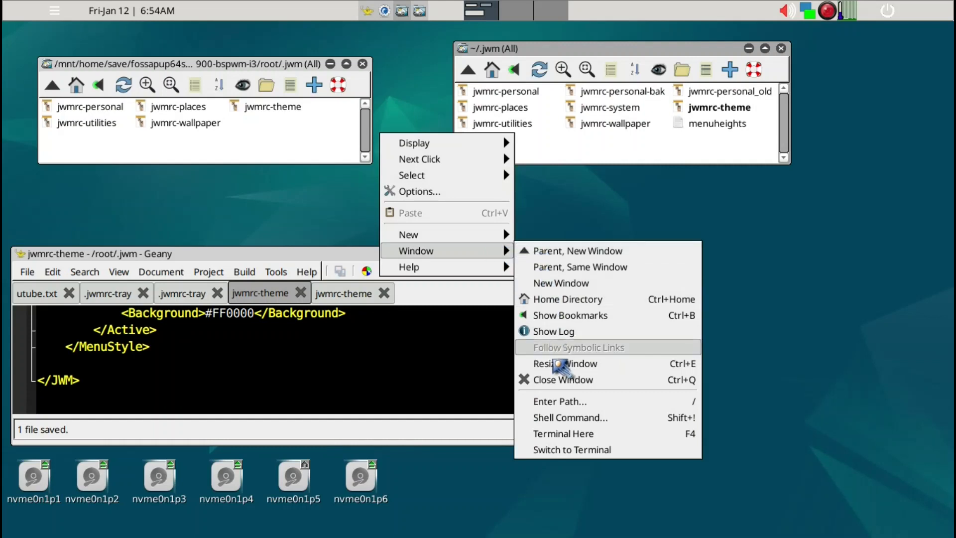
{"action": "mouse_move", "coordinate": [563, 433]}
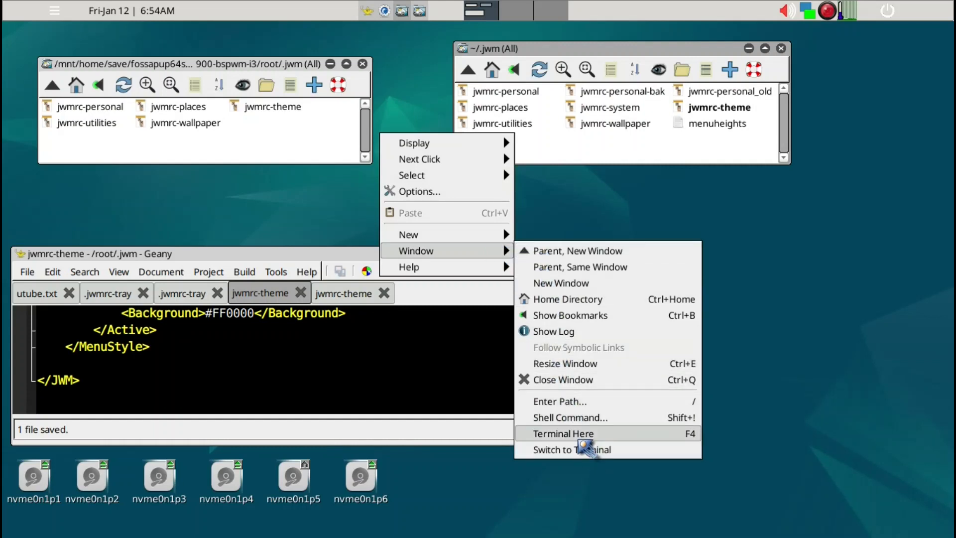
{"action": "left_click", "coordinate": [562, 433]}
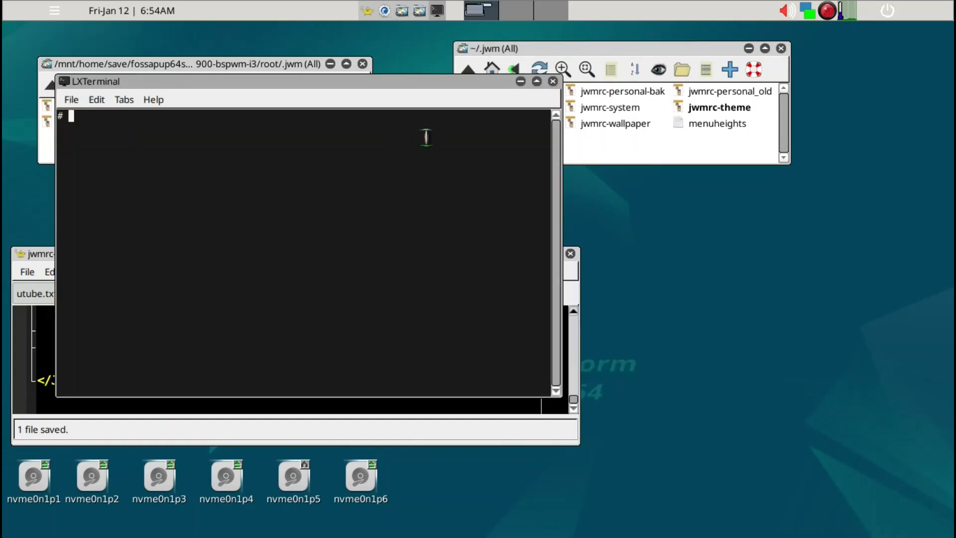
{"action": "type", "text": "jwm -"}
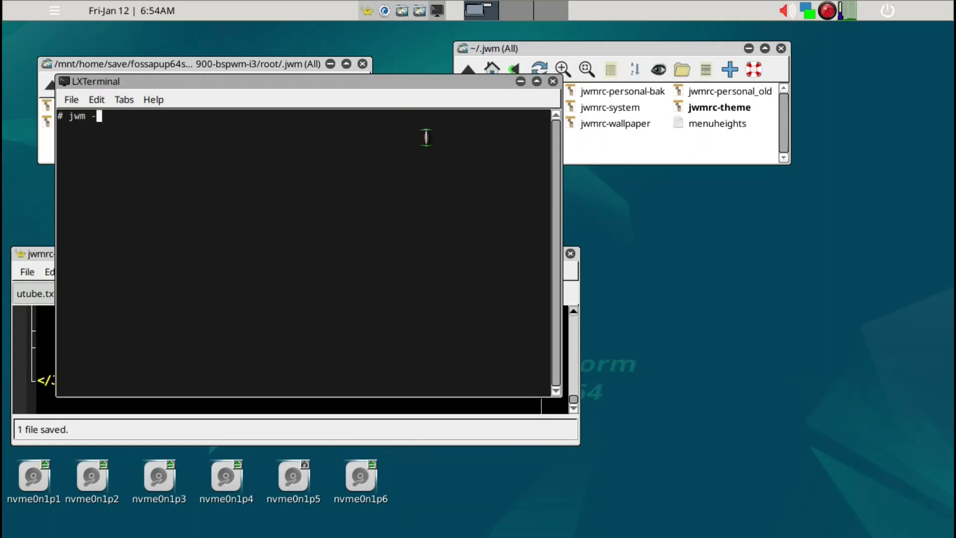
{"action": "type", "text": "restart &"}
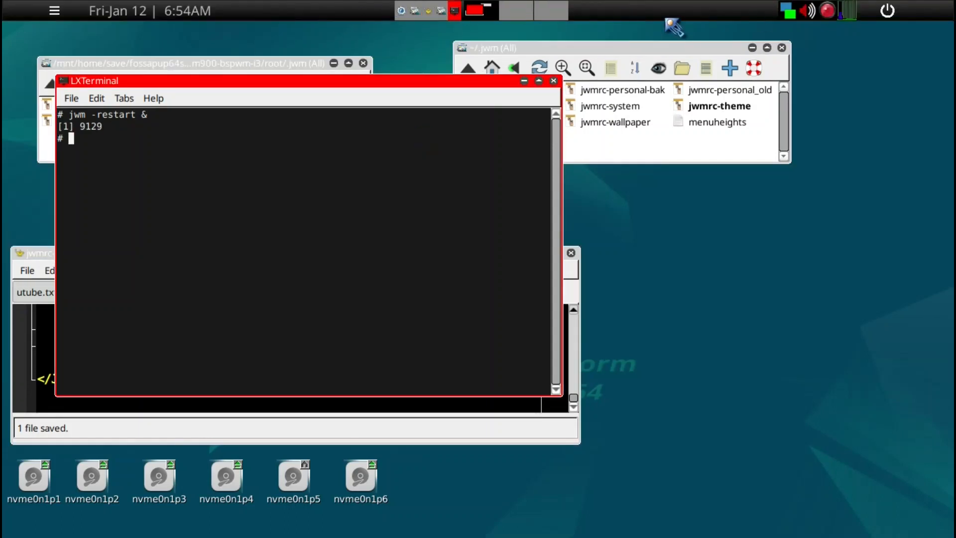
{"action": "mouse_move", "coordinate": [881, 24]}
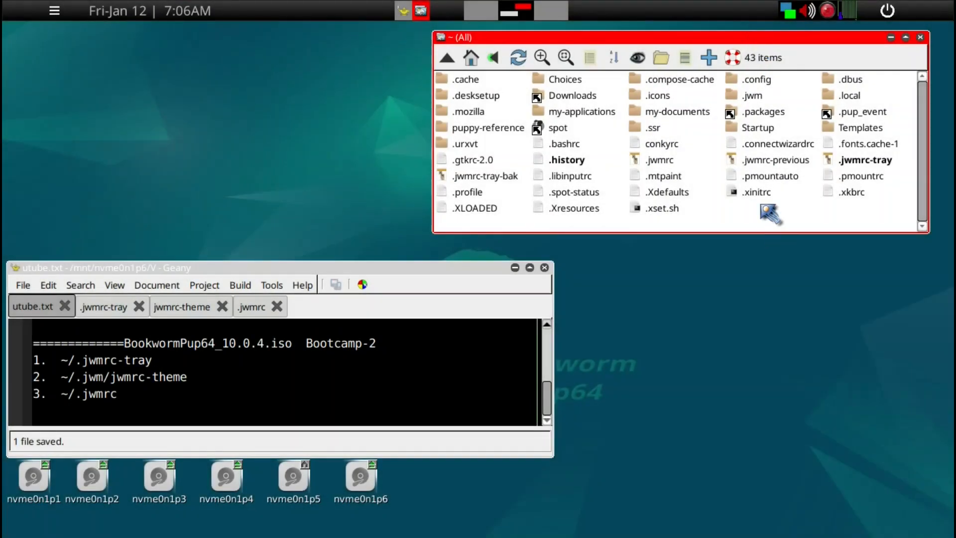
{"action": "mouse_move", "coordinate": [662, 171]}
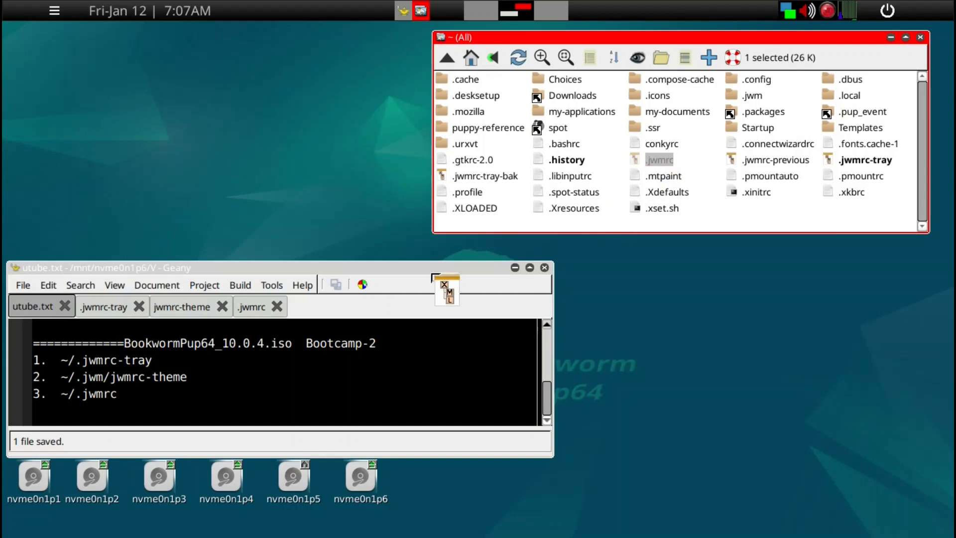
- Load .jwmrc in Geany and review its Utility, Internet and Fun menu entries
{"action": "left_click", "coordinate": [251, 306]}
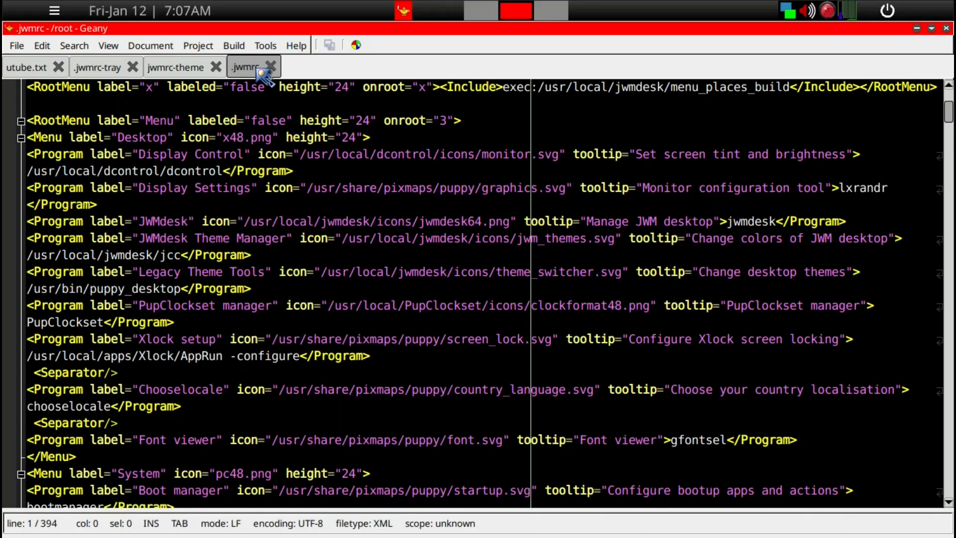
{"action": "scroll", "scroll_direction": "down", "scroll_amount": 3}
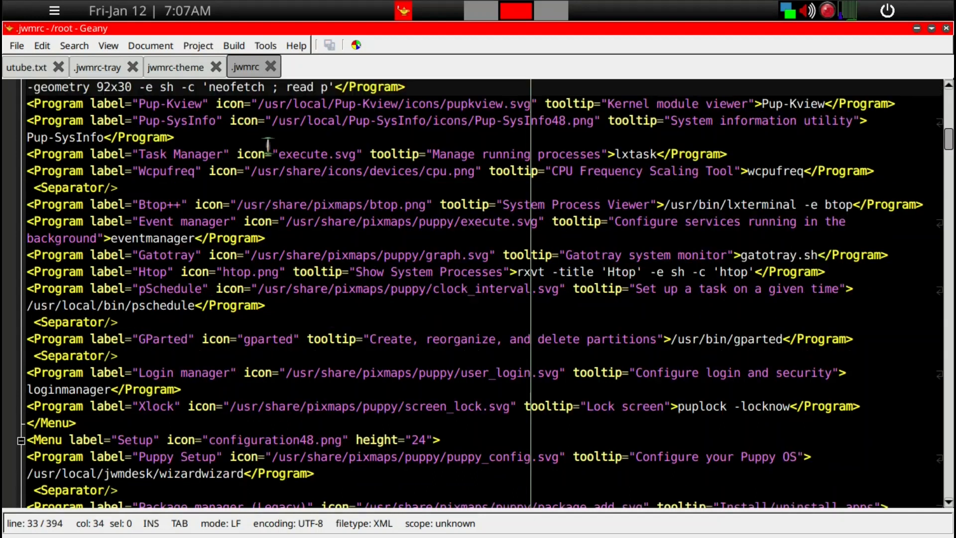
{"action": "scroll", "scroll_direction": "down", "scroll_amount": 3}
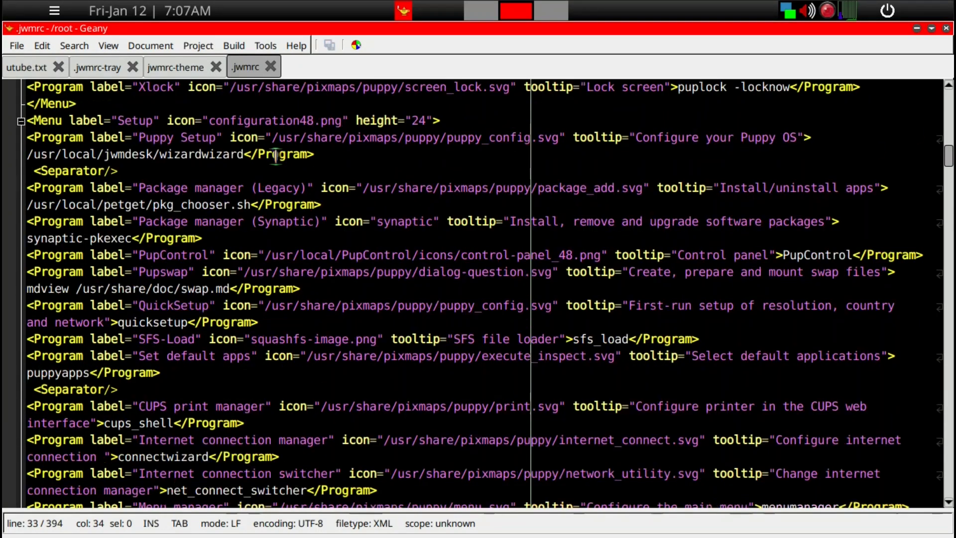
{"action": "scroll", "scroll_direction": "down", "scroll_amount": 3}
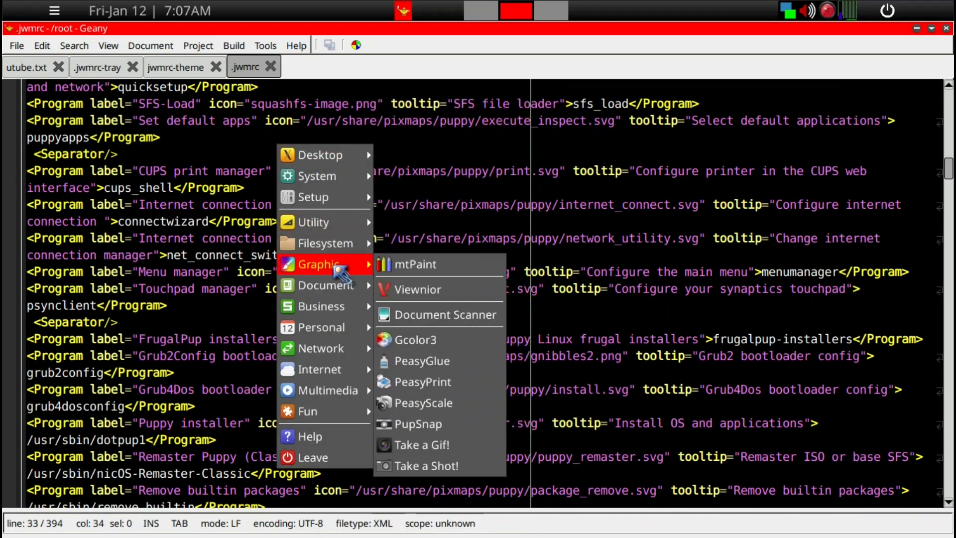
{"action": "mouse_move", "coordinate": [322, 348]}
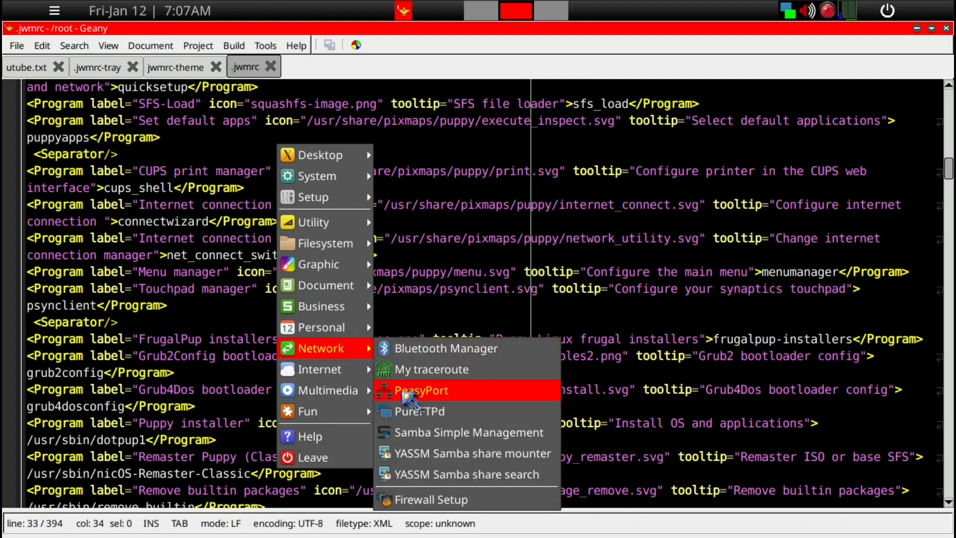
{"action": "mouse_move", "coordinate": [322, 391]}
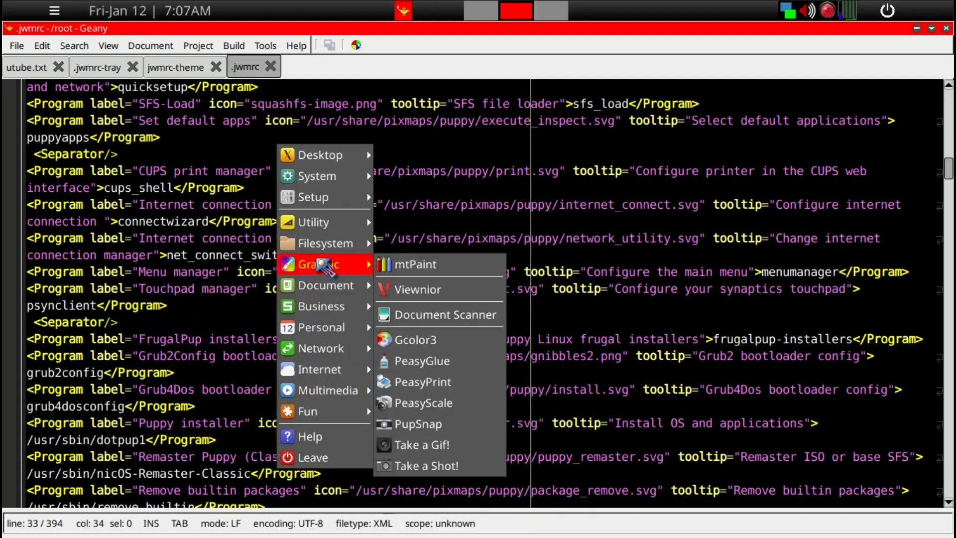
- Dismiss the JWM root menu and continue down .jwmrc to the General classes Group settings
{"action": "left_click", "coordinate": [230, 308]}
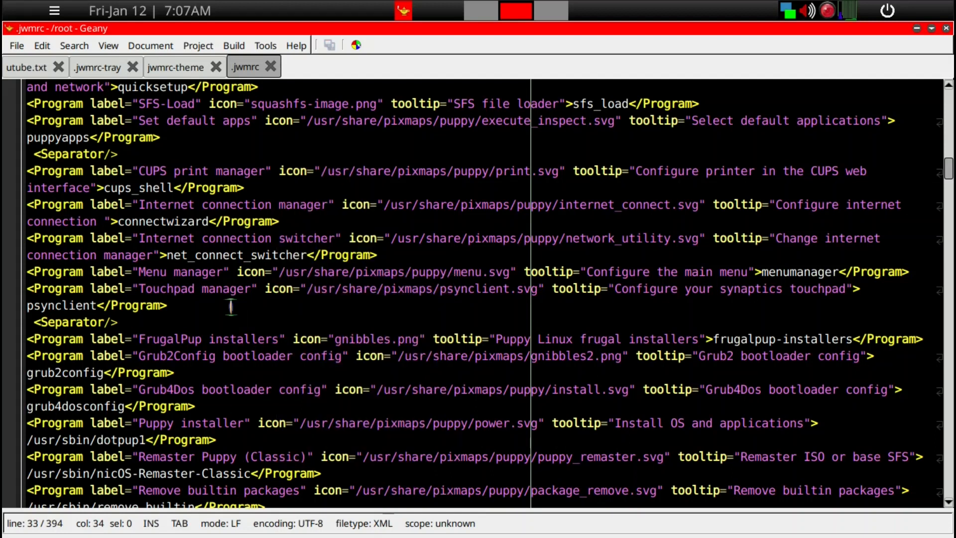
{"action": "scroll", "scroll_direction": "down", "scroll_amount": 3}
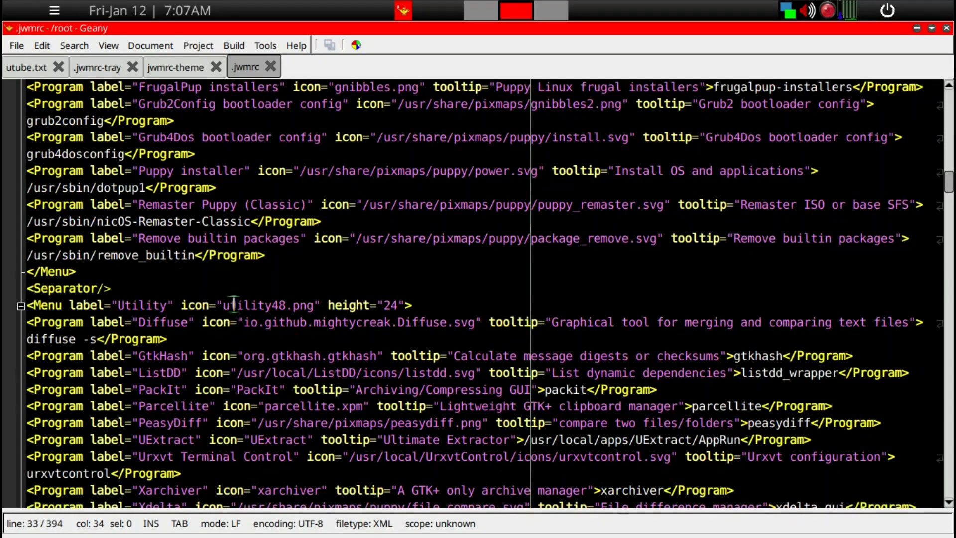
{"action": "scroll", "scroll_direction": "down", "scroll_amount": 3}
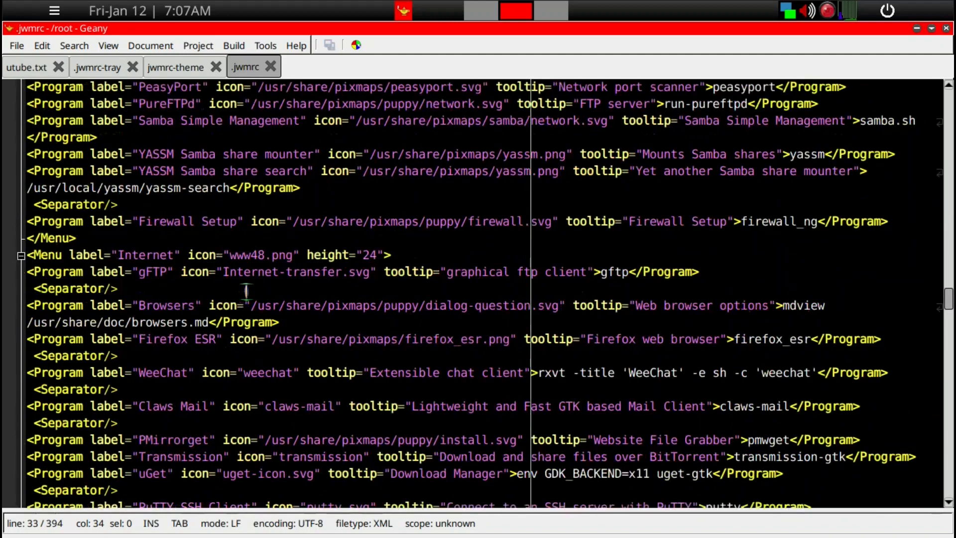
{"action": "scroll", "scroll_direction": "down", "scroll_amount": 3}
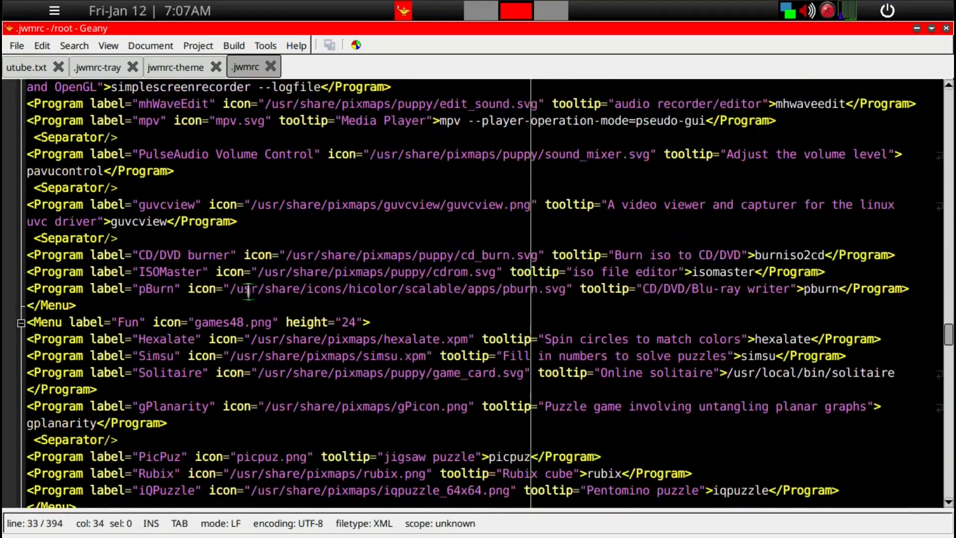
{"action": "scroll", "scroll_direction": "down", "scroll_amount": 3}
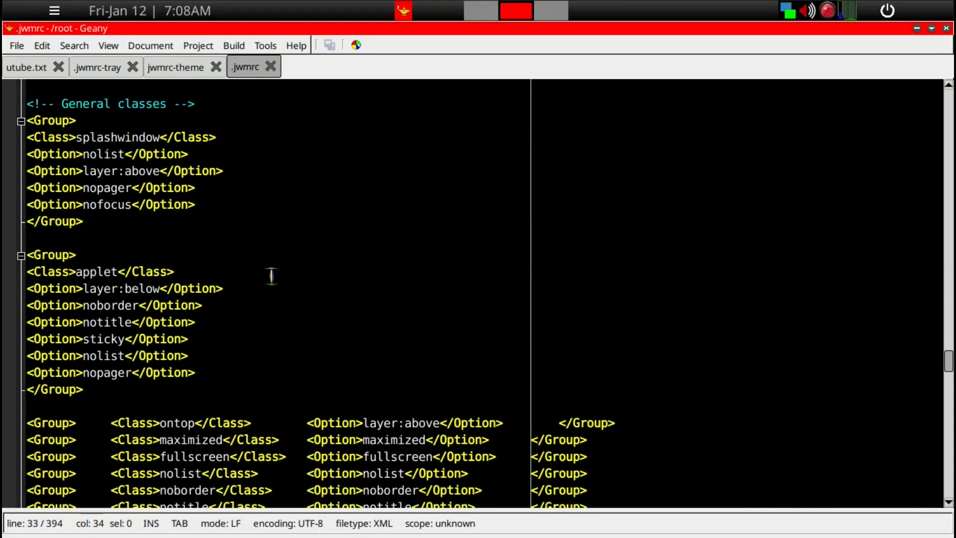
- Scroll .jwmrc past the General classes groups into the WindowStyle and PagerStyle section
{"action": "scroll", "scroll_direction": "down", "scroll_amount": 3}
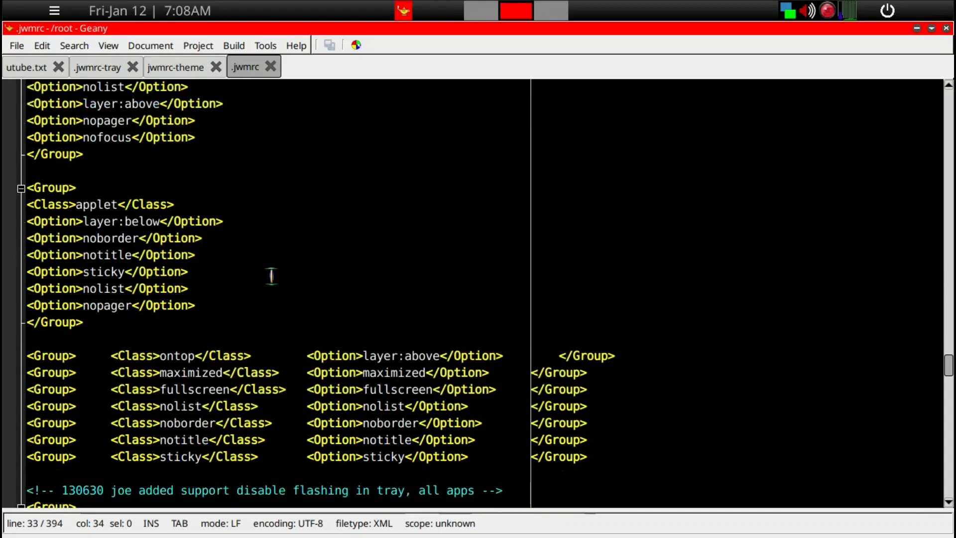
{"action": "scroll", "scroll_direction": "down", "scroll_amount": 3}
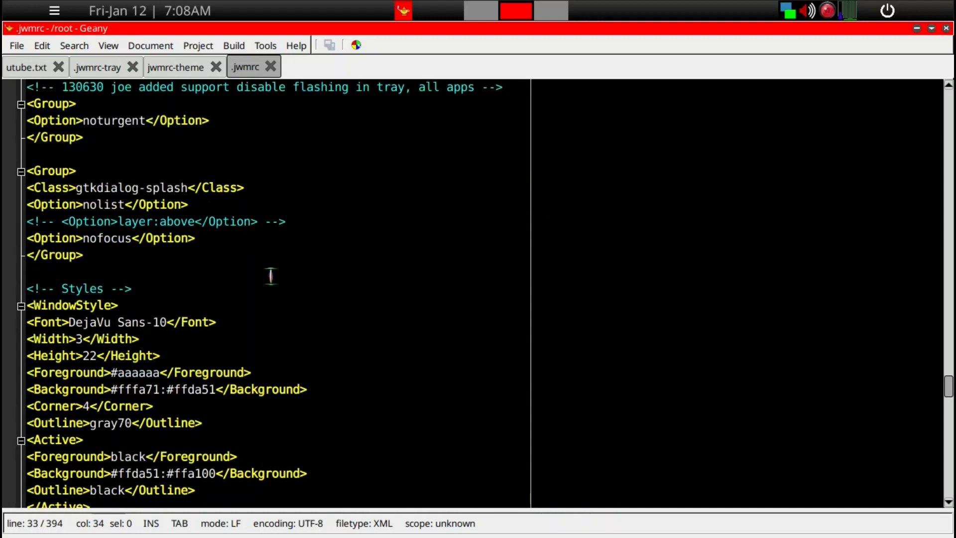
{"action": "scroll", "scroll_direction": "down", "scroll_amount": 3}
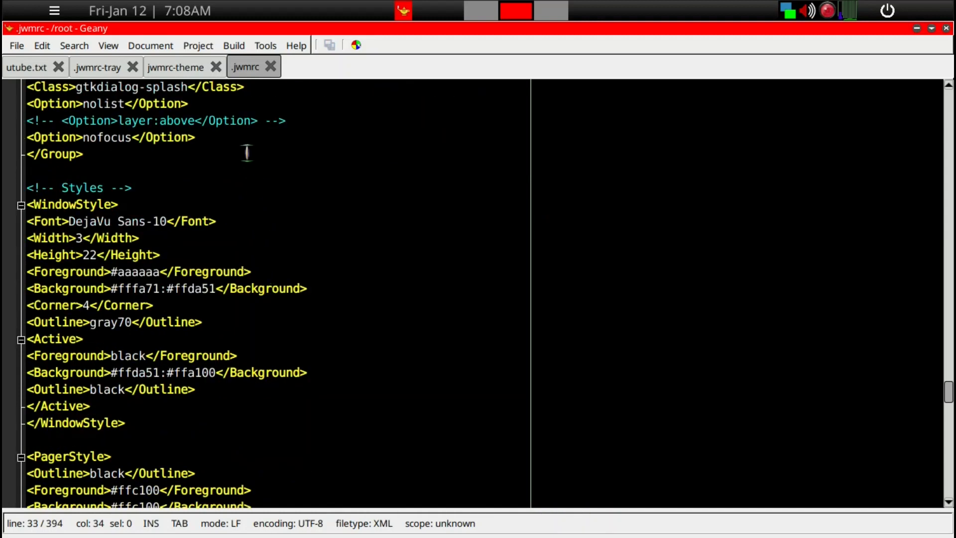
{"action": "mouse_move", "coordinate": [244, 110]}
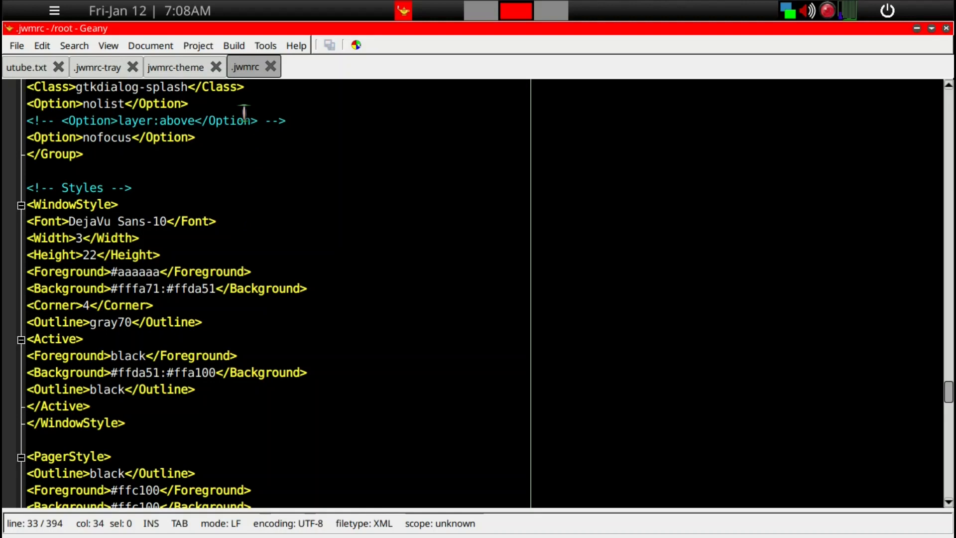
{"action": "mouse_move", "coordinate": [287, 194]}
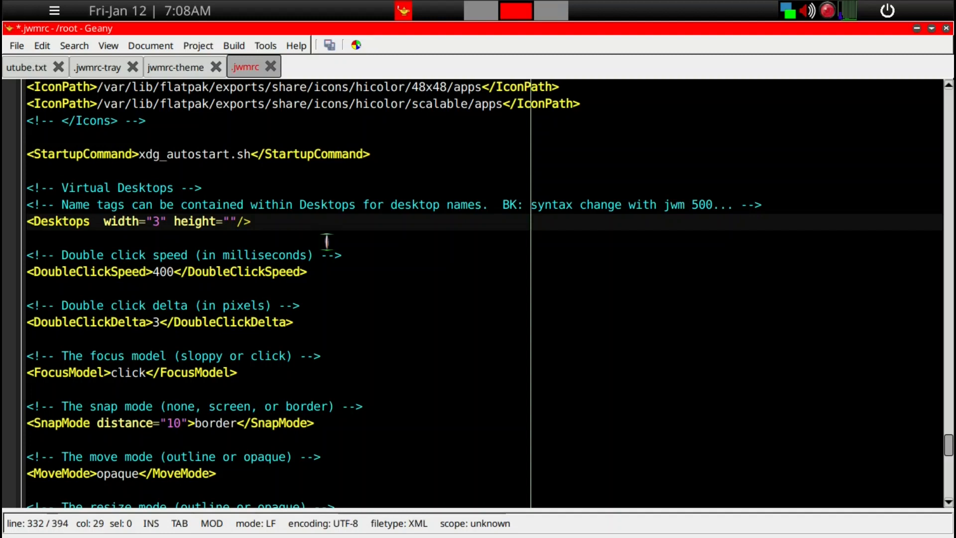
- Set the .jwmrc Desktops height to 2 alongside width 3 and save with Ctrl+S
{"action": "type", "text": "2"}
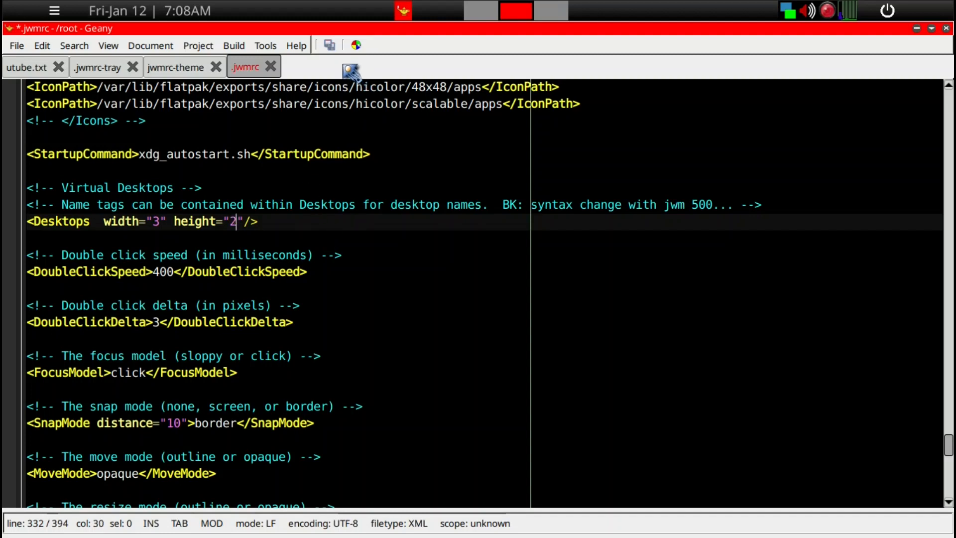
{"action": "key", "text": "ctrl+s"}
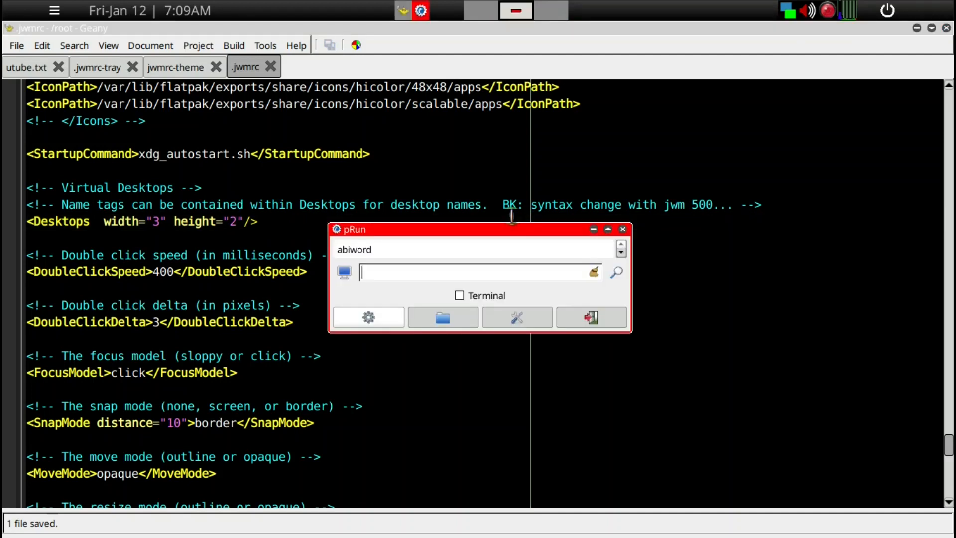
- Launch lxterminal from pRun and enter a jwm -restart command in it
{"action": "type", "text": "lx"}
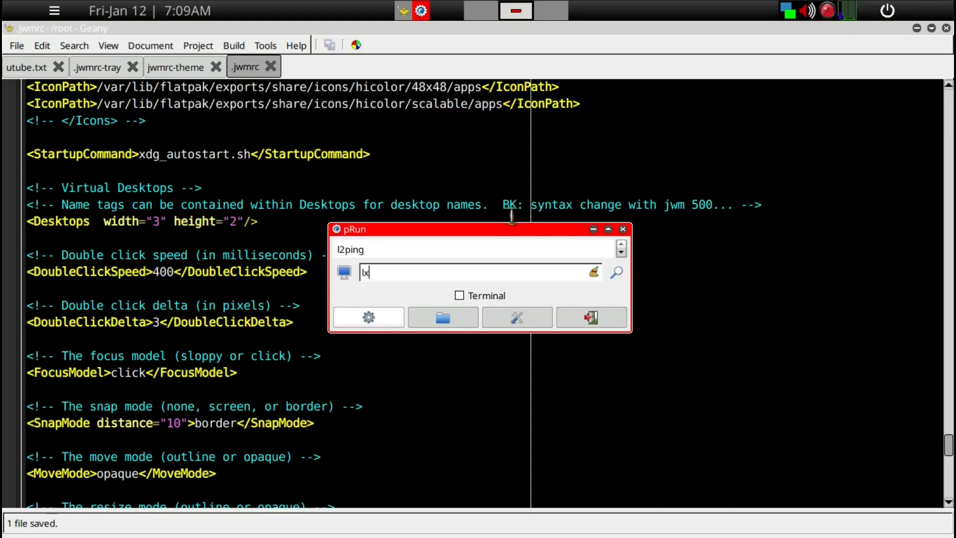
{"action": "type", "text": "xterminal"}
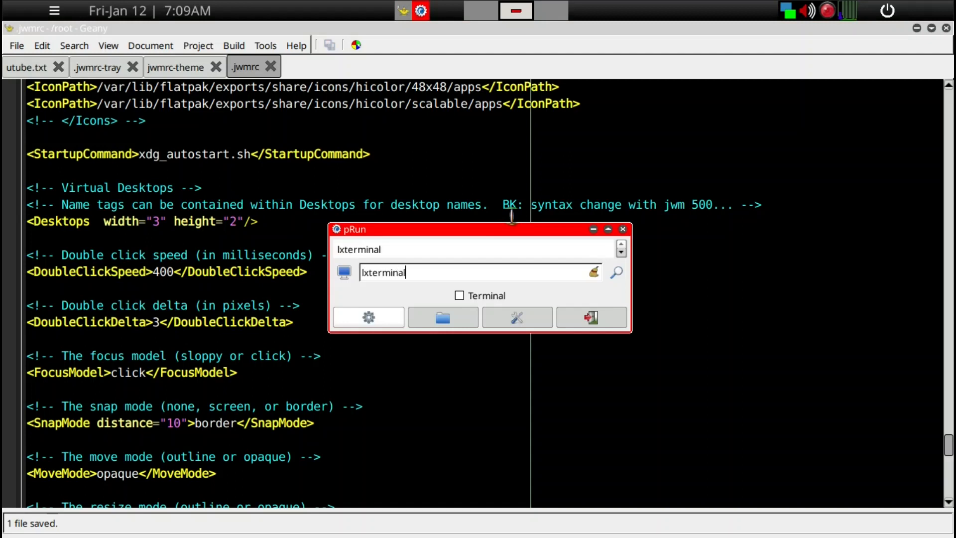
{"action": "left_click", "coordinate": [591, 317]}
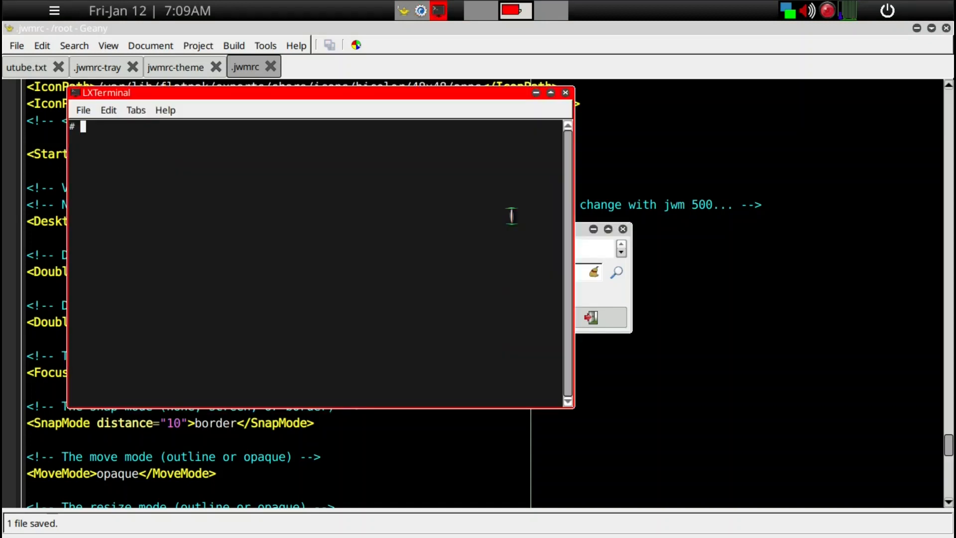
{"action": "type", "text": "r"}
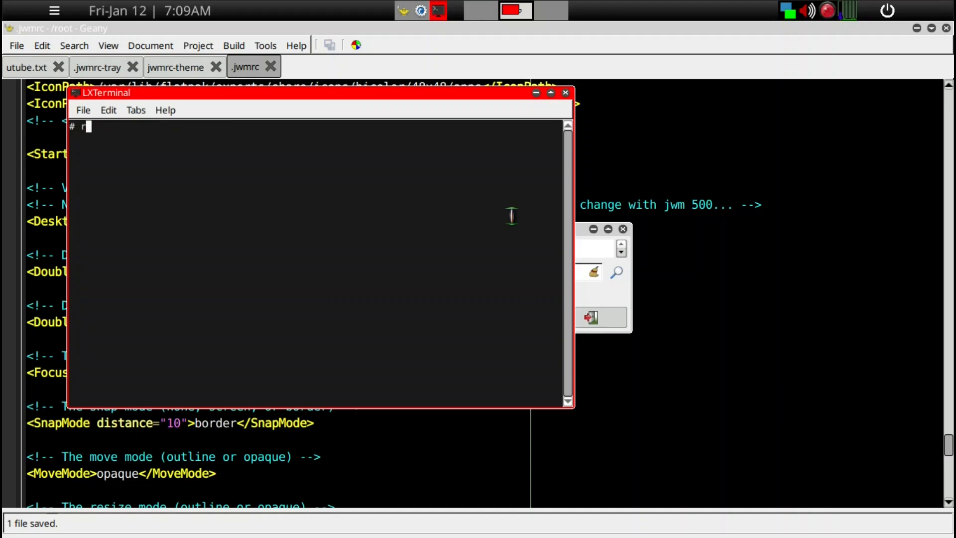
{"action": "type", "text": "wm -res"}
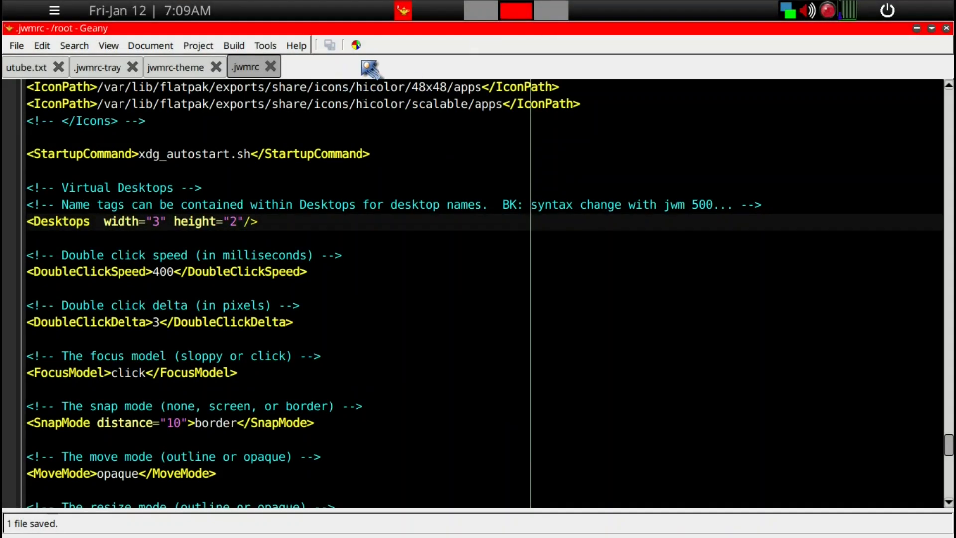
{"action": "mouse_move", "coordinate": [521, 58]}
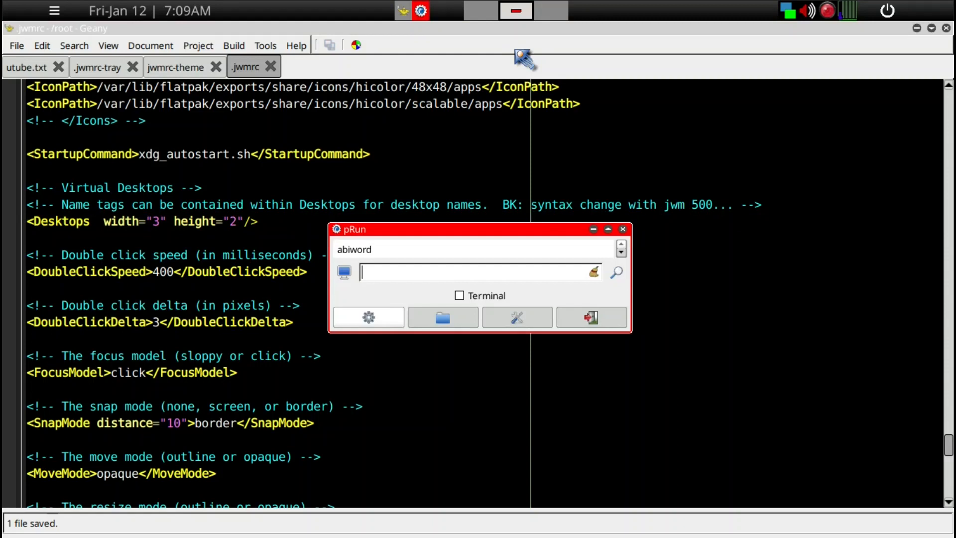
- Run rox from pRun and load ~/.jwm/jwmrc-personal into a new Geany tab
{"action": "type", "text": "rox"}
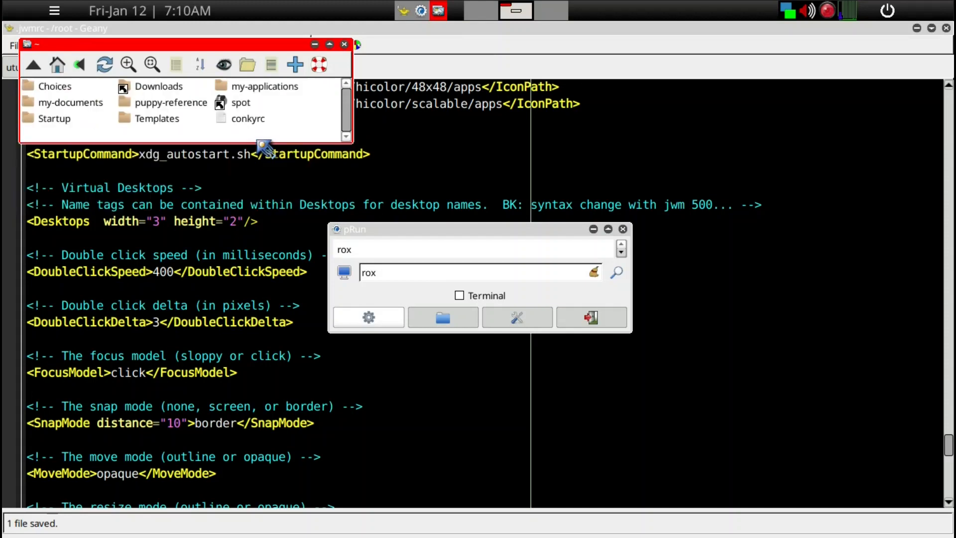
{"action": "mouse_move", "coordinate": [250, 97]}
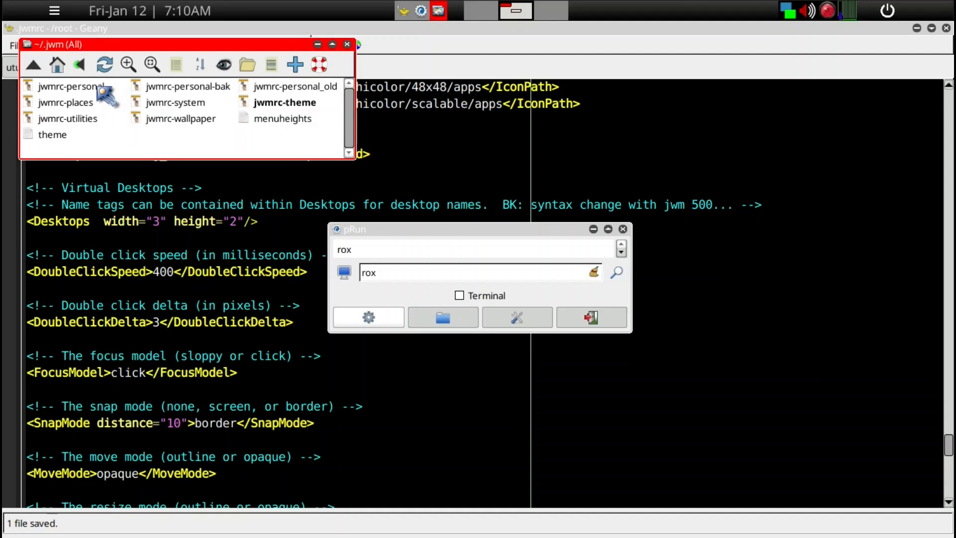
{"action": "left_click", "coordinate": [69, 85]}
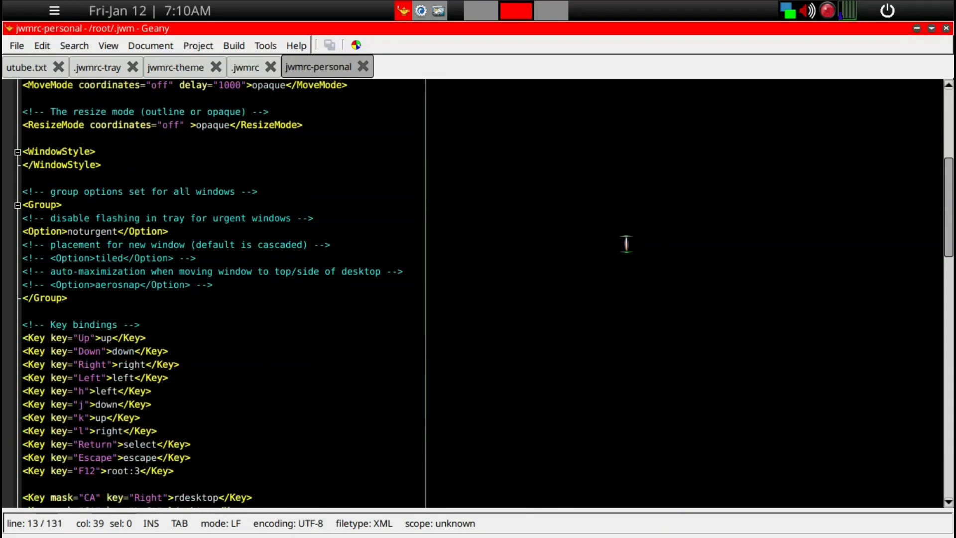
- Scroll jwmrc-personal's key bindings and return to the Desktops line with width 3
{"action": "scroll", "scroll_direction": "down", "scroll_amount": 3}
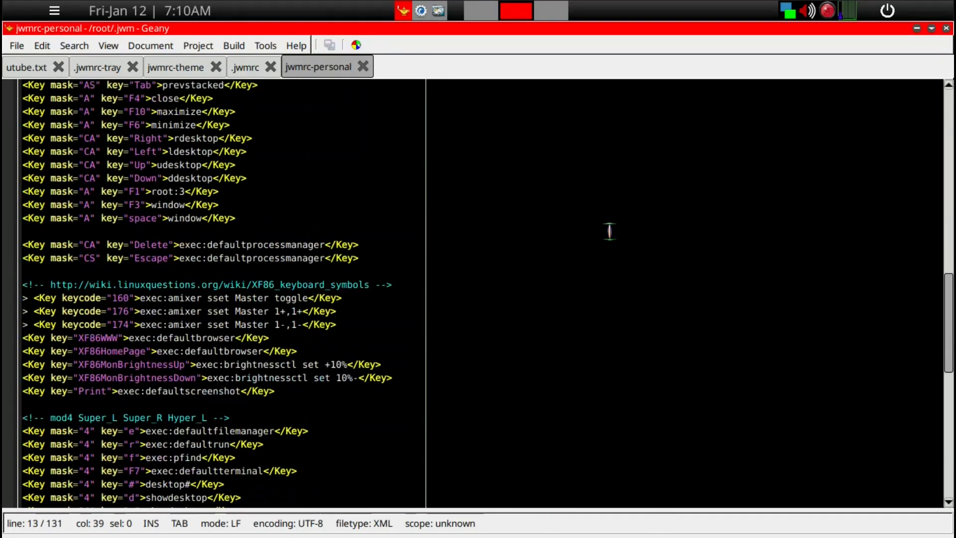
{"action": "scroll", "scroll_direction": "down", "scroll_amount": 3}
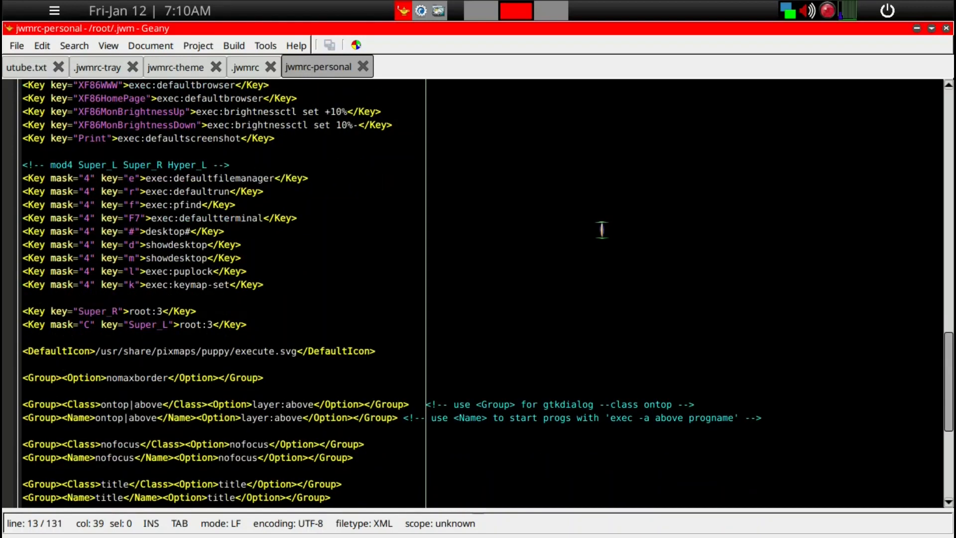
{"action": "scroll", "scroll_direction": "down", "scroll_amount": 3}
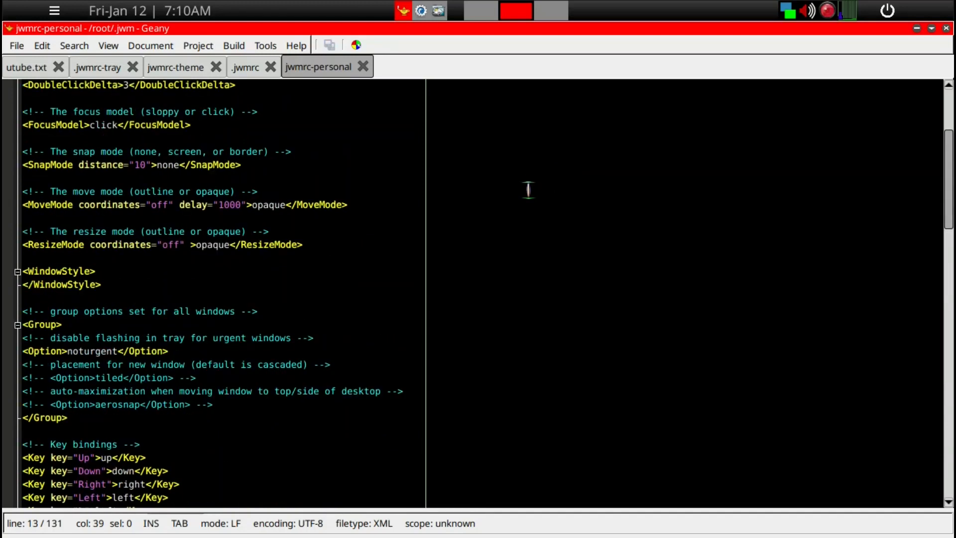
{"action": "scroll", "scroll_direction": "up", "scroll_amount": 3}
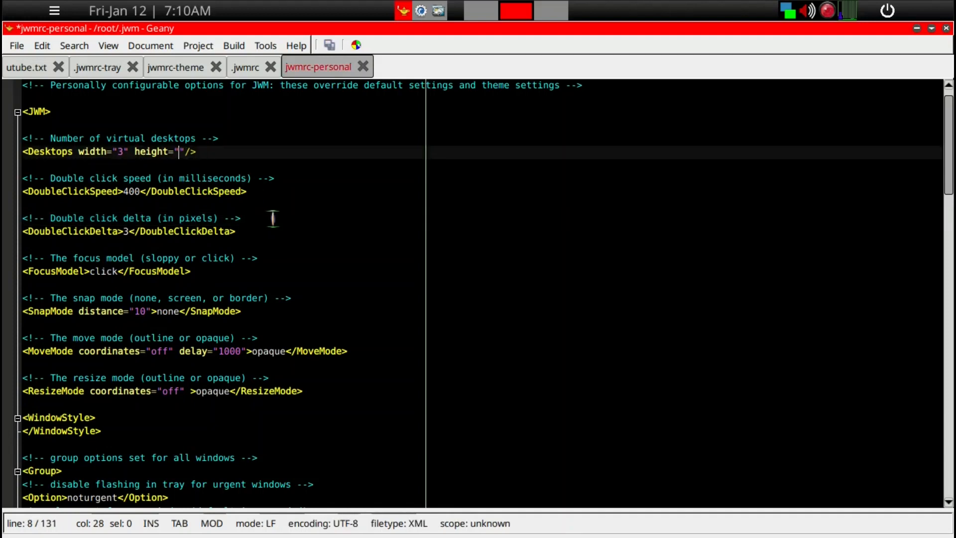
- Set jwmrc-personal's Desktops height to 2 (3×2, six desktops) and save it
{"action": "type", "text": "2"}
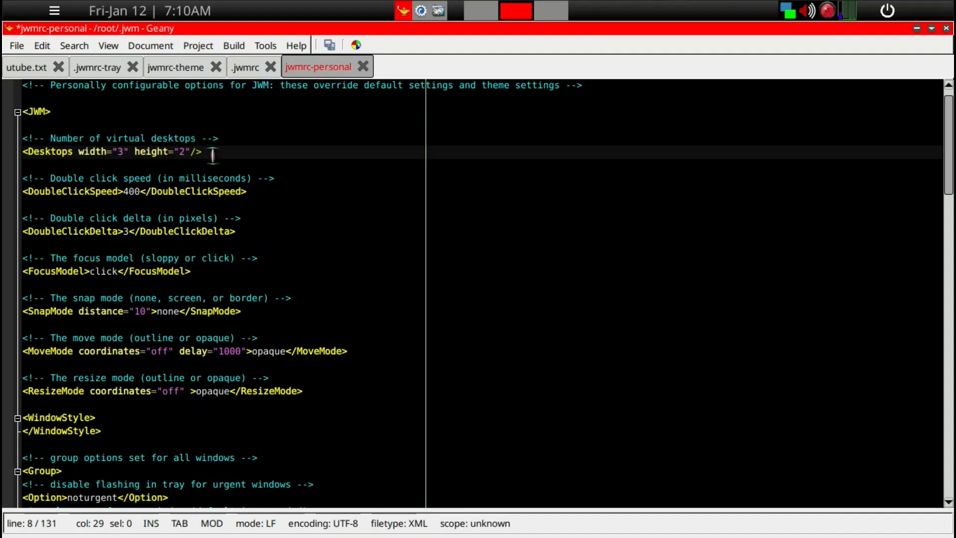
{"action": "key", "text": "ctrl+s"}
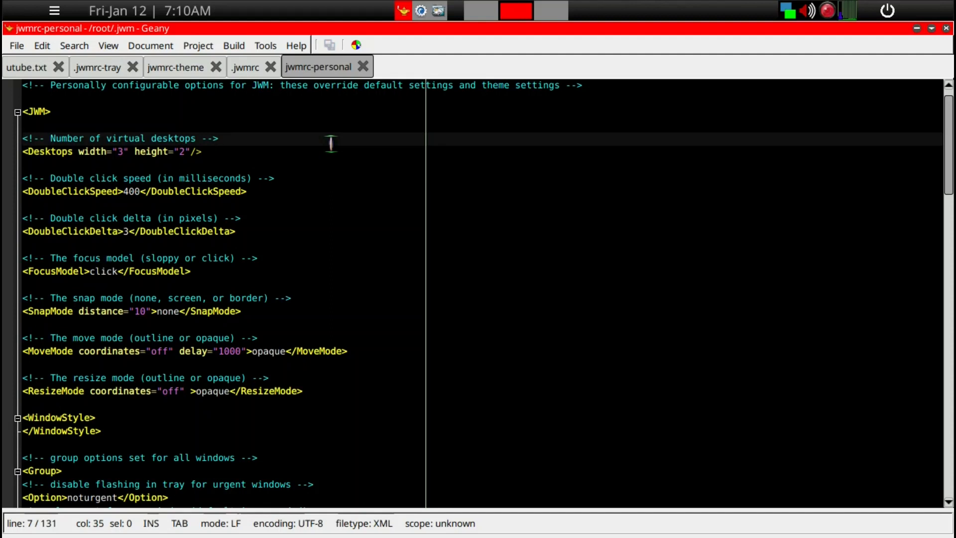
{"action": "left_click", "coordinate": [218, 138]}
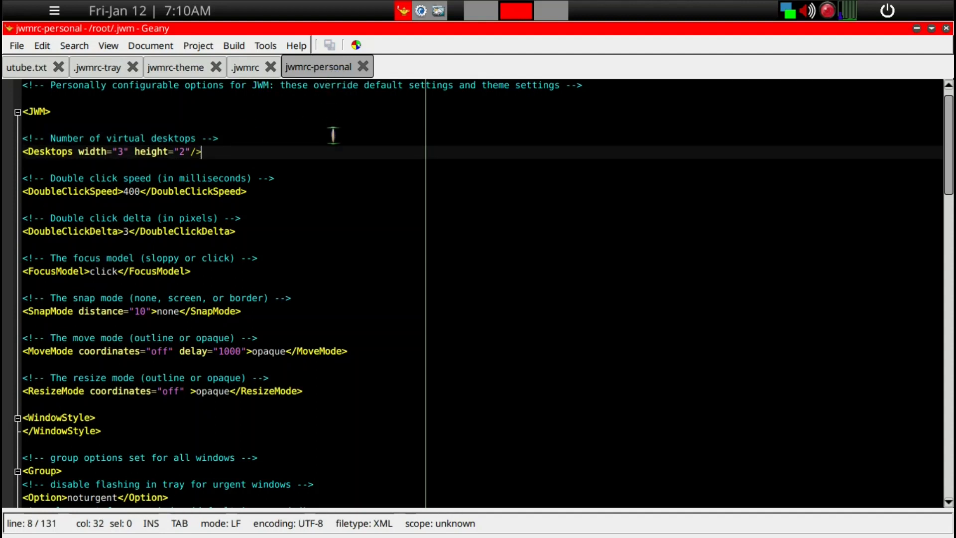
{"action": "mouse_move", "coordinate": [358, 158]}
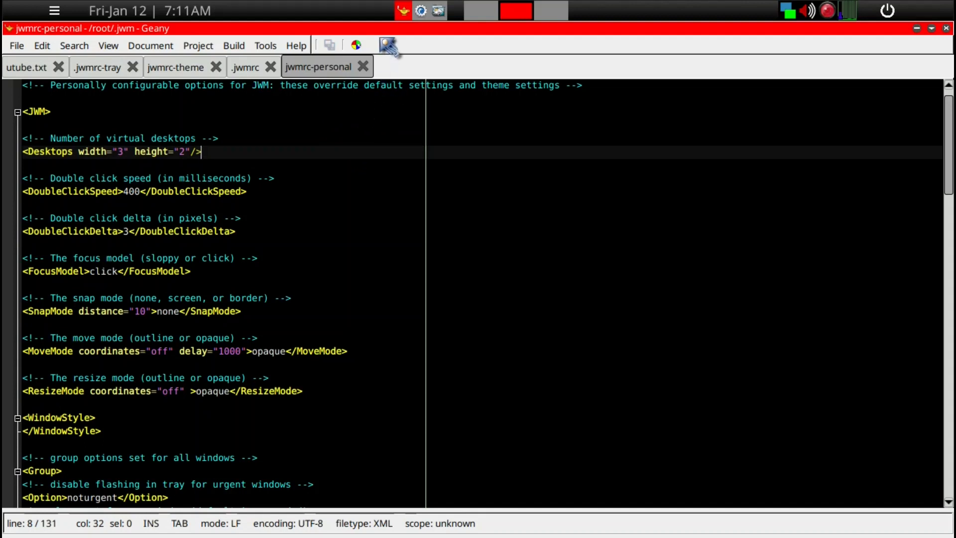
- Run jwm -restart & from a tray-launched terminal to bring up the six-desktop pager
{"action": "left_click", "coordinate": [439, 10]}
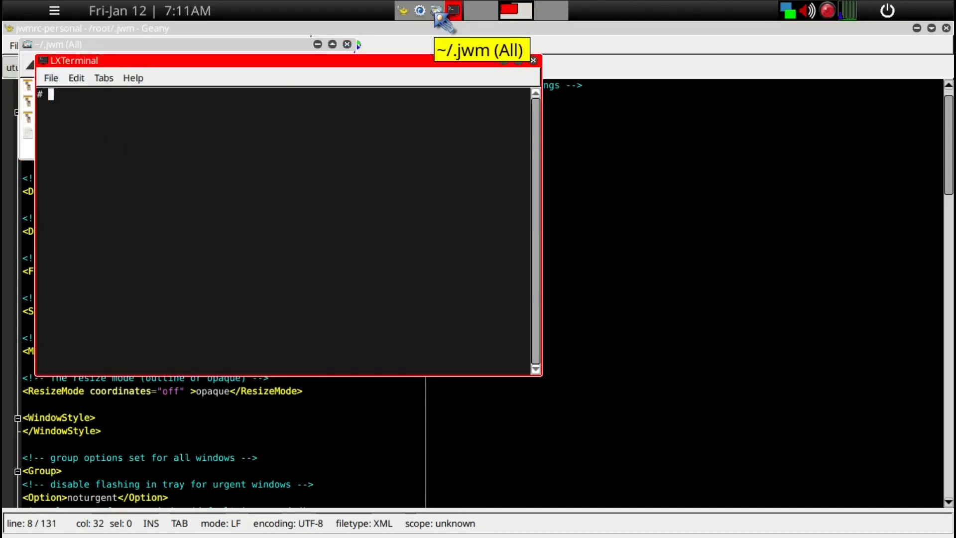
{"action": "type", "text": "re"}
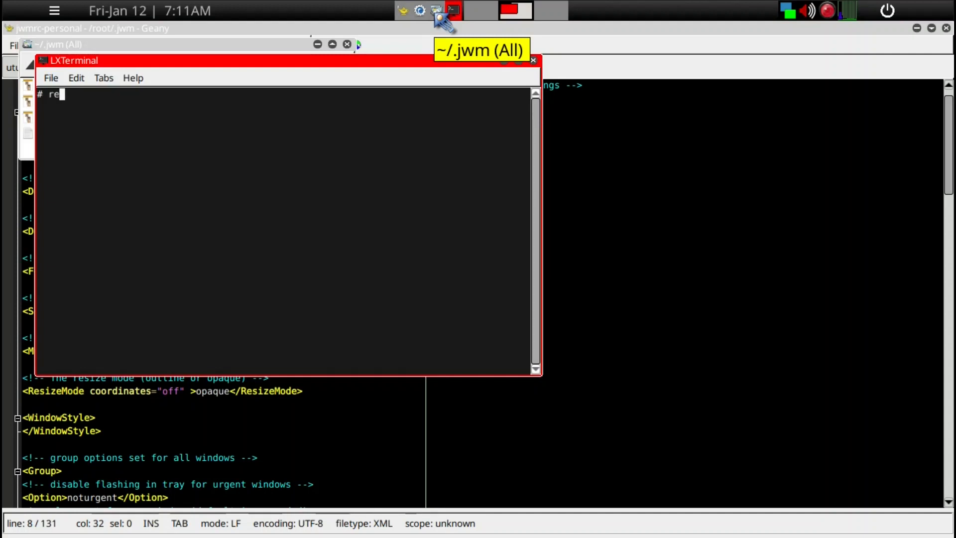
{"action": "type", "text": "jwm -"}
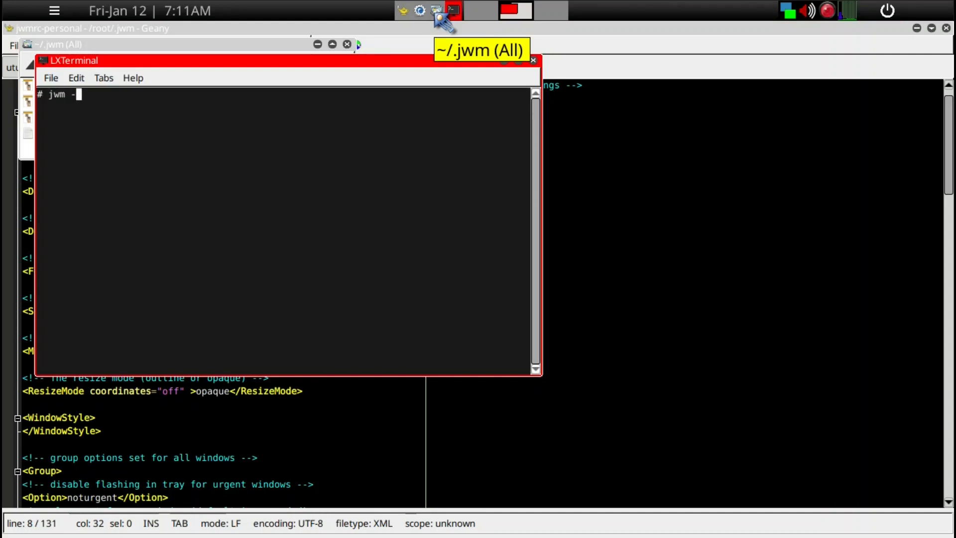
{"action": "type", "text": "restart &"}
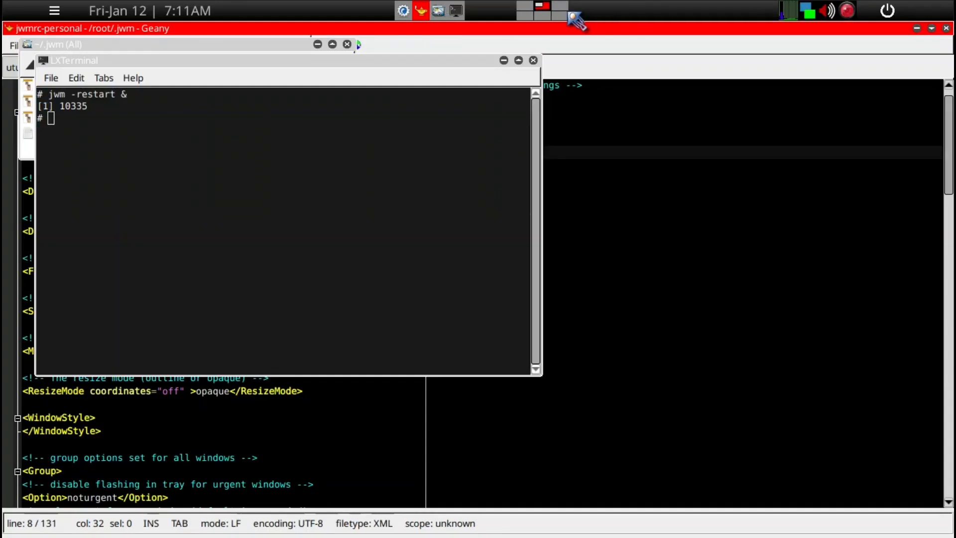
{"action": "mouse_move", "coordinate": [584, 17]}
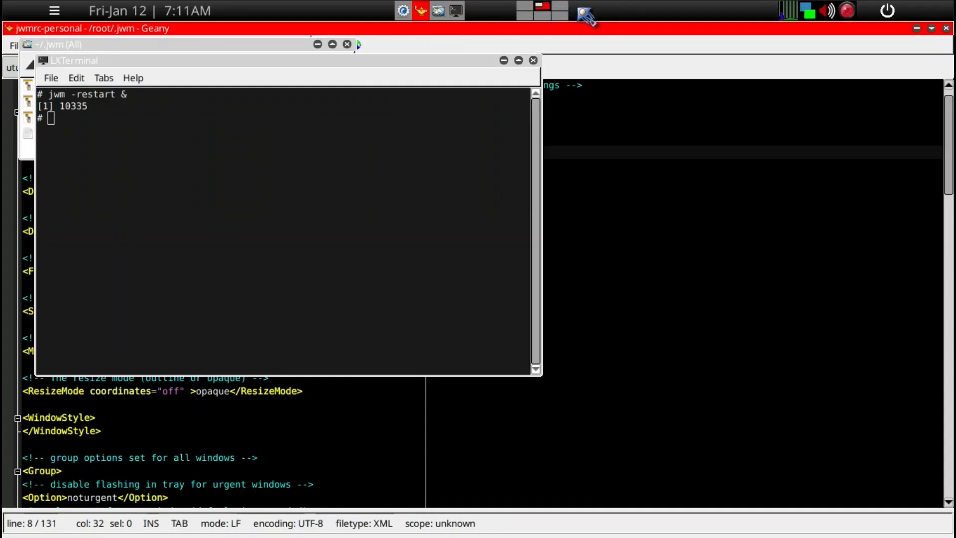